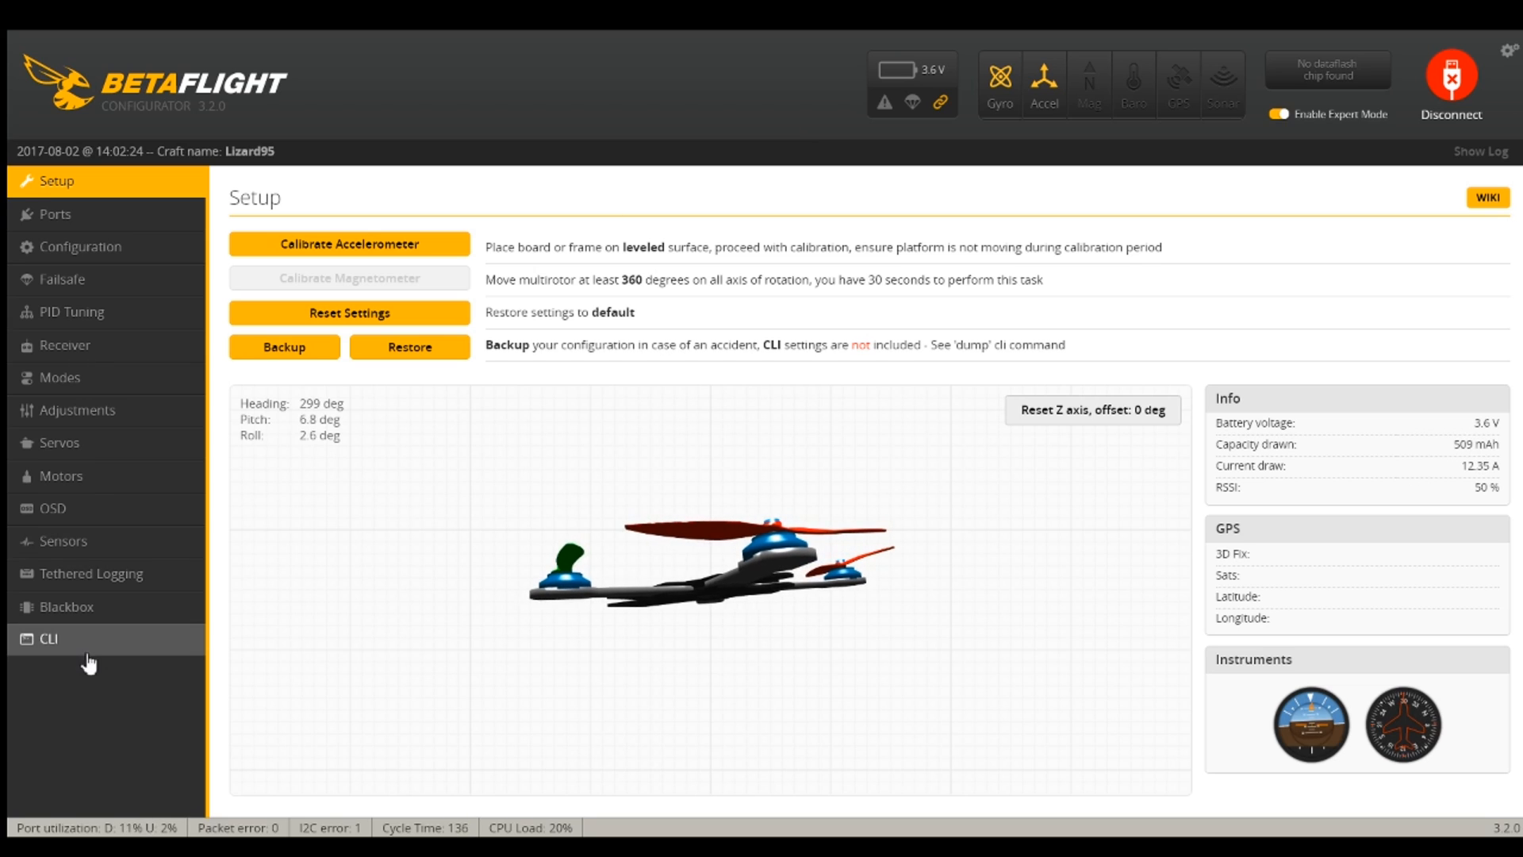
Query the board's firmware version in the CLI, showing target OMNIBUS 3.1.0
click(47, 638)
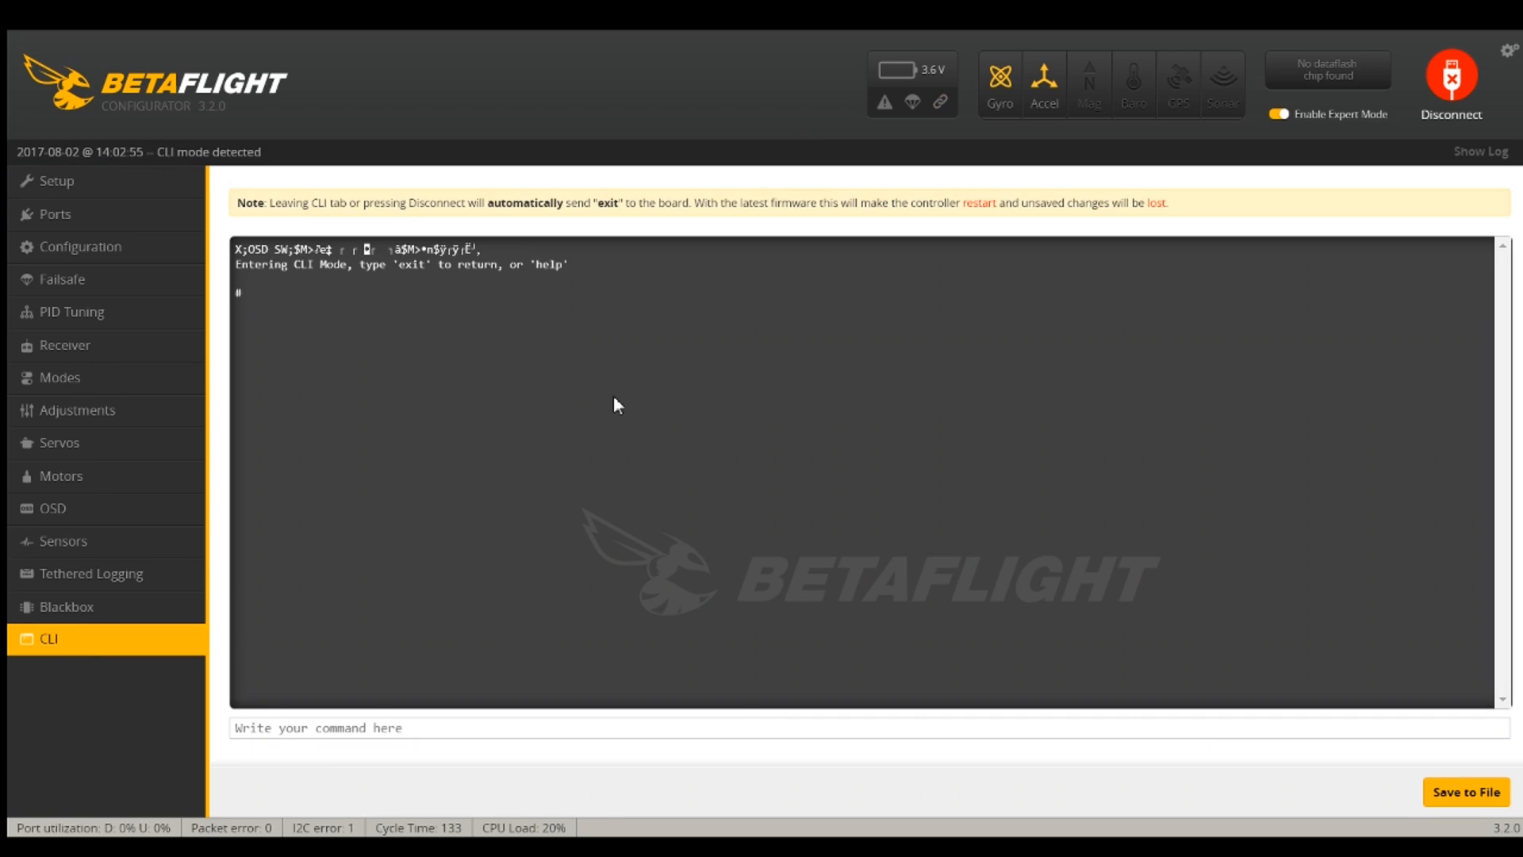
text(v)
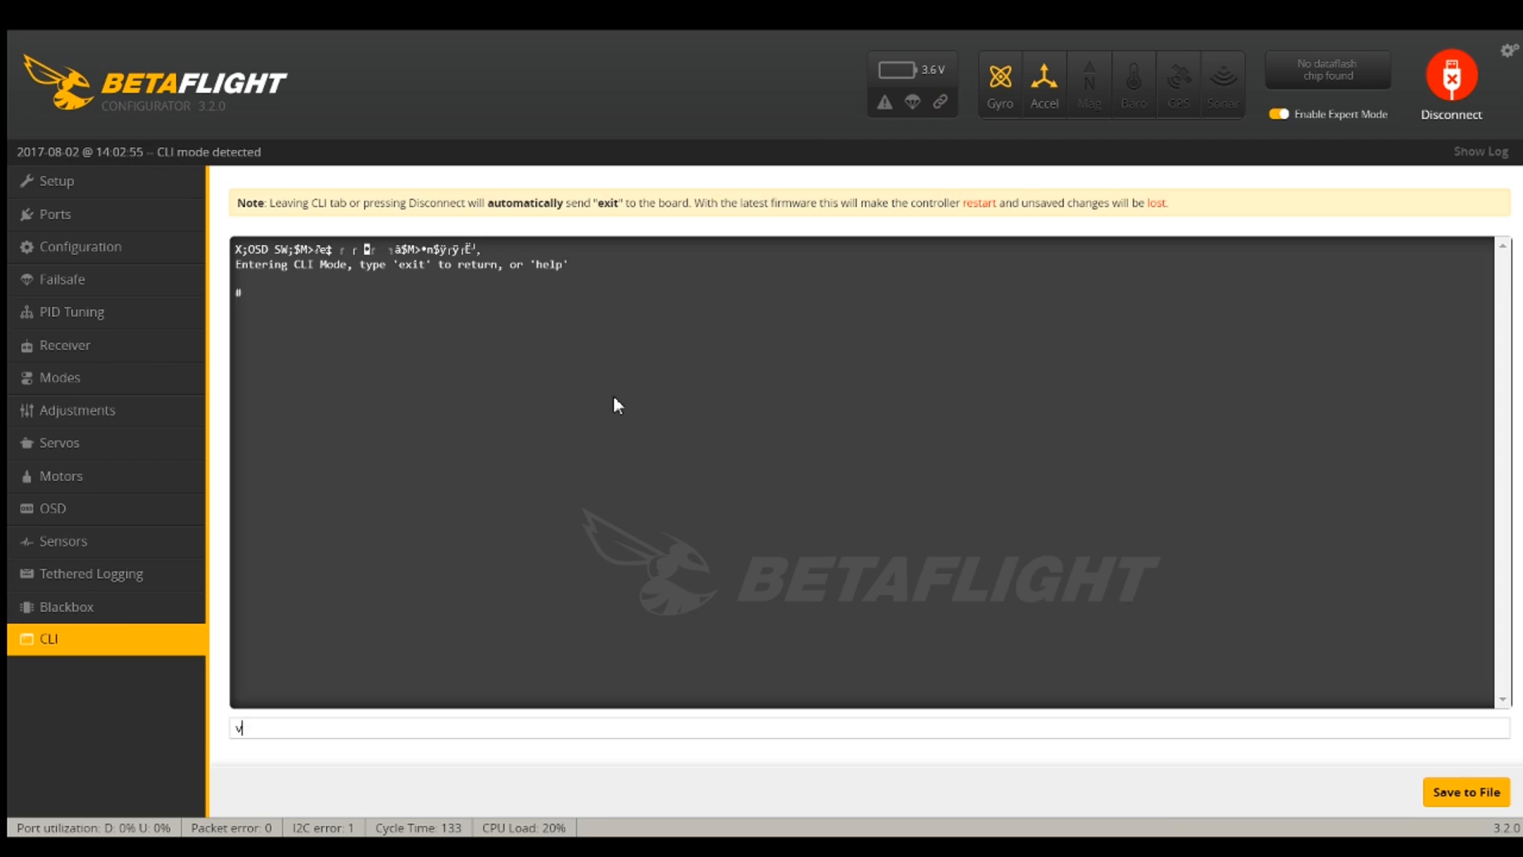
key(Return)
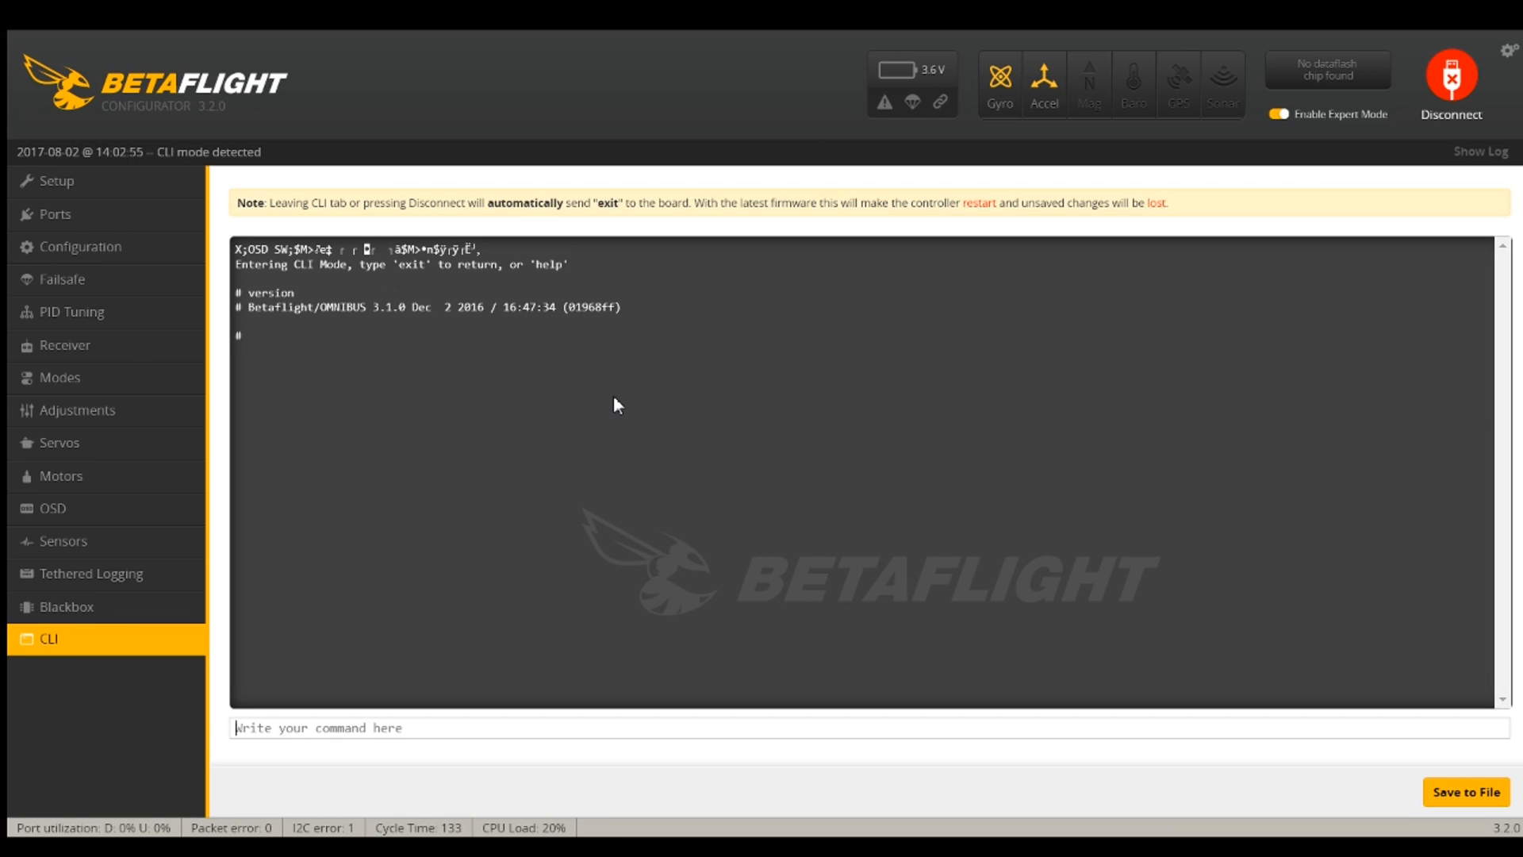
mouse_move(325, 315)
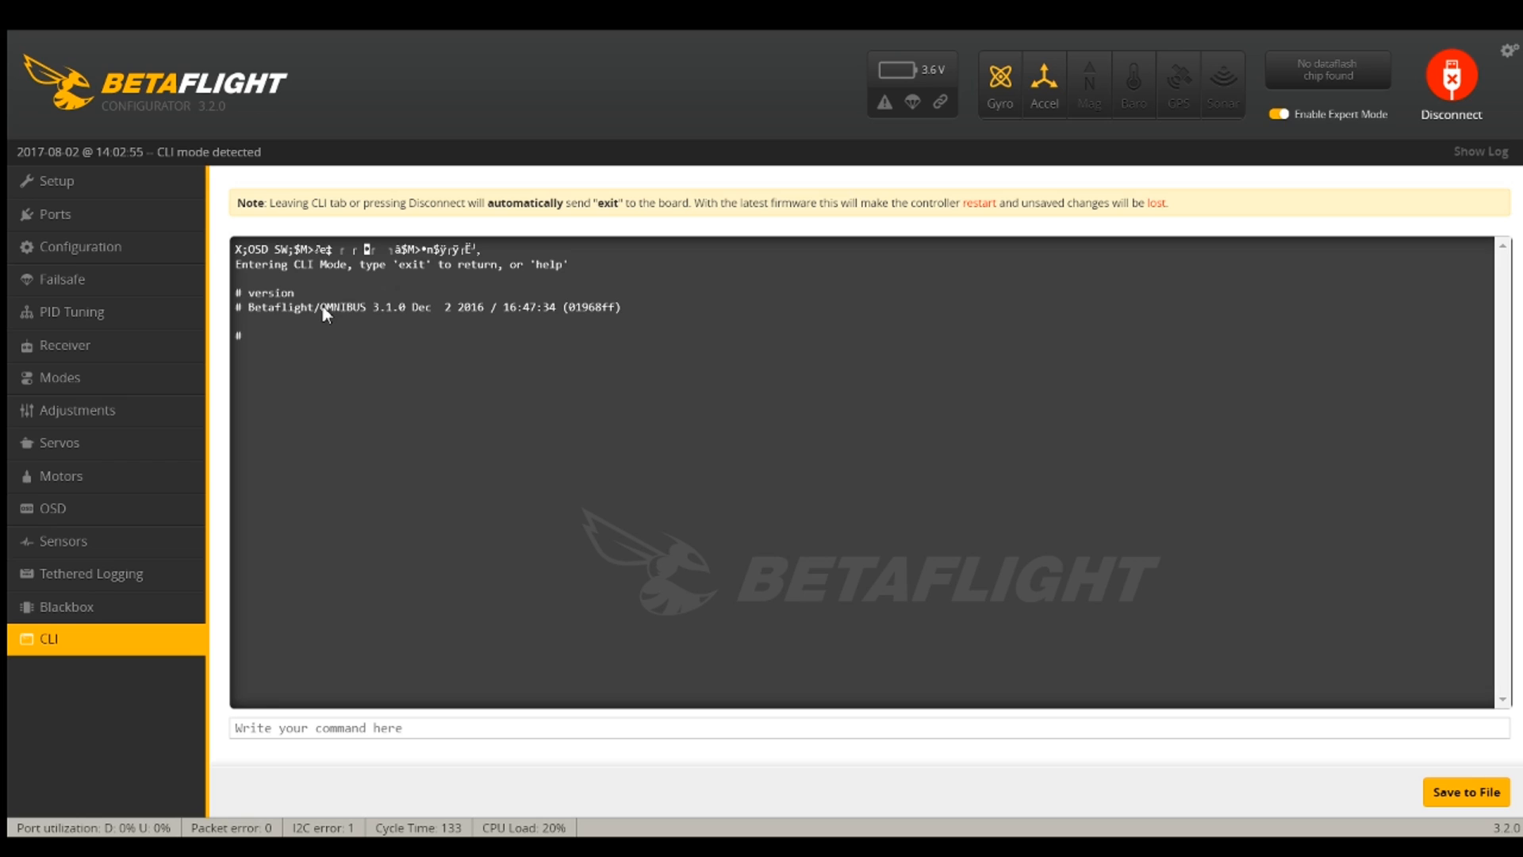
double_click(343, 307)
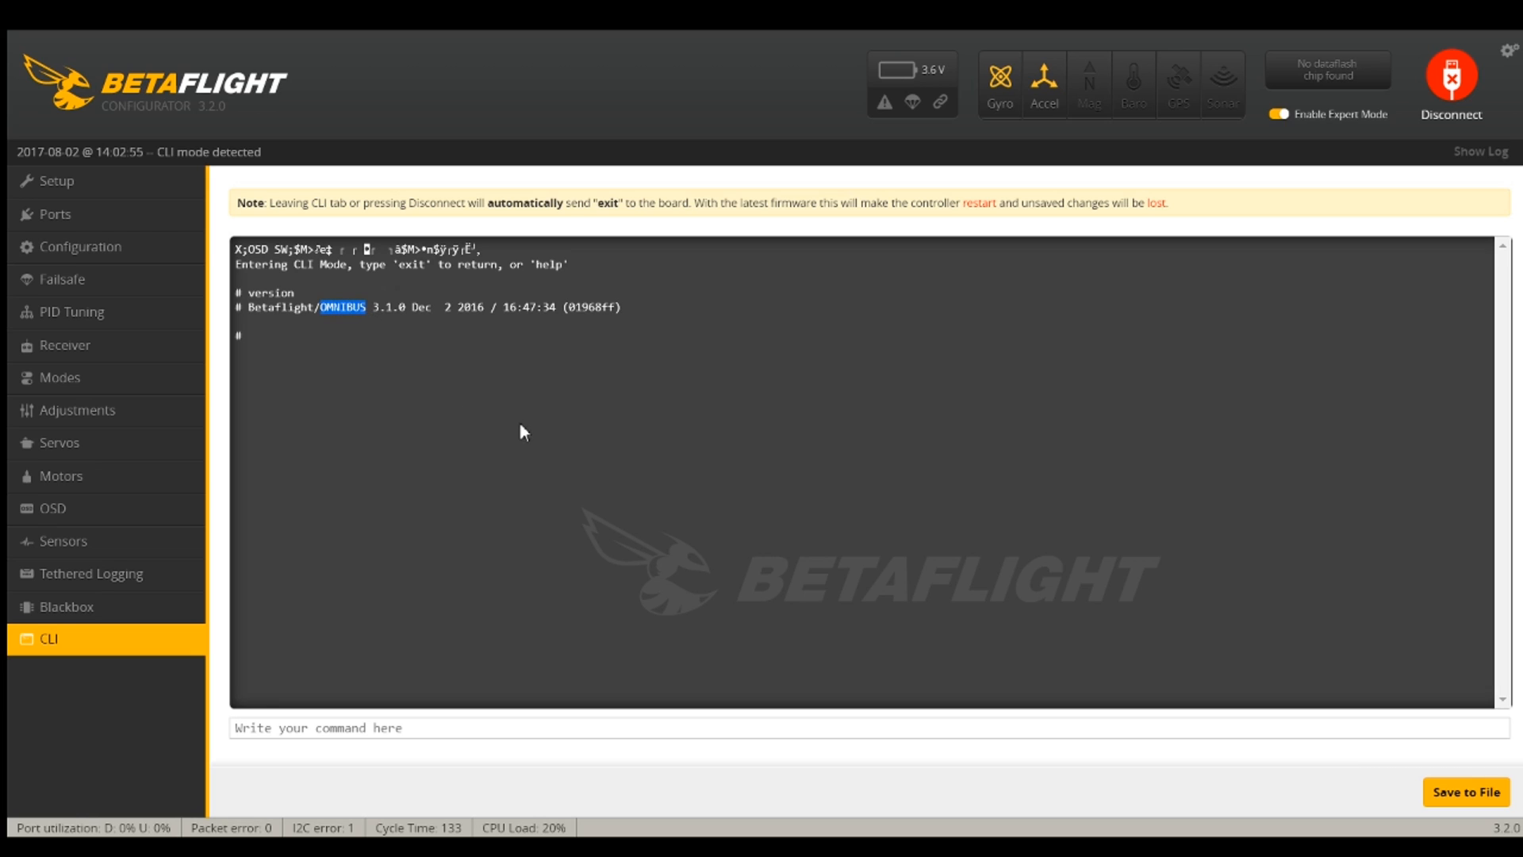
Run 'dump' to list the board's full configuration
click(446, 728)
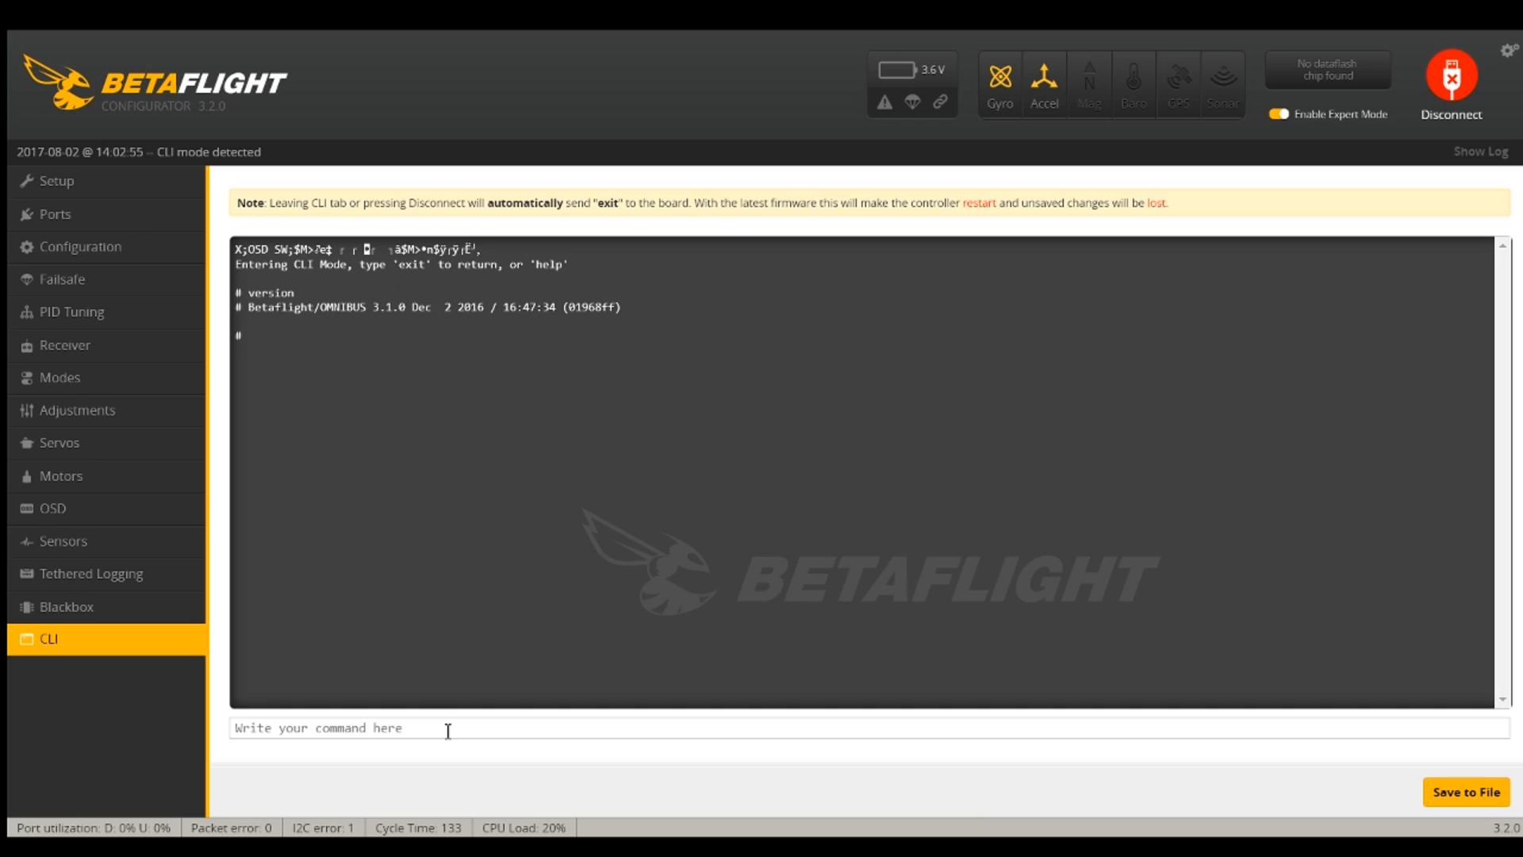
text(du)
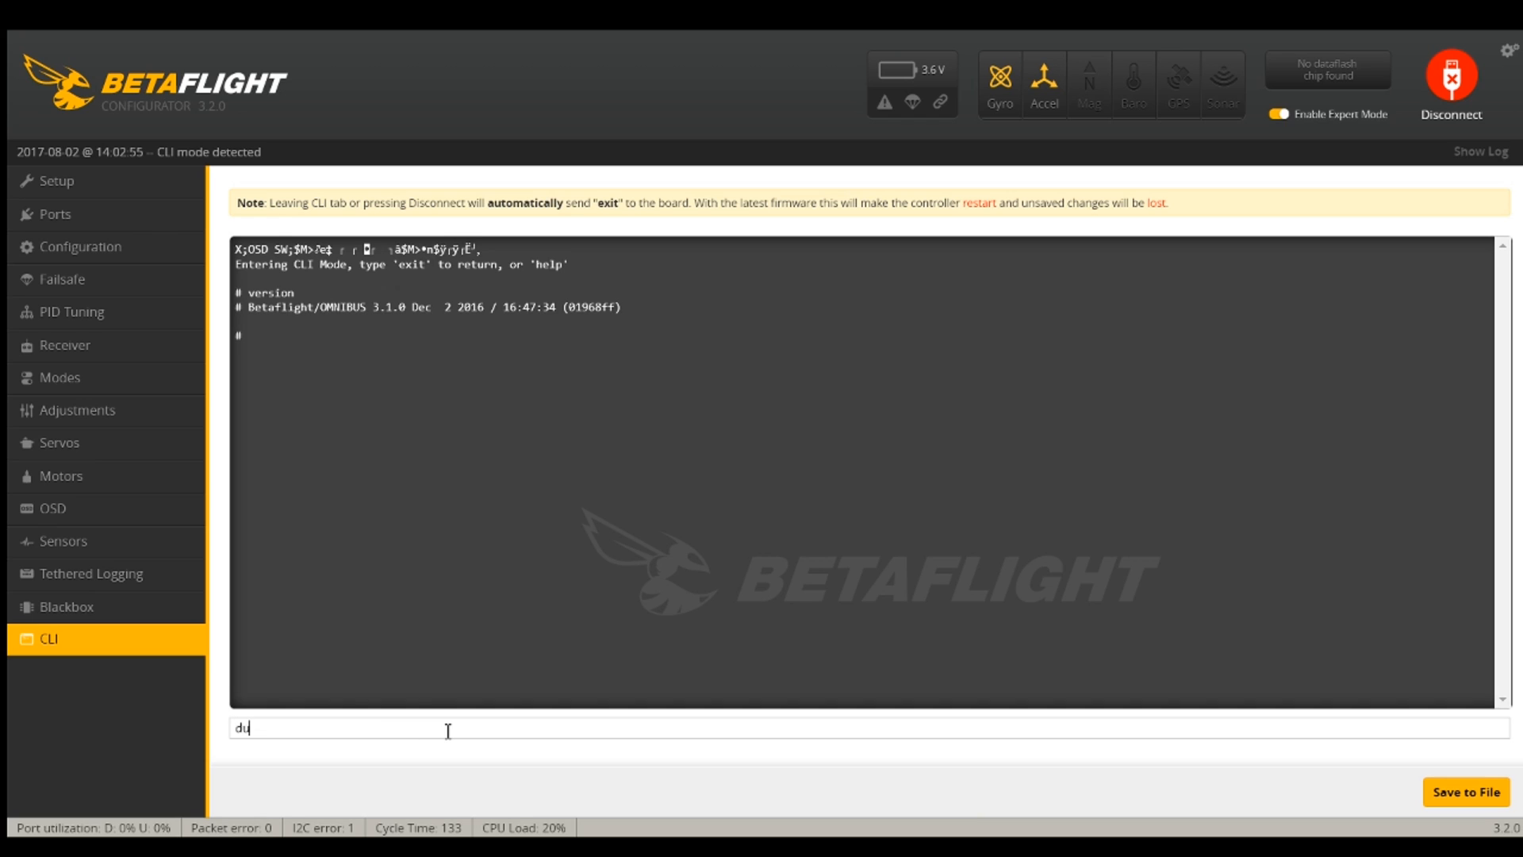
key(Return)
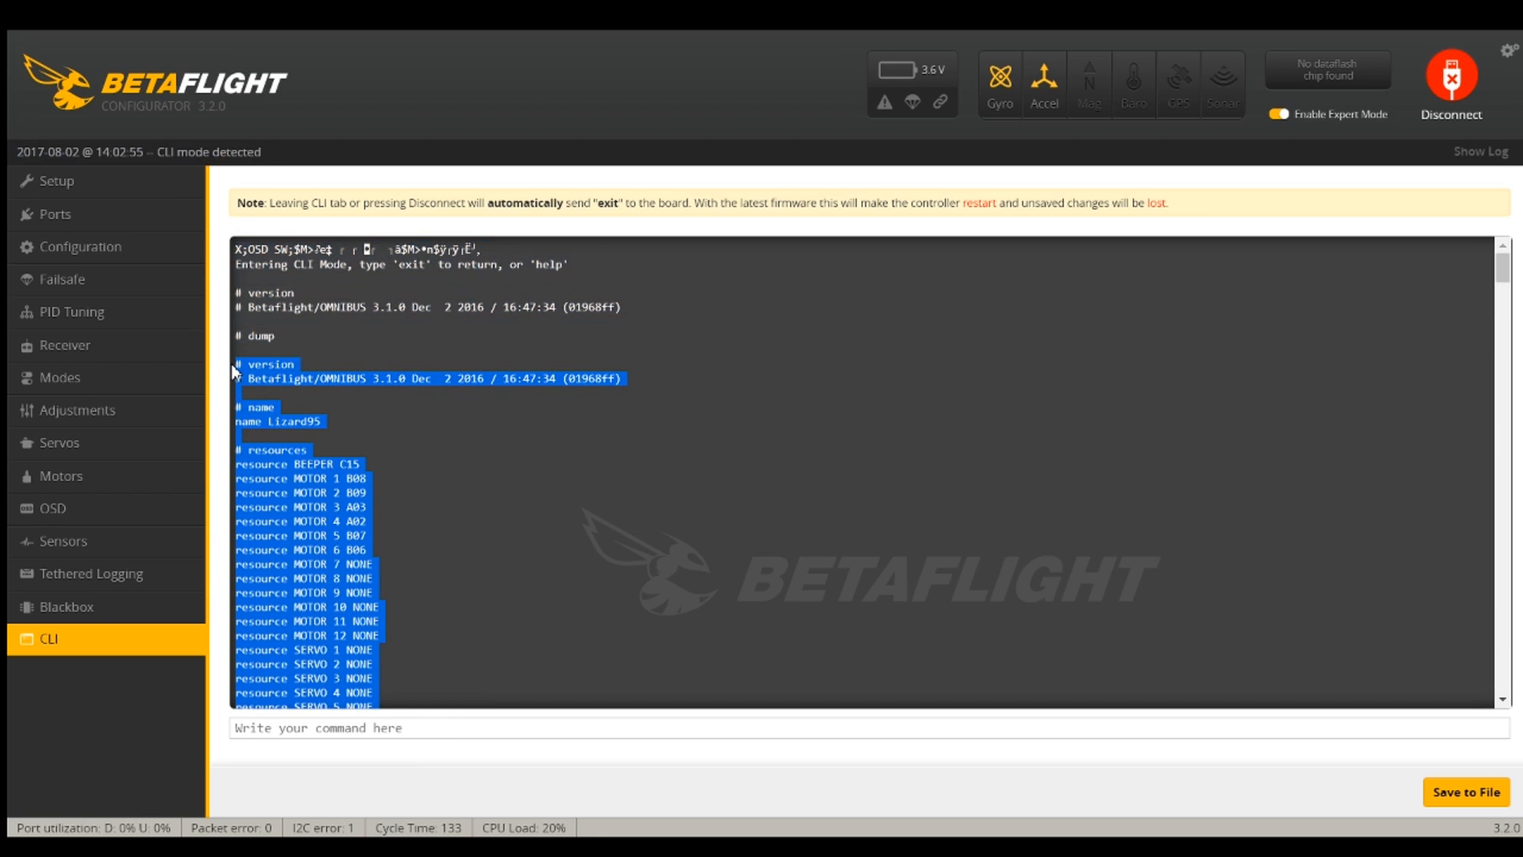
mouse_move(260, 352)
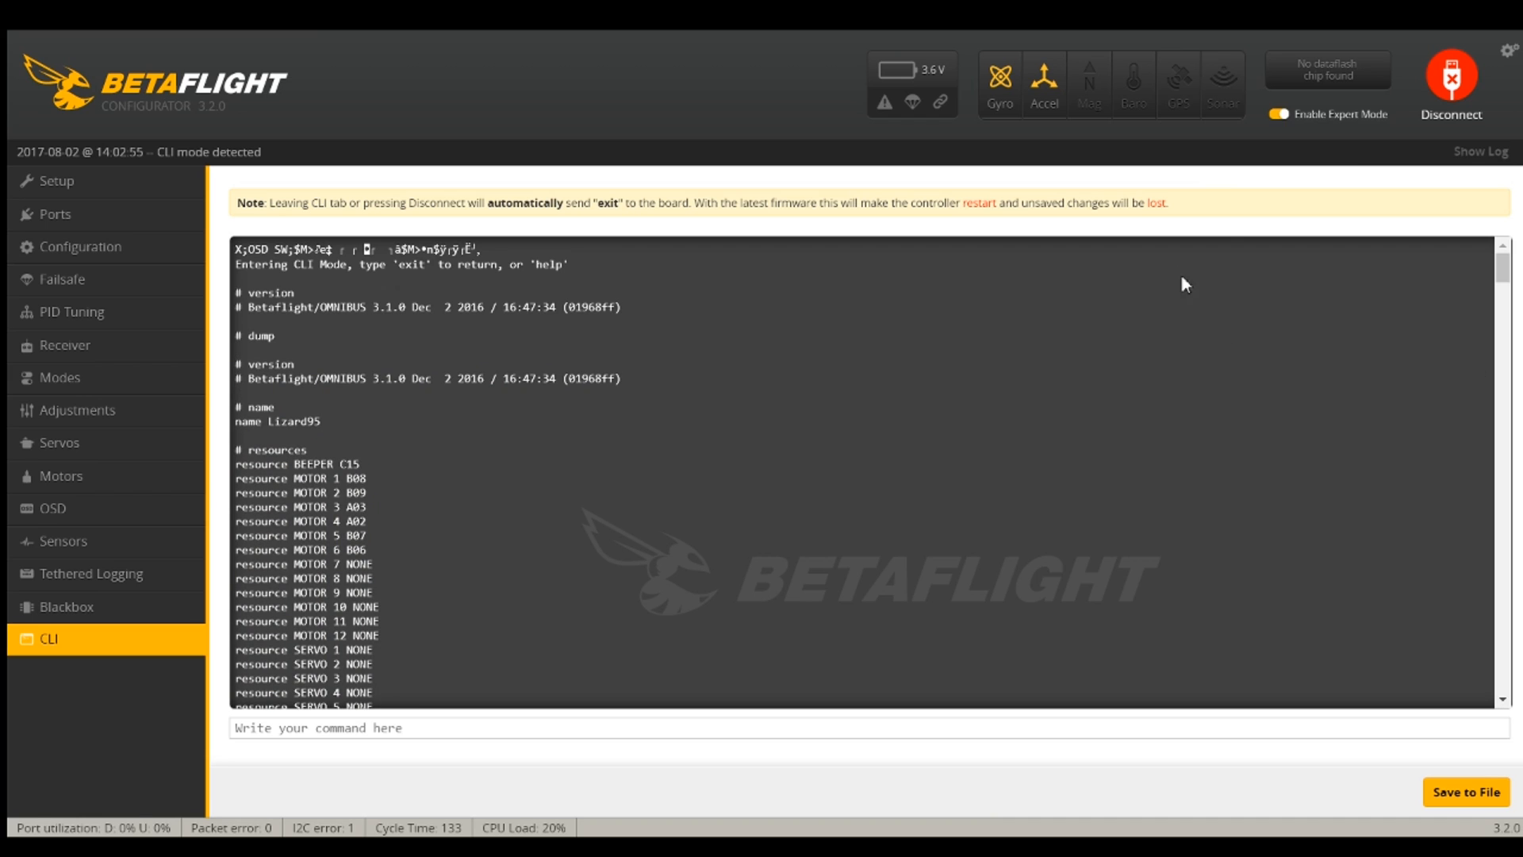
Disconnect the board and reconnect on serial port COM15
click(1450, 76)
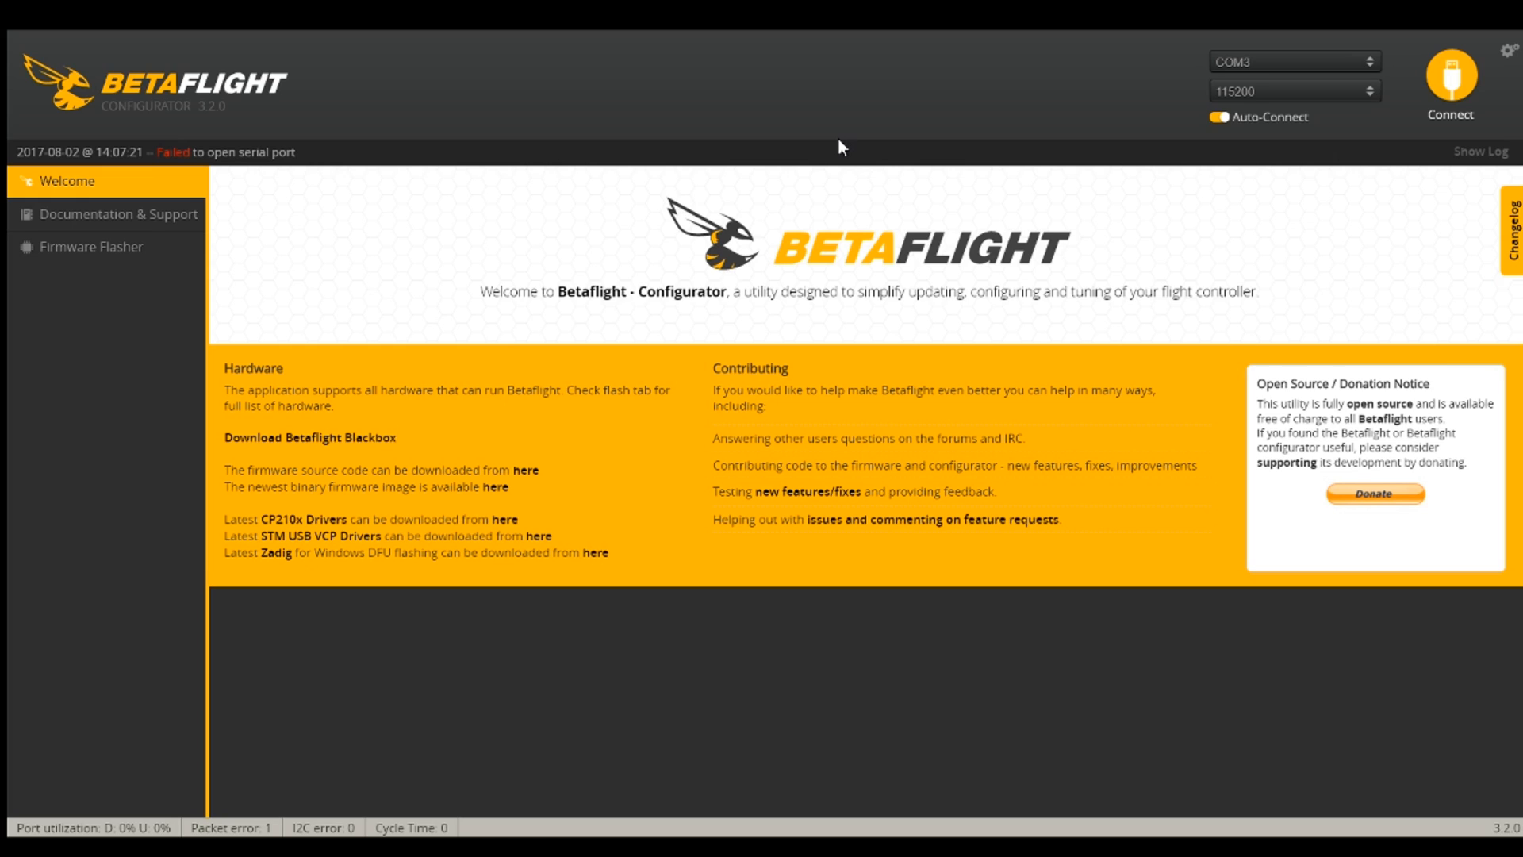
click(1450, 73)
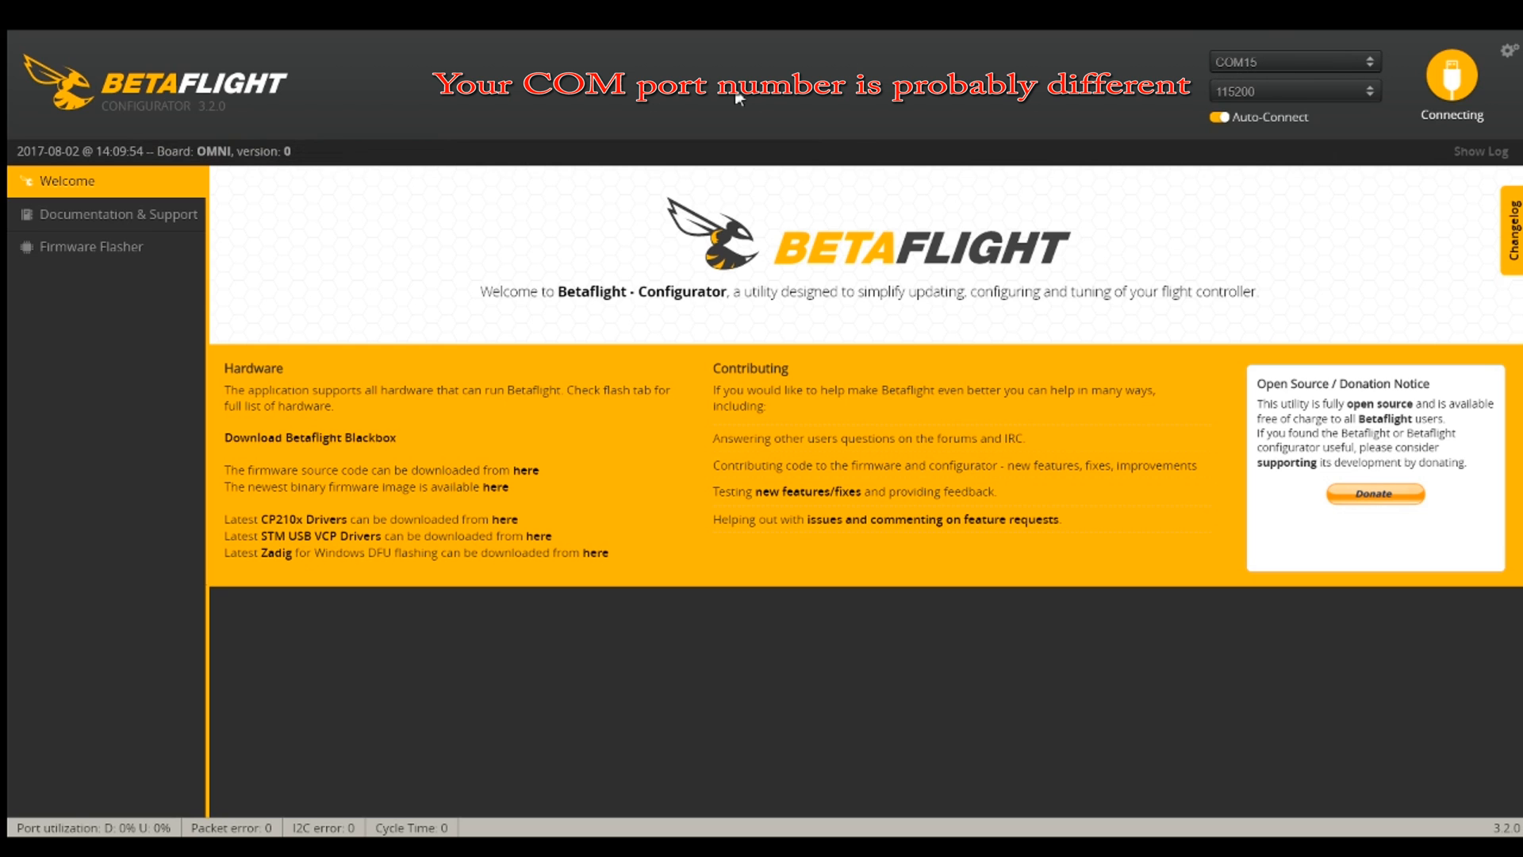
Load the OMNIBUS 3.2.0-RC2 firmware online in the Firmware Flasher and attempt flashing
click(92, 246)
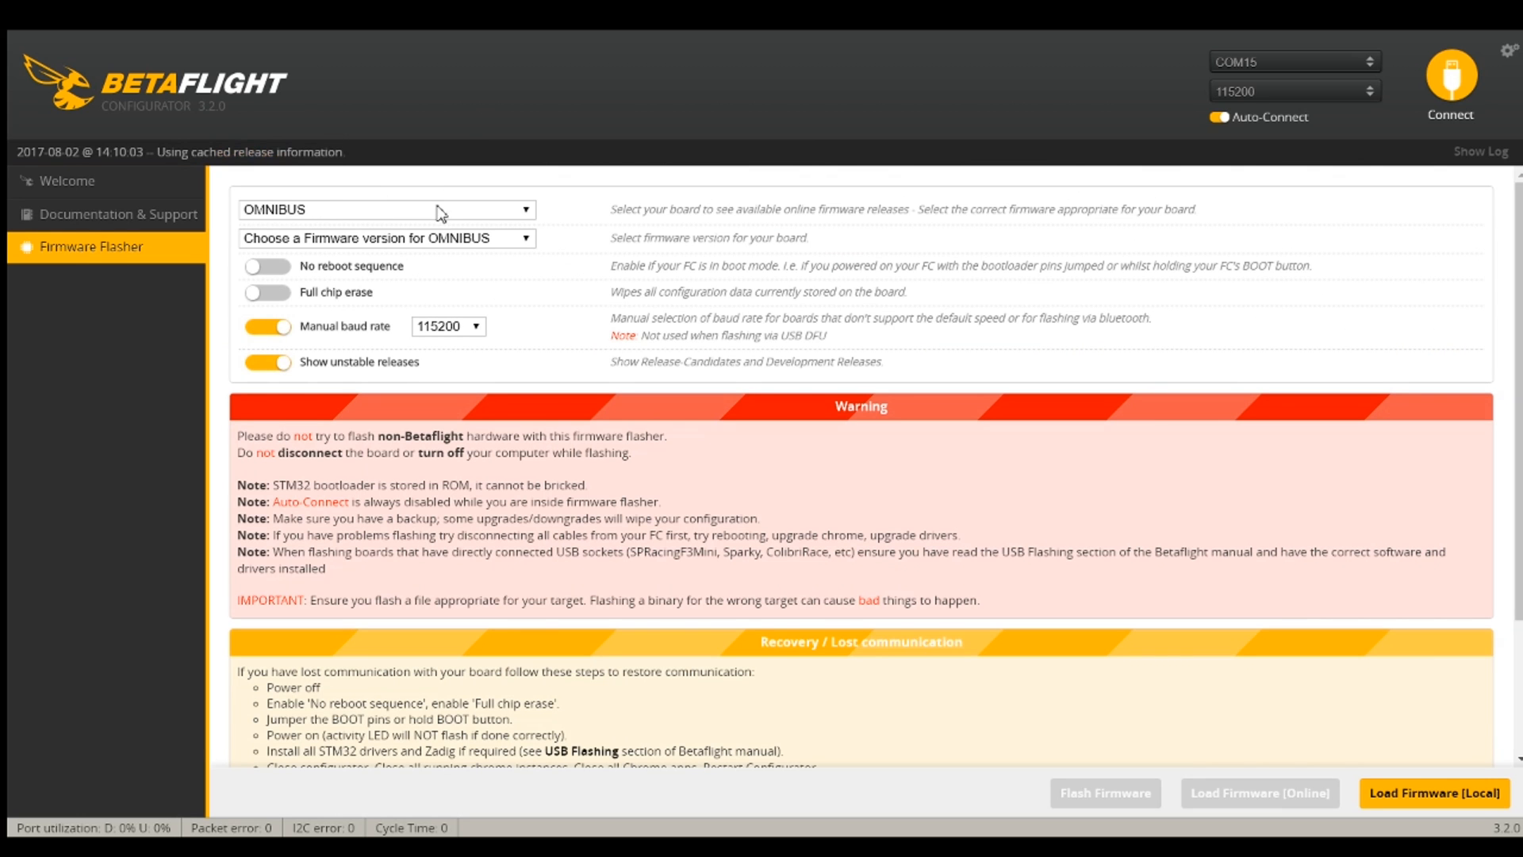
mouse_move(490, 279)
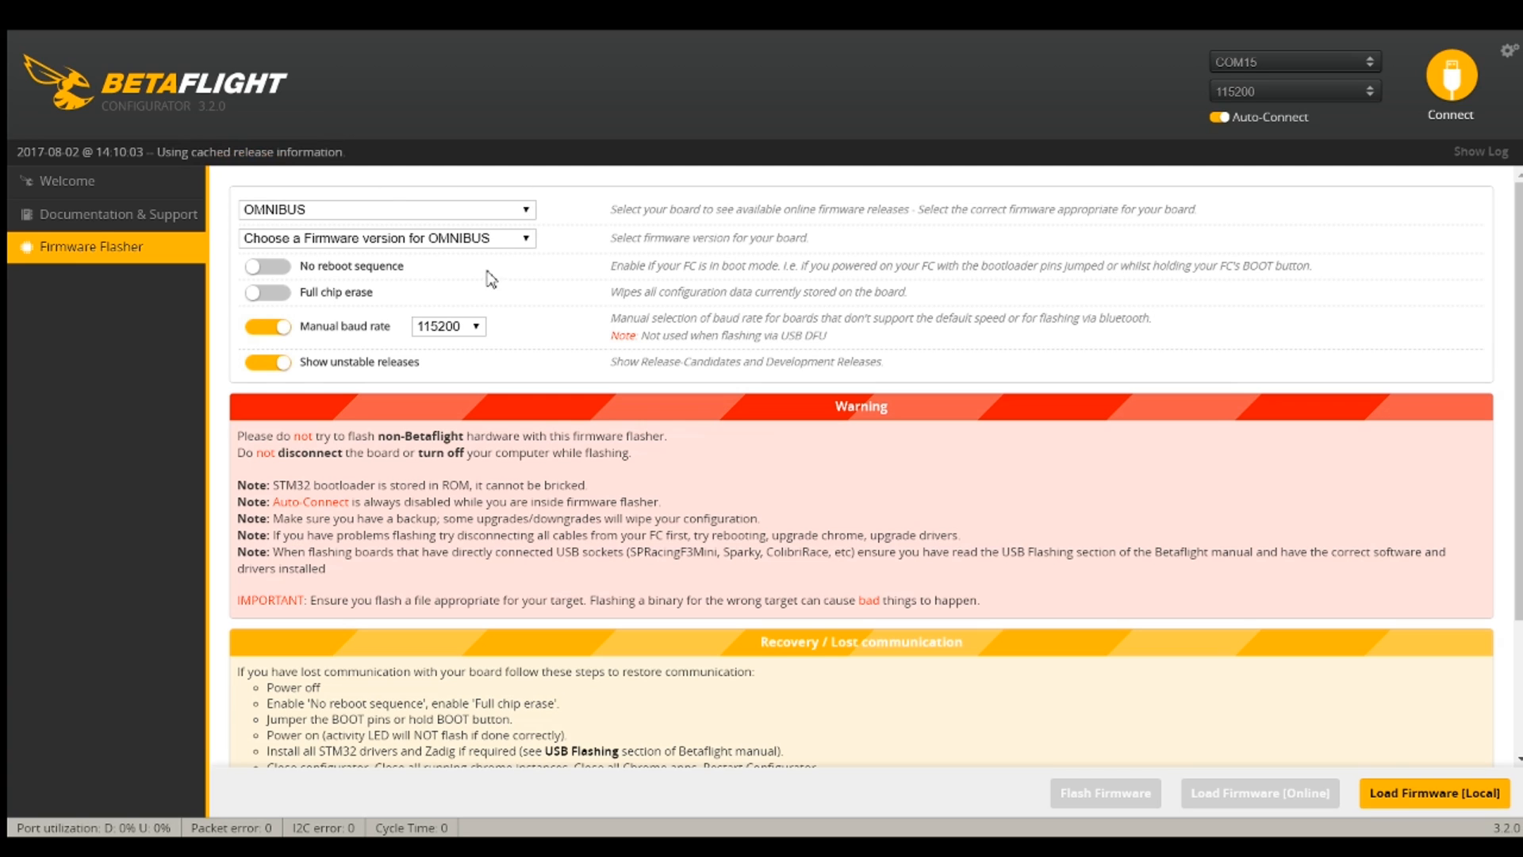
click(385, 238)
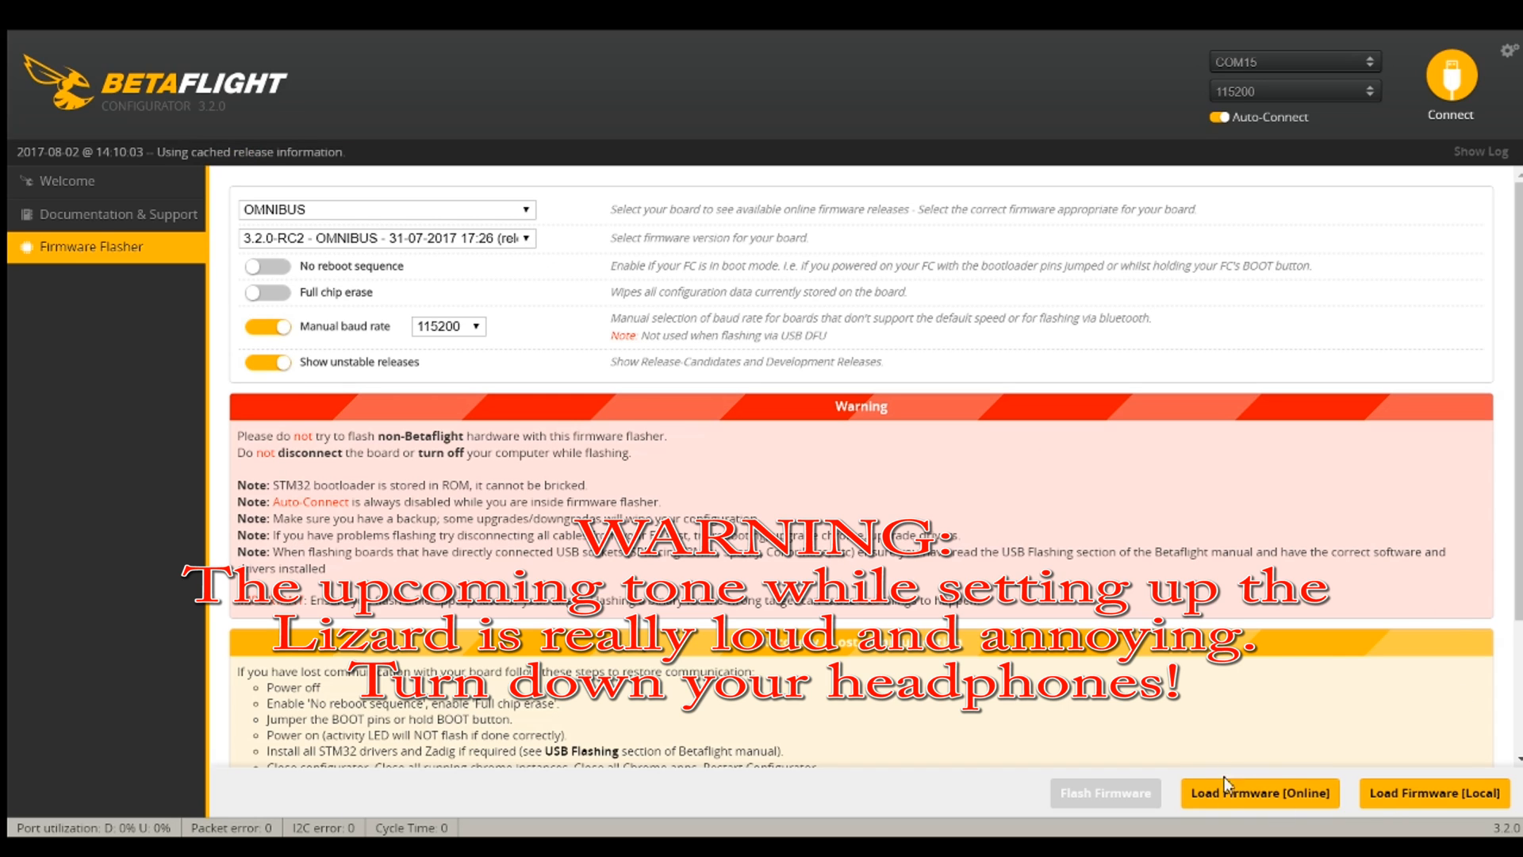
click(1259, 792)
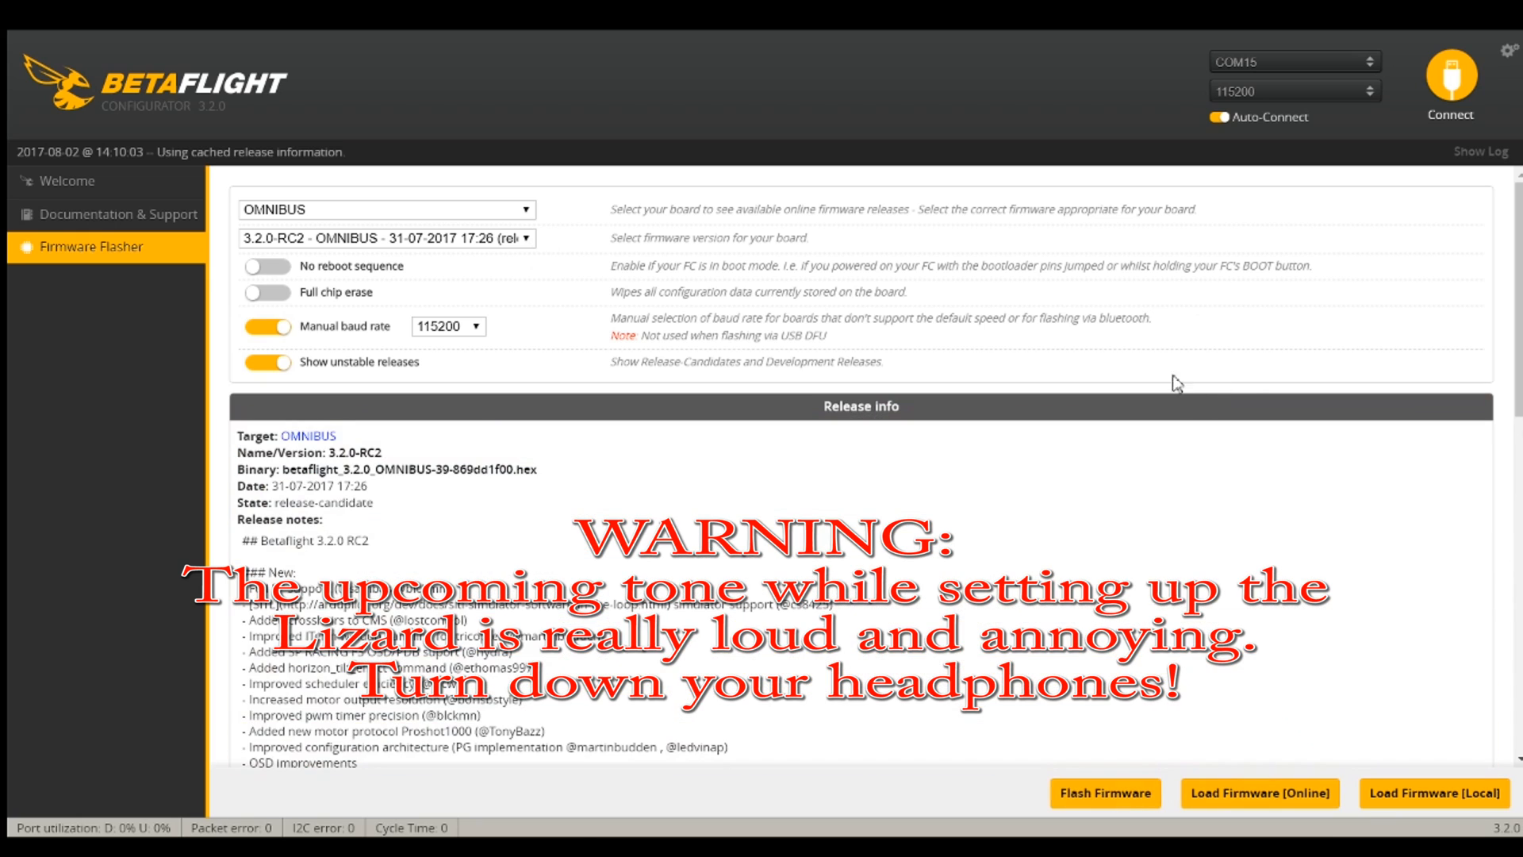
mouse_move(1103, 792)
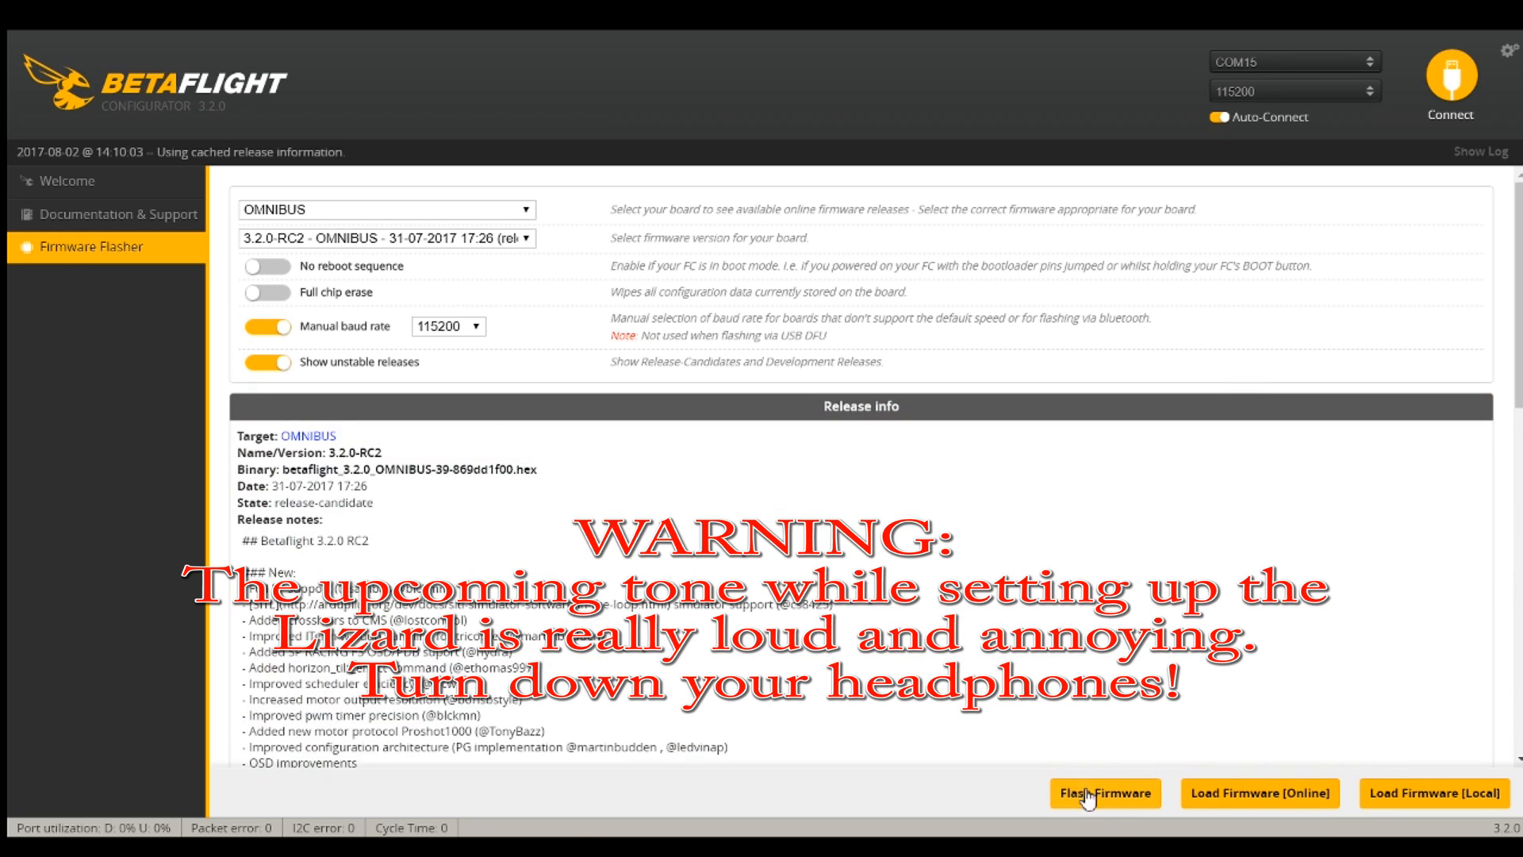
click(1103, 793)
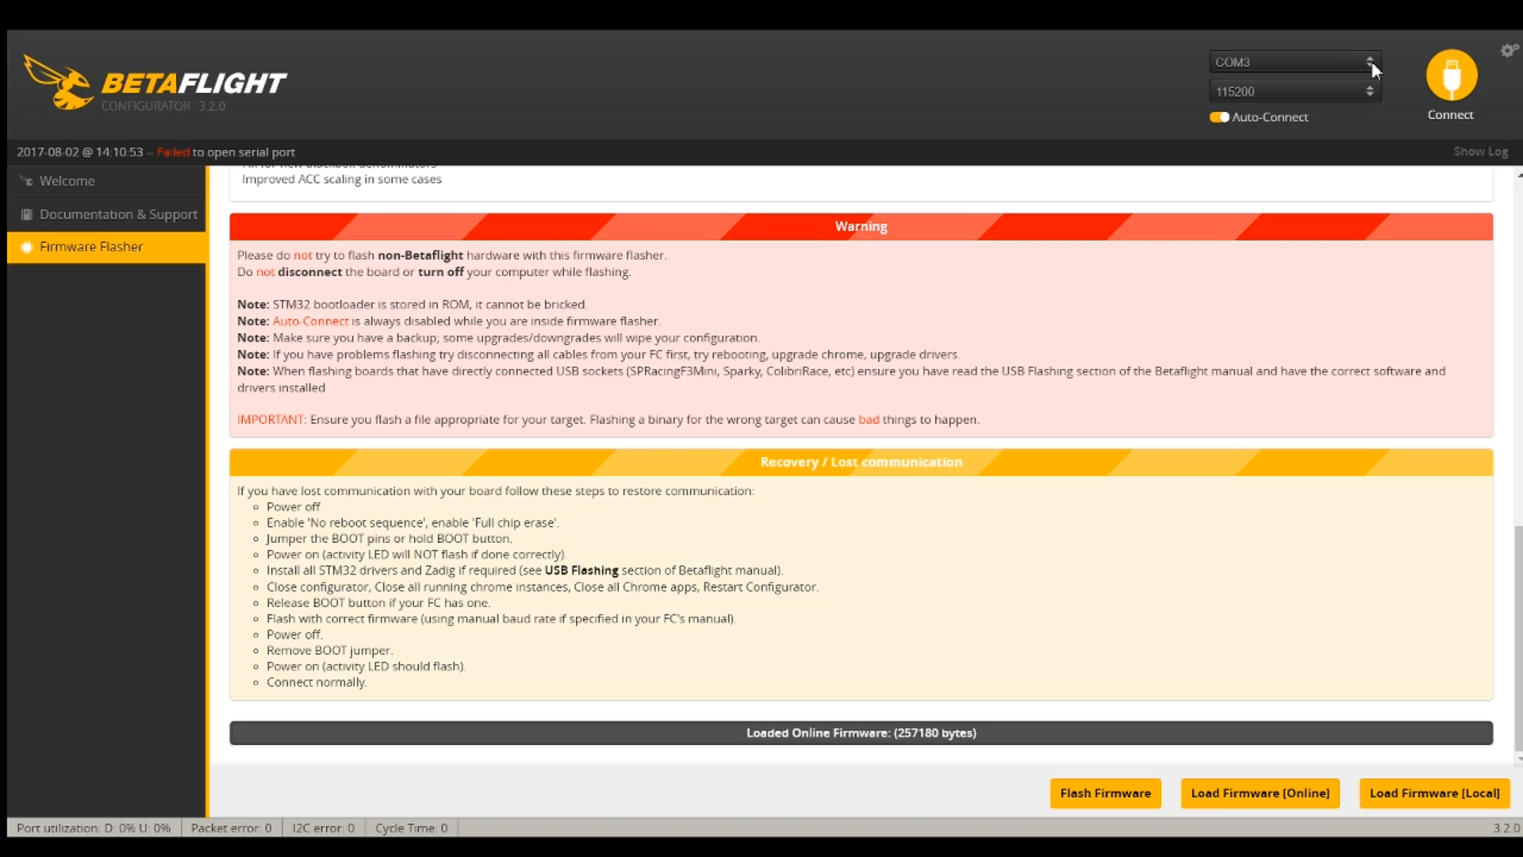
mouse_move(1254, 83)
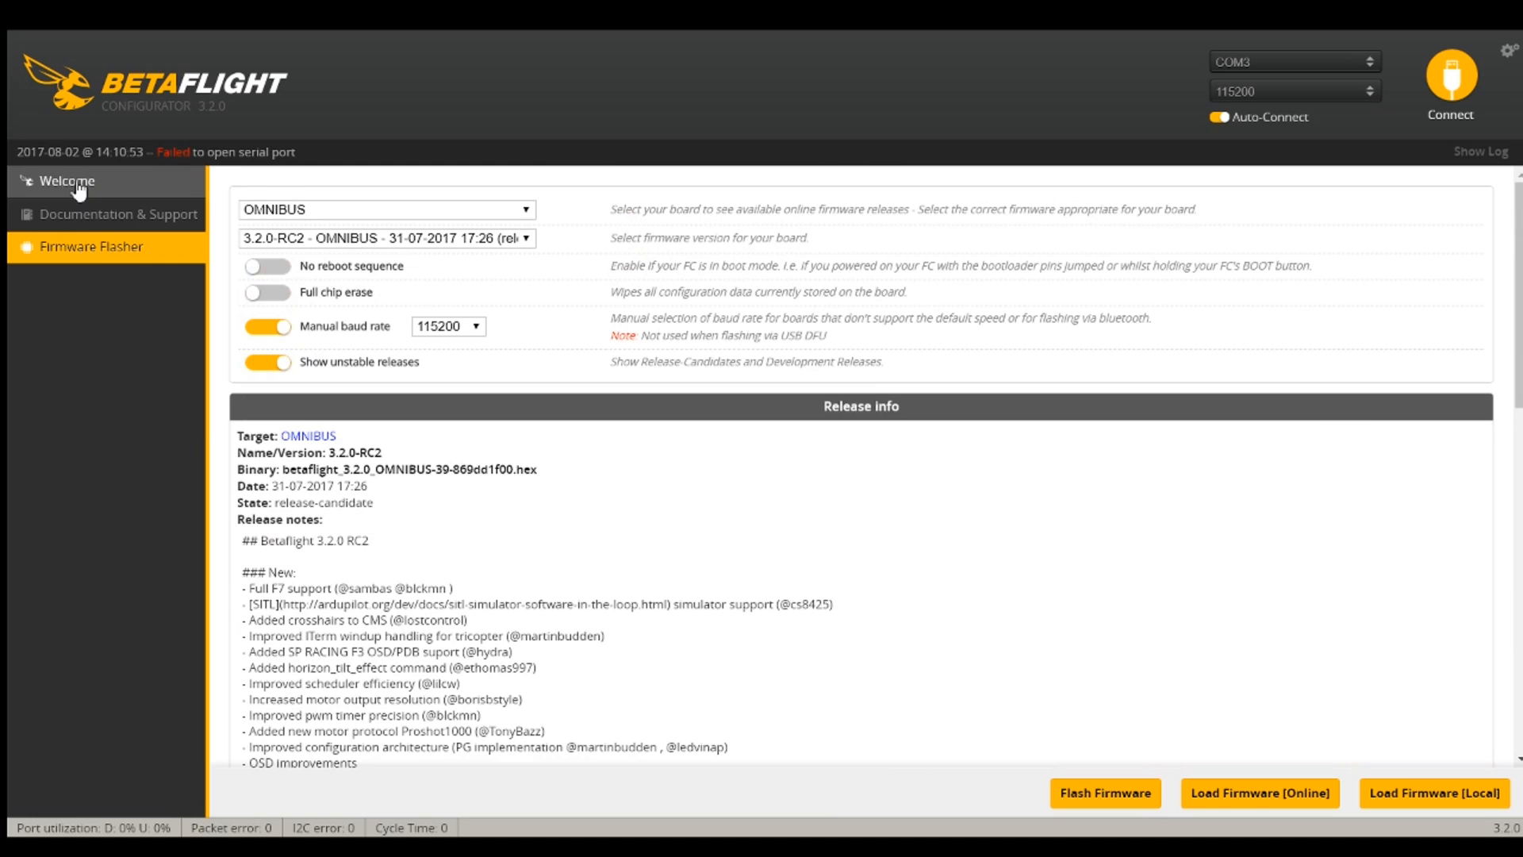
Return to the Welcome page and download the Zadig driver tool
click(67, 181)
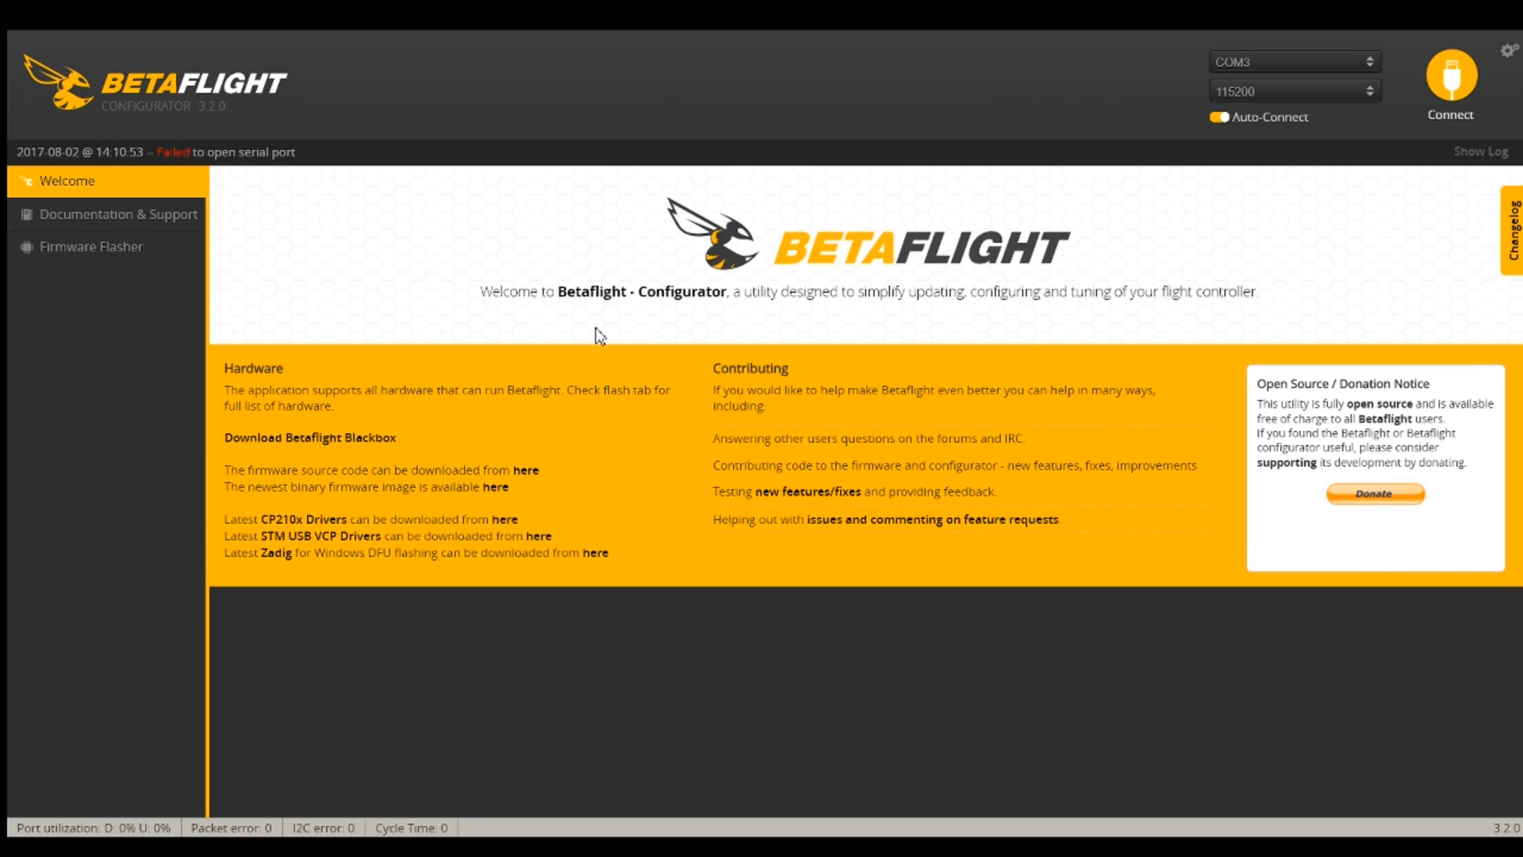
mouse_move(283, 564)
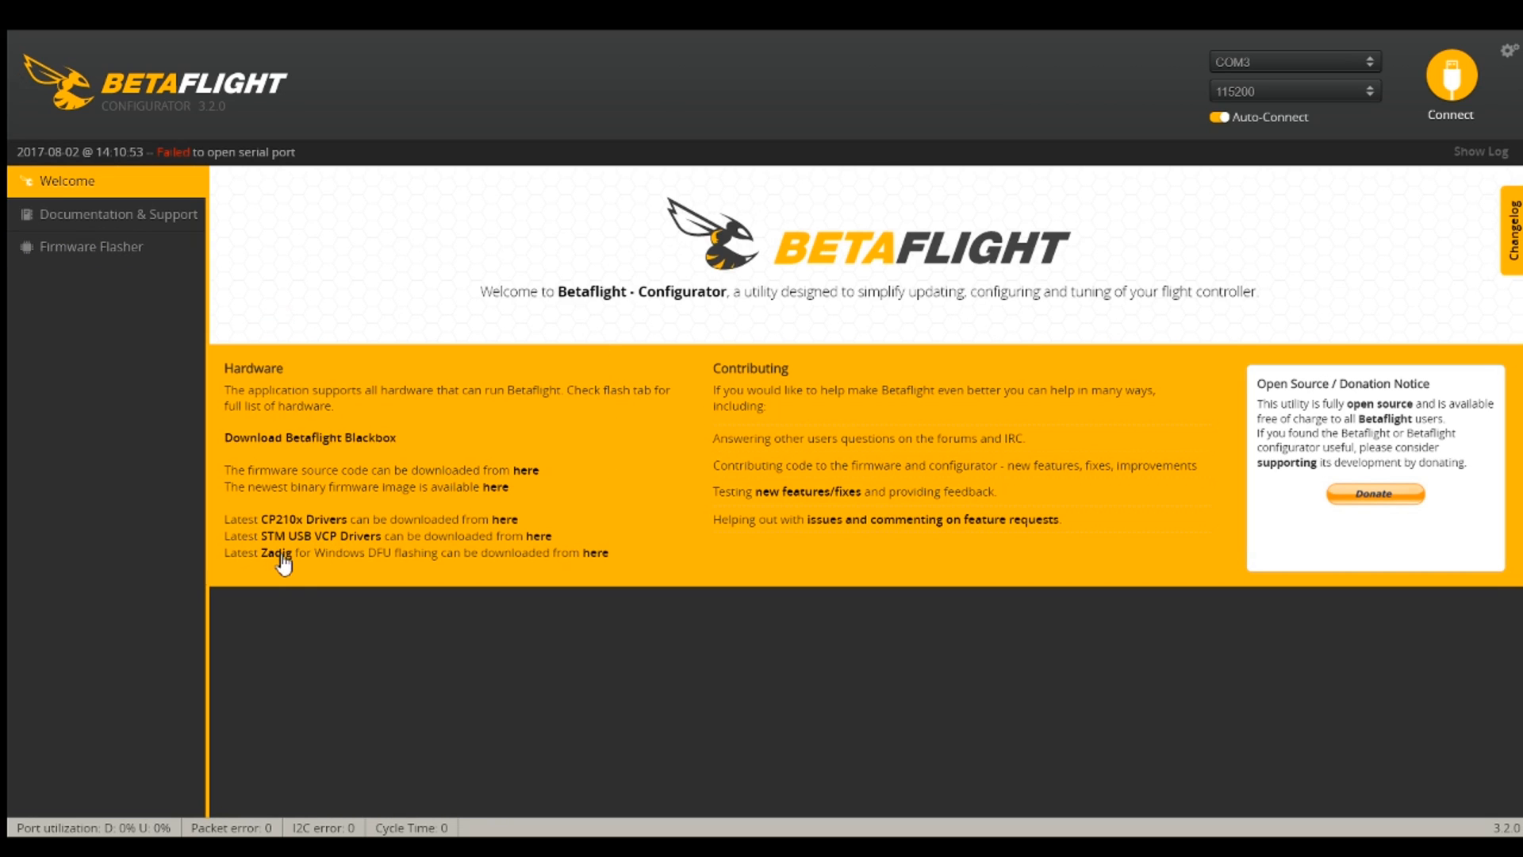
mouse_move(600, 563)
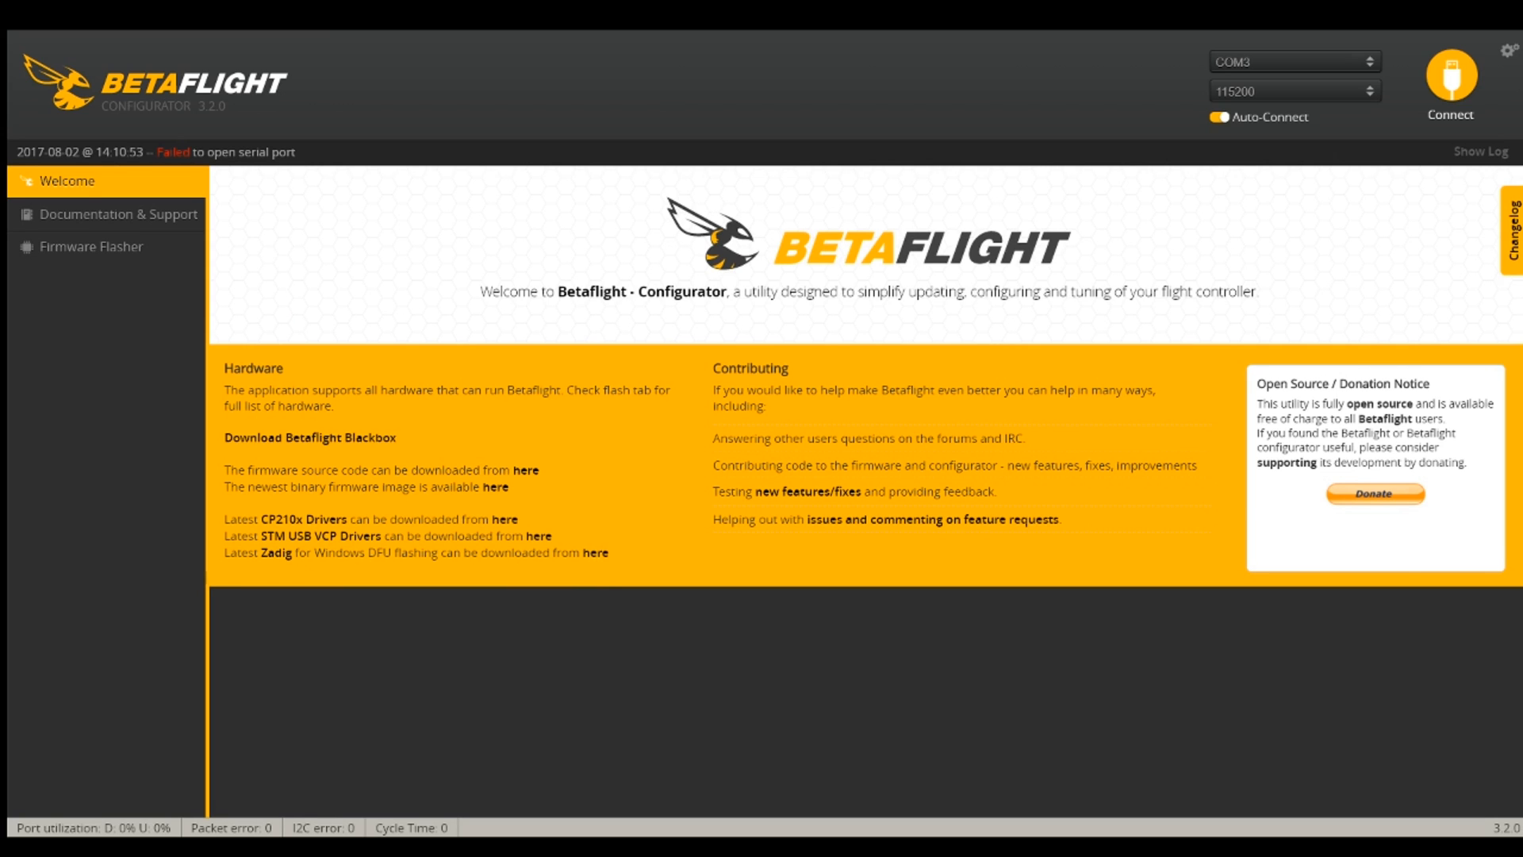
click(597, 552)
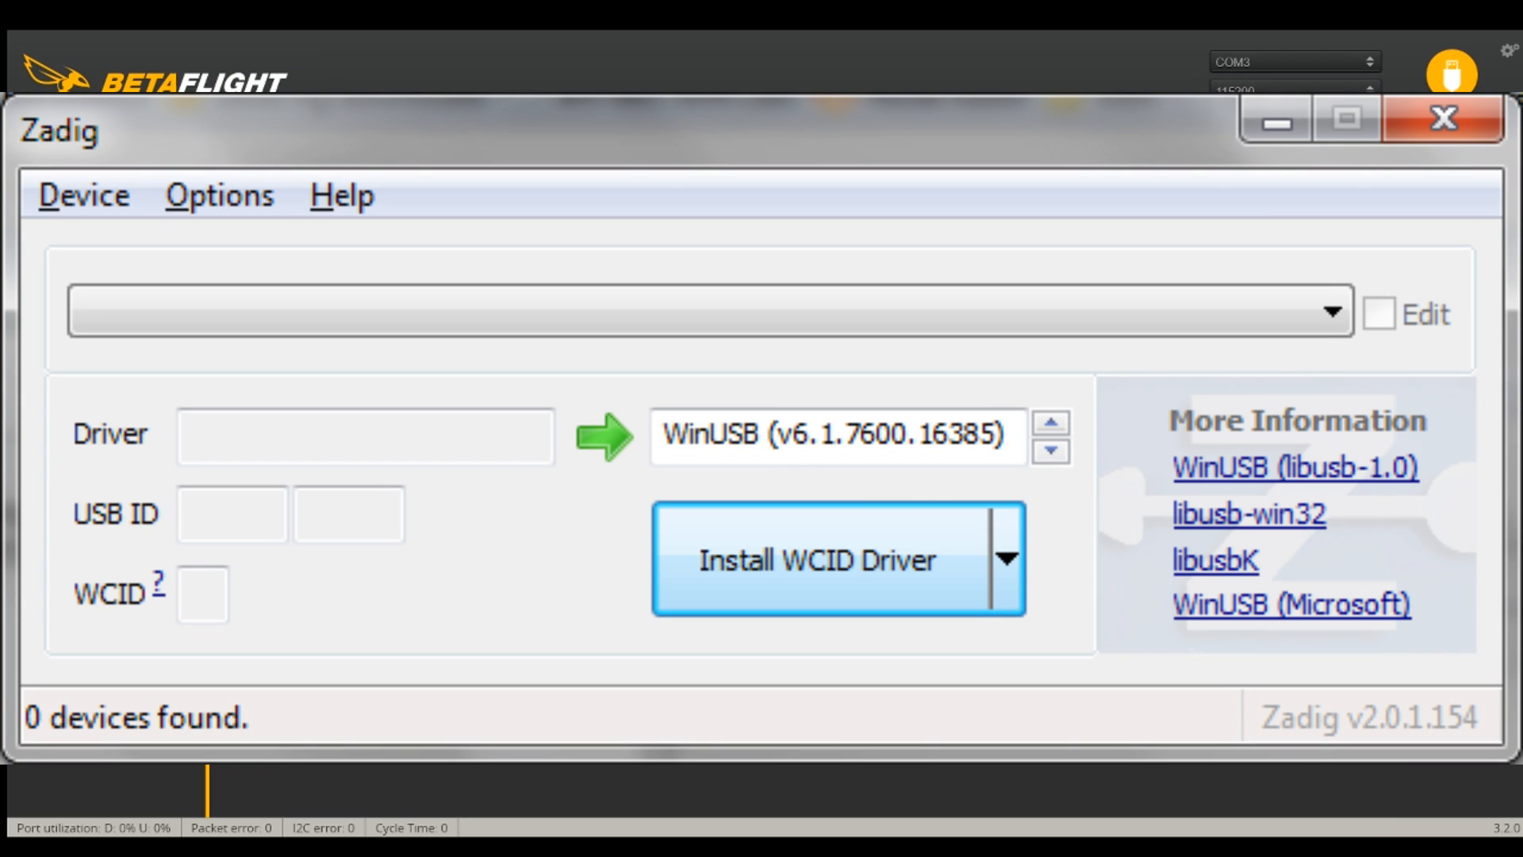
click(209, 192)
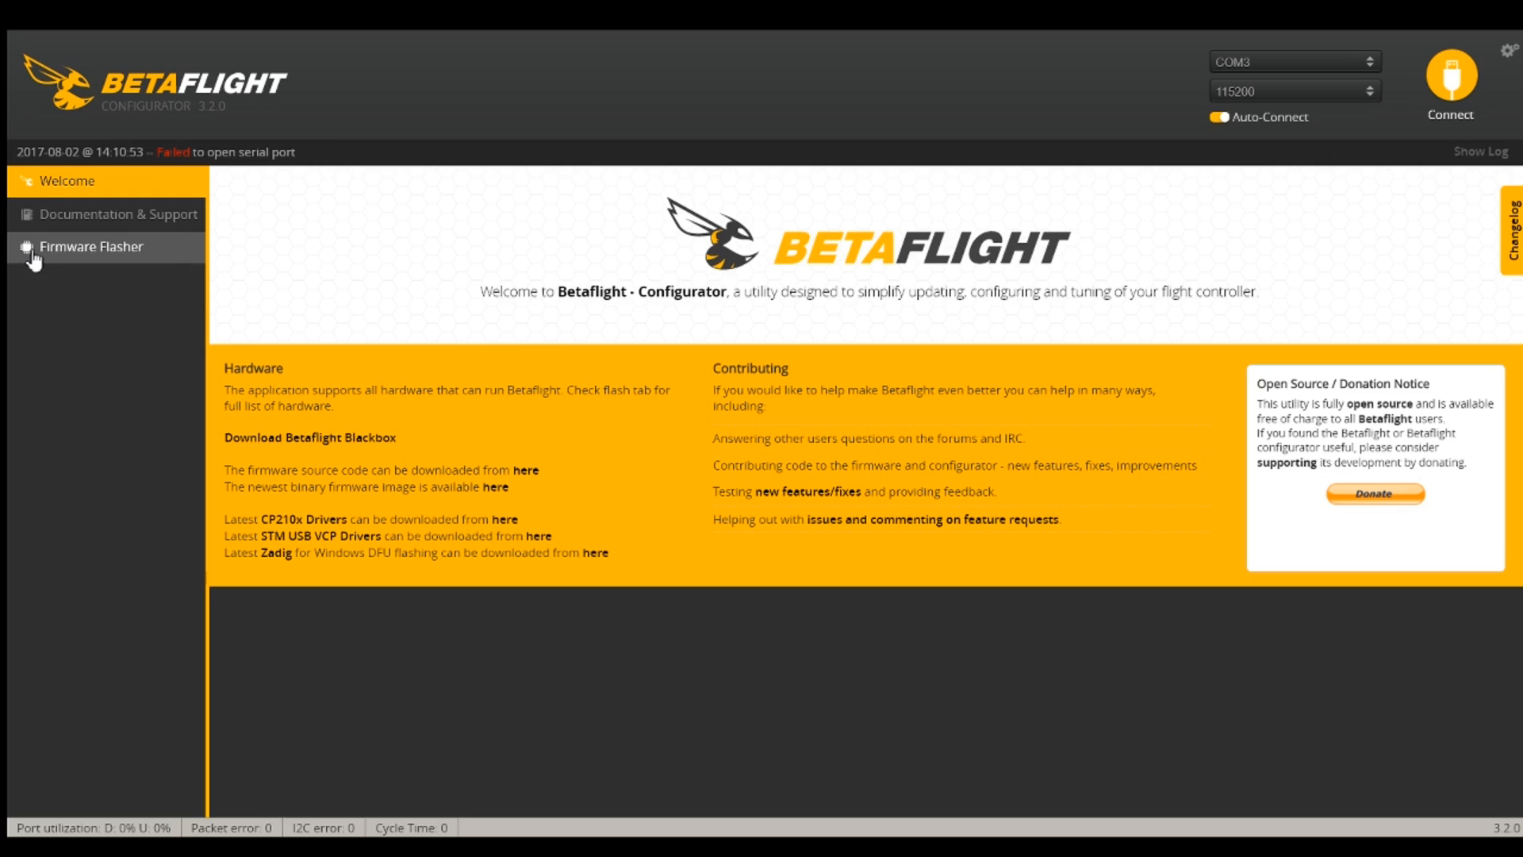
Flash the online OMNIBUS 3.2.0-RC2 firmware successfully and connect on COM15
click(91, 246)
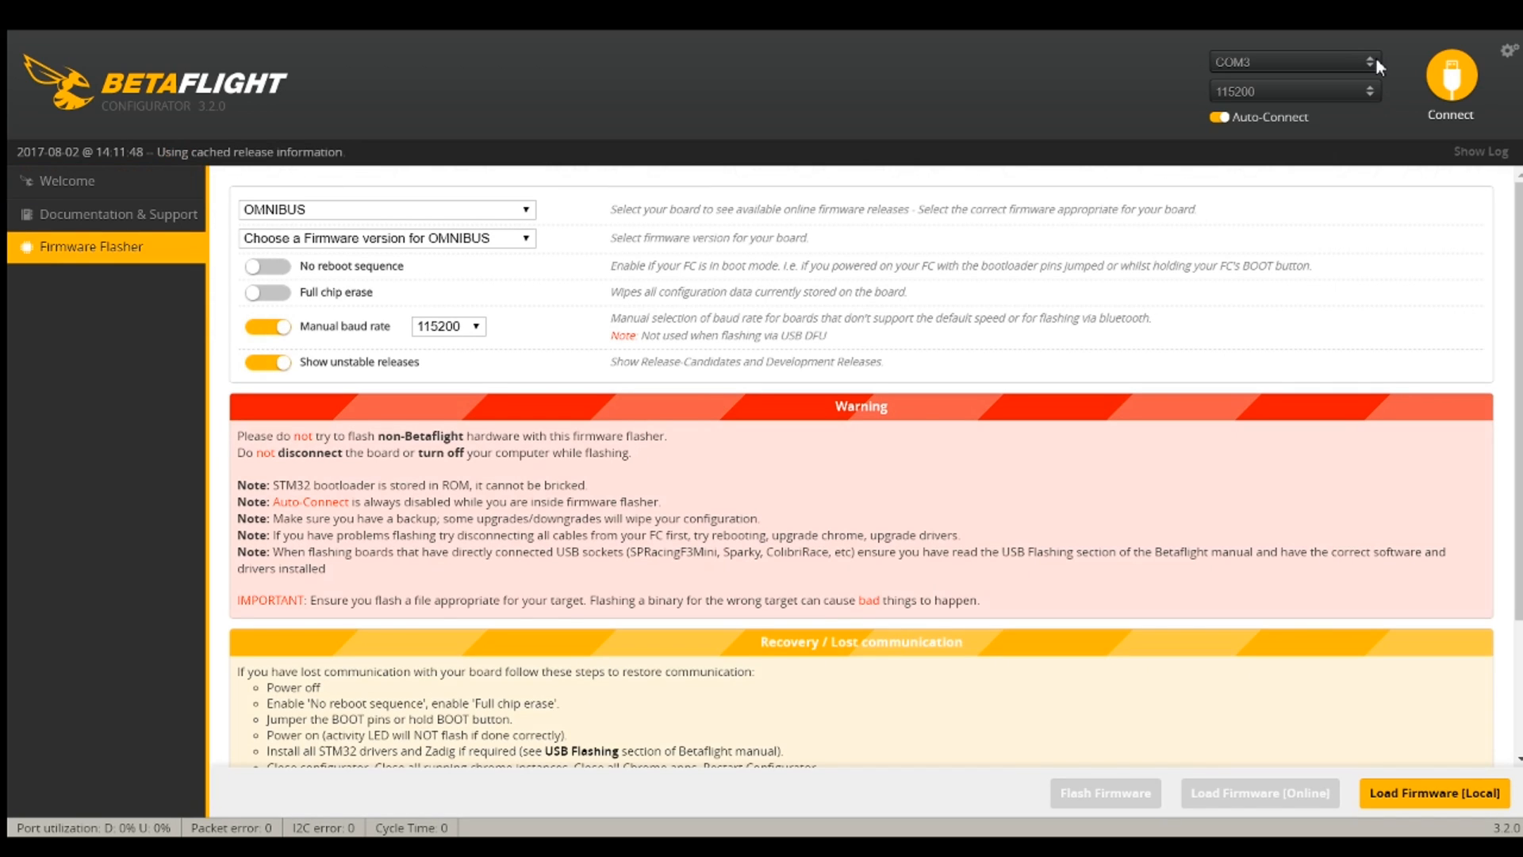
mouse_move(924, 82)
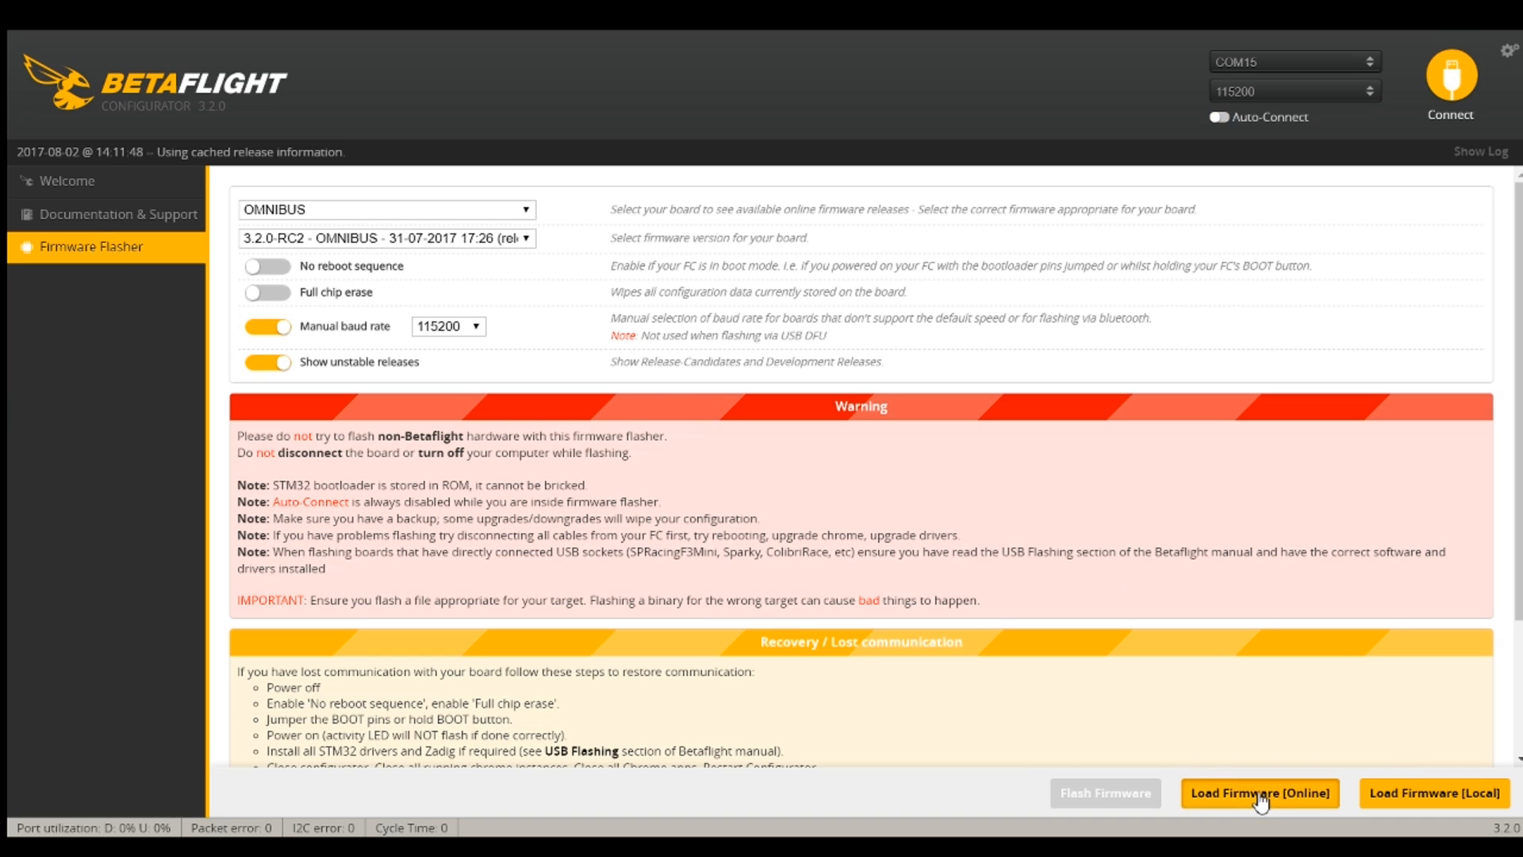
click(1260, 792)
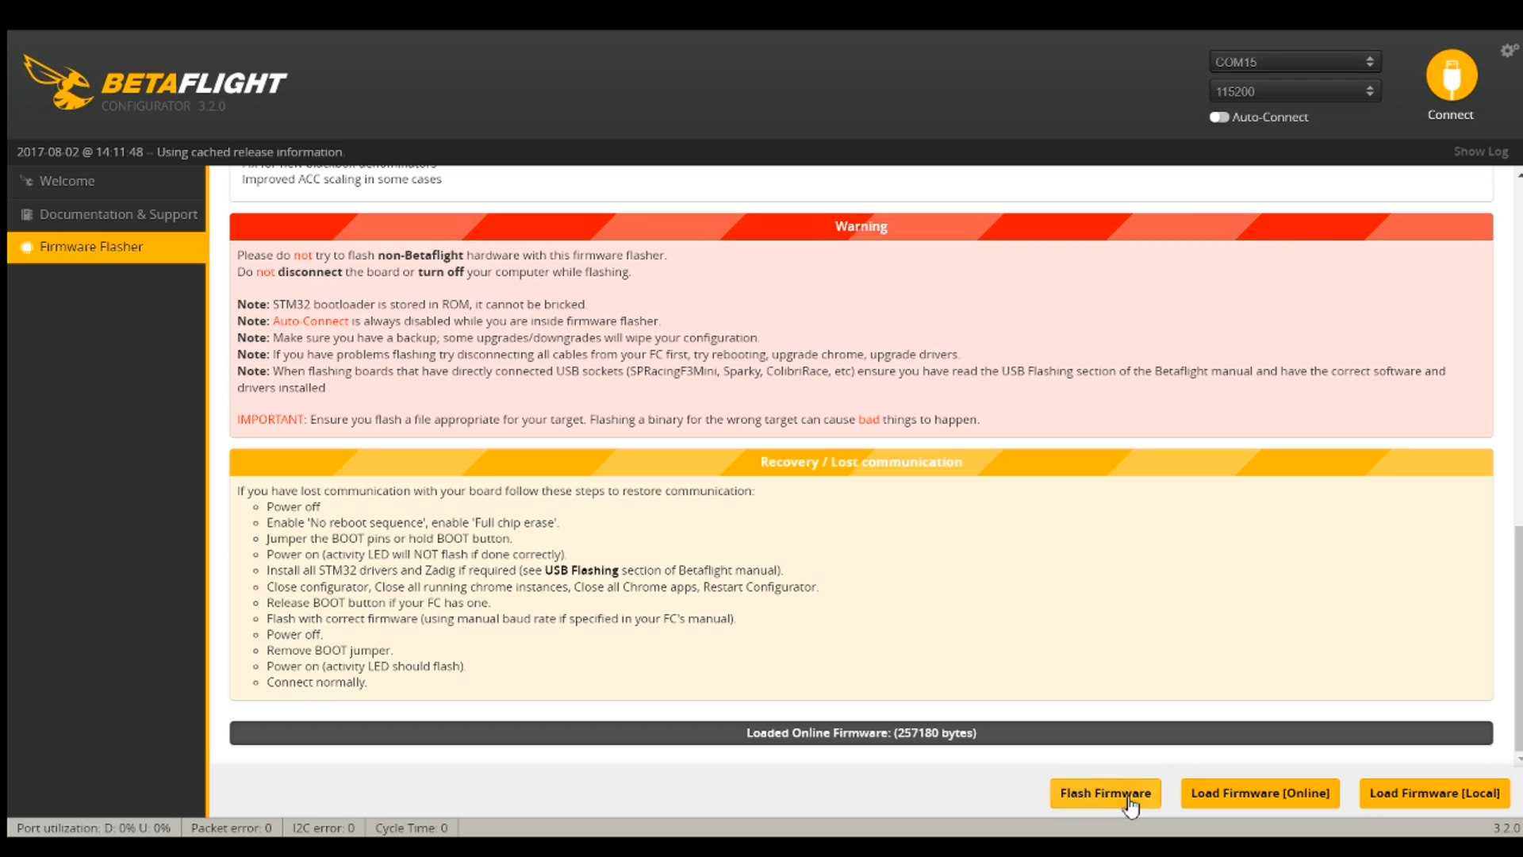
click(1105, 793)
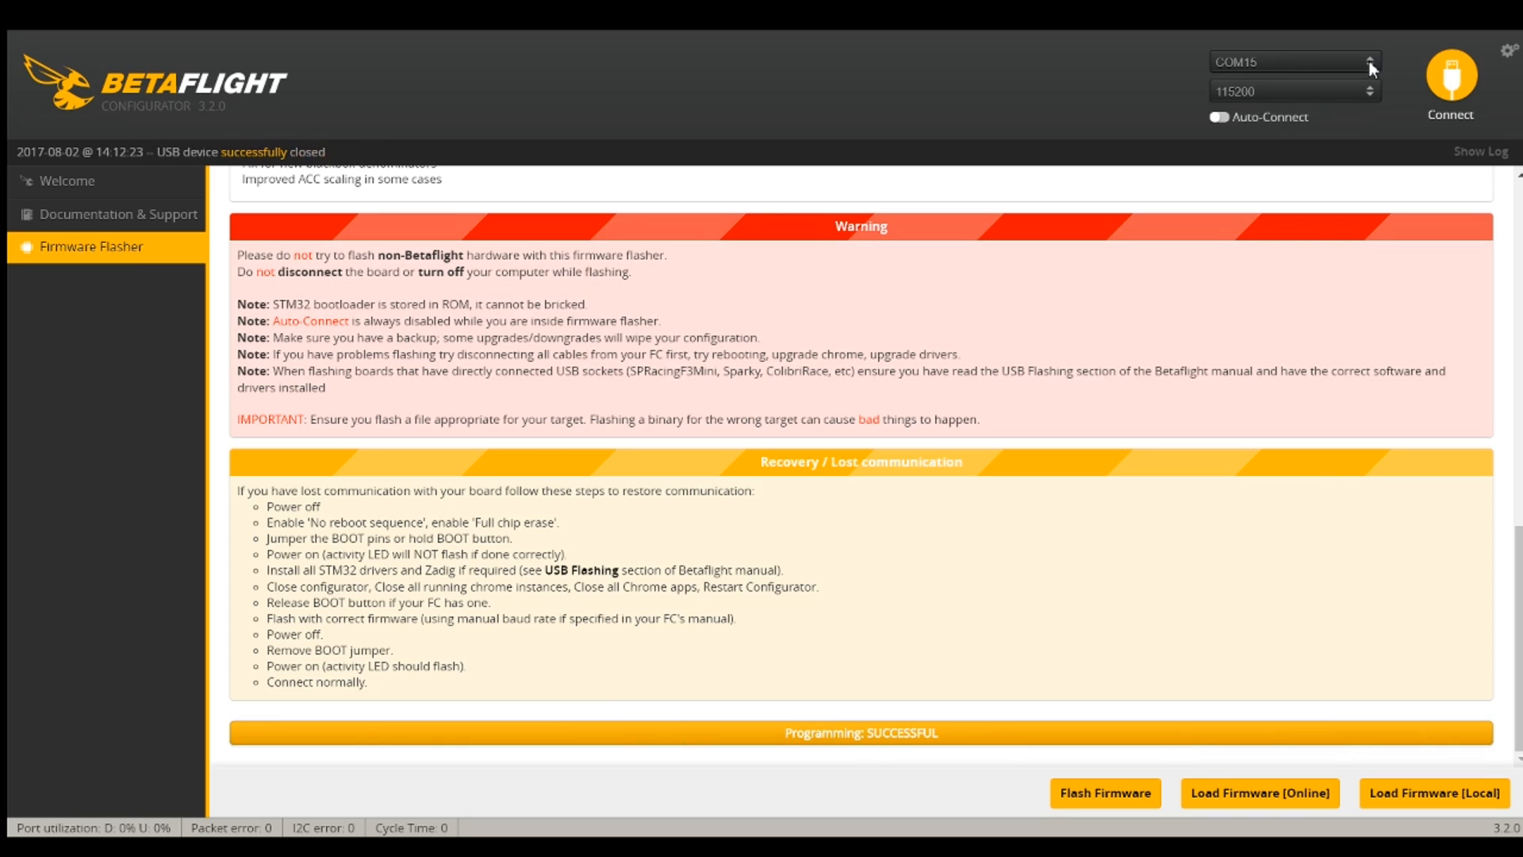
click(1451, 78)
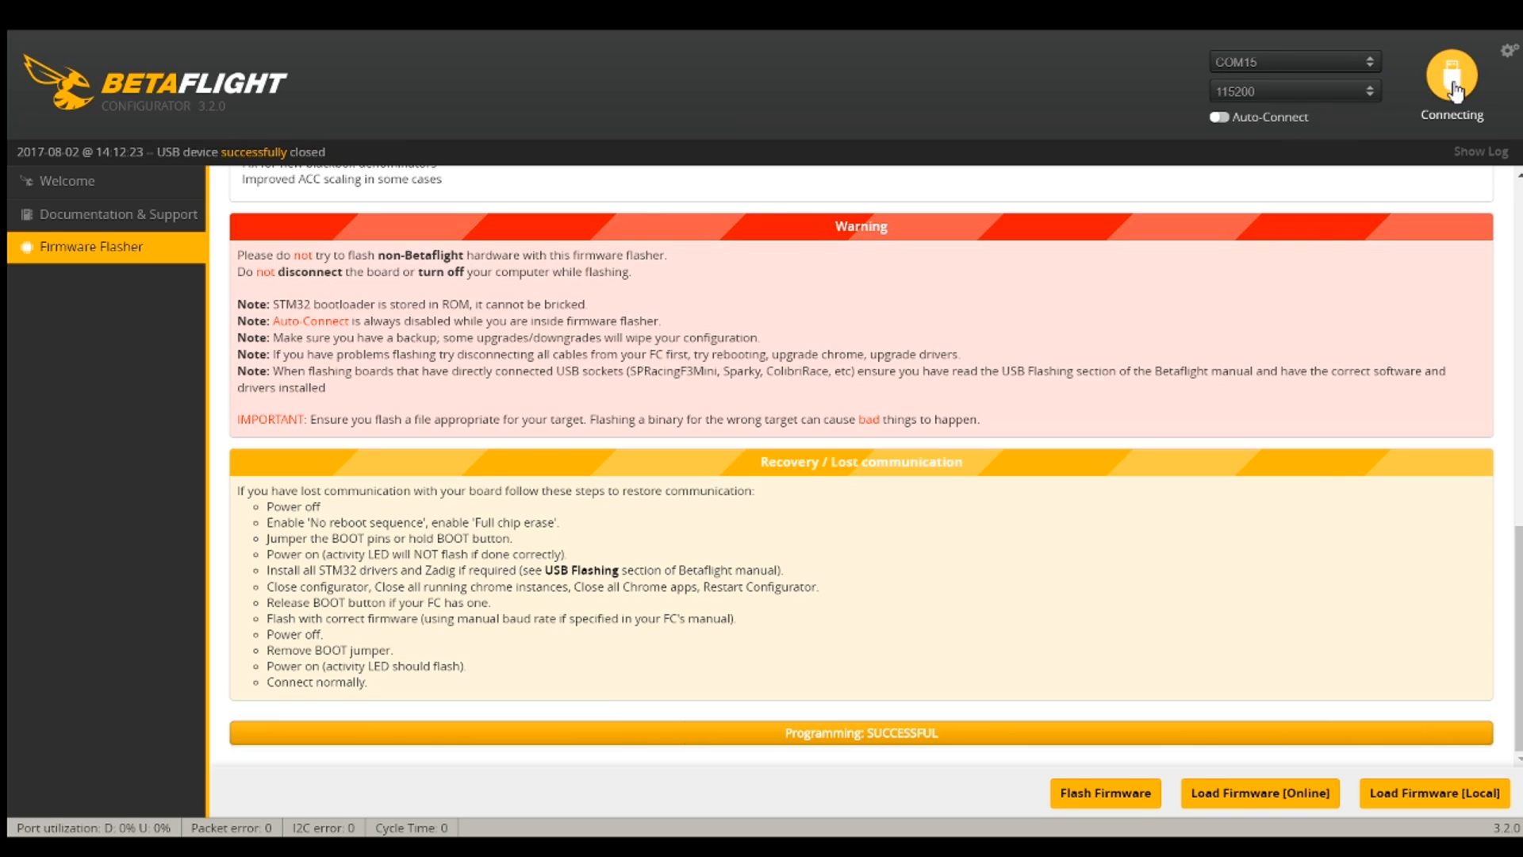
click(1452, 73)
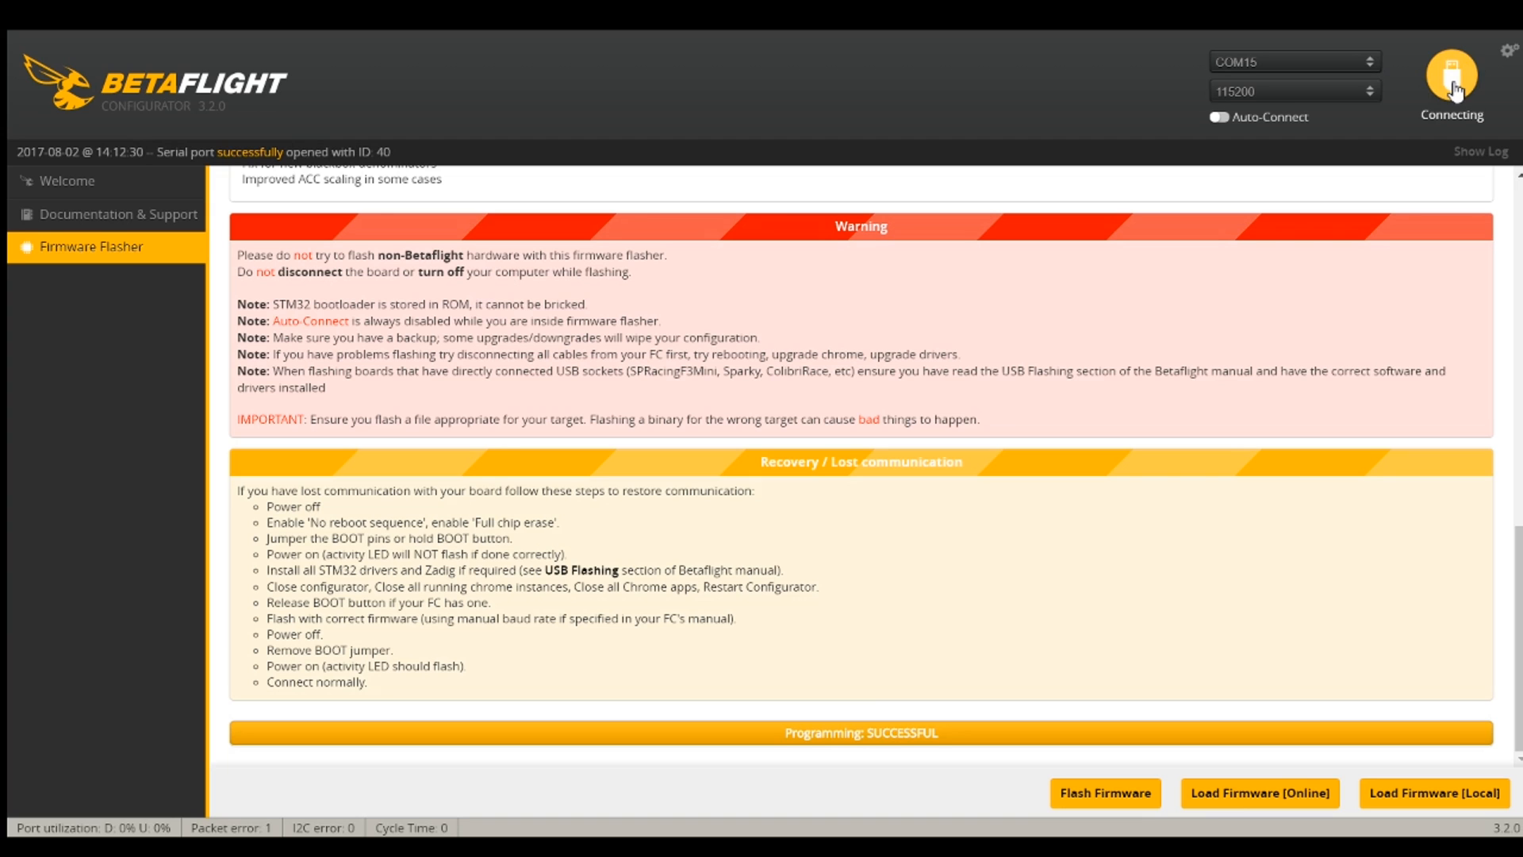
Enter the backed-up settings in the CLI, then disconnect and reconnect the board
click(1450, 83)
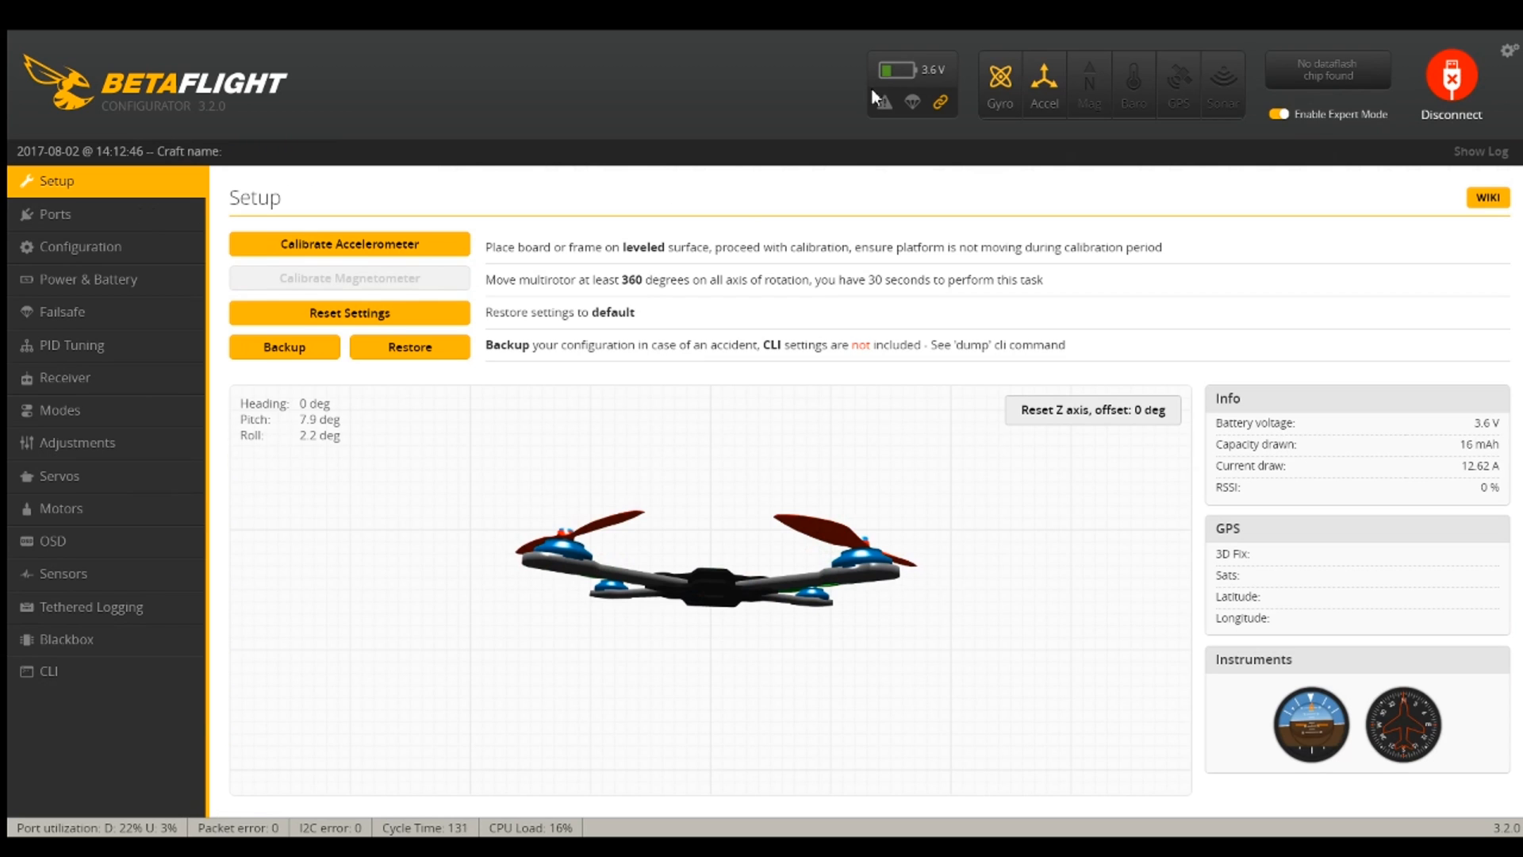
click(48, 670)
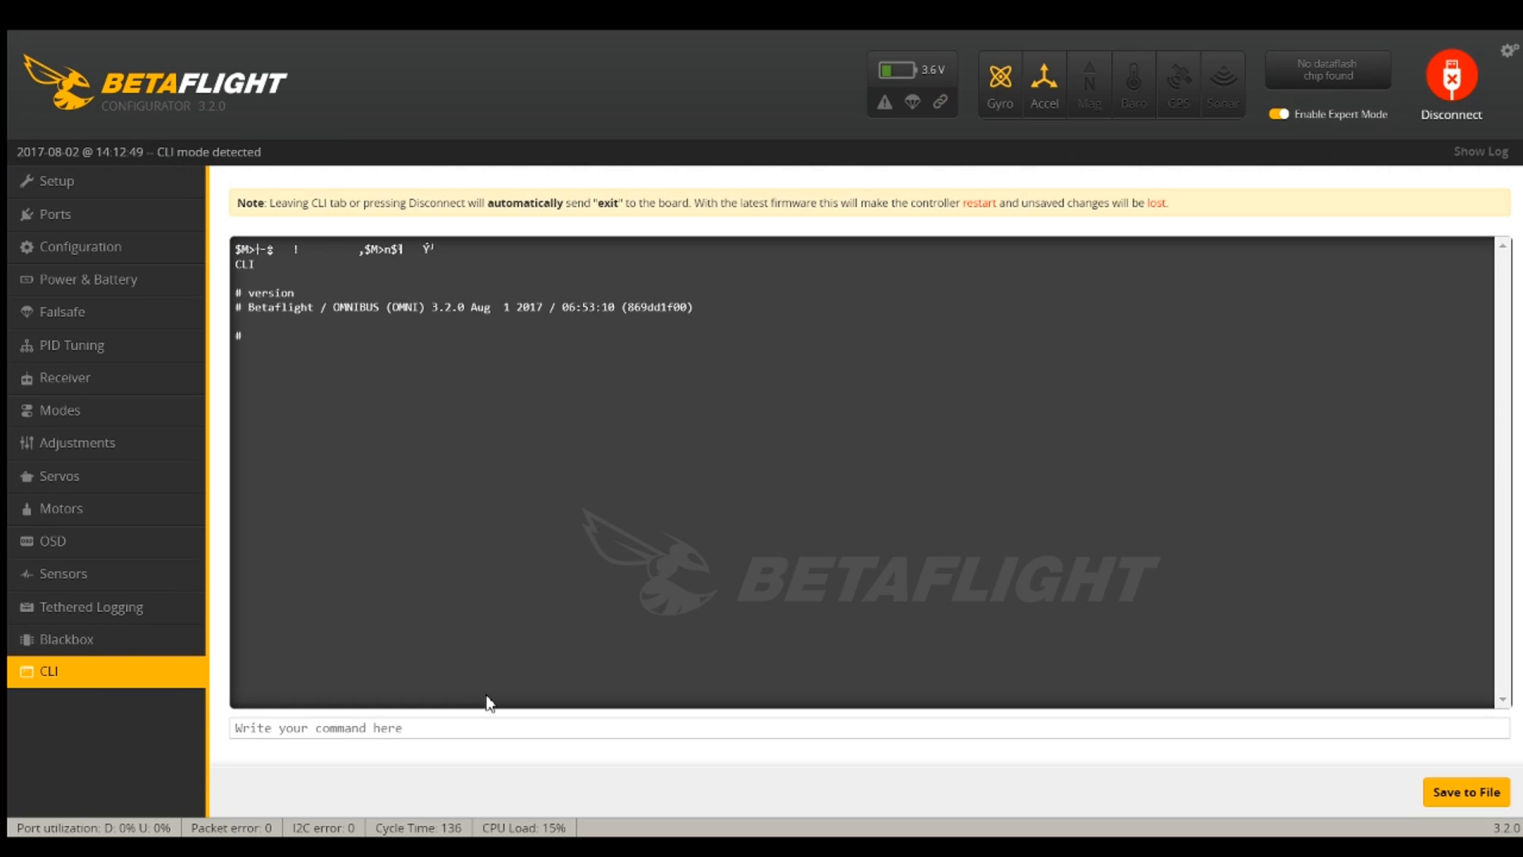
mouse_move(489, 320)
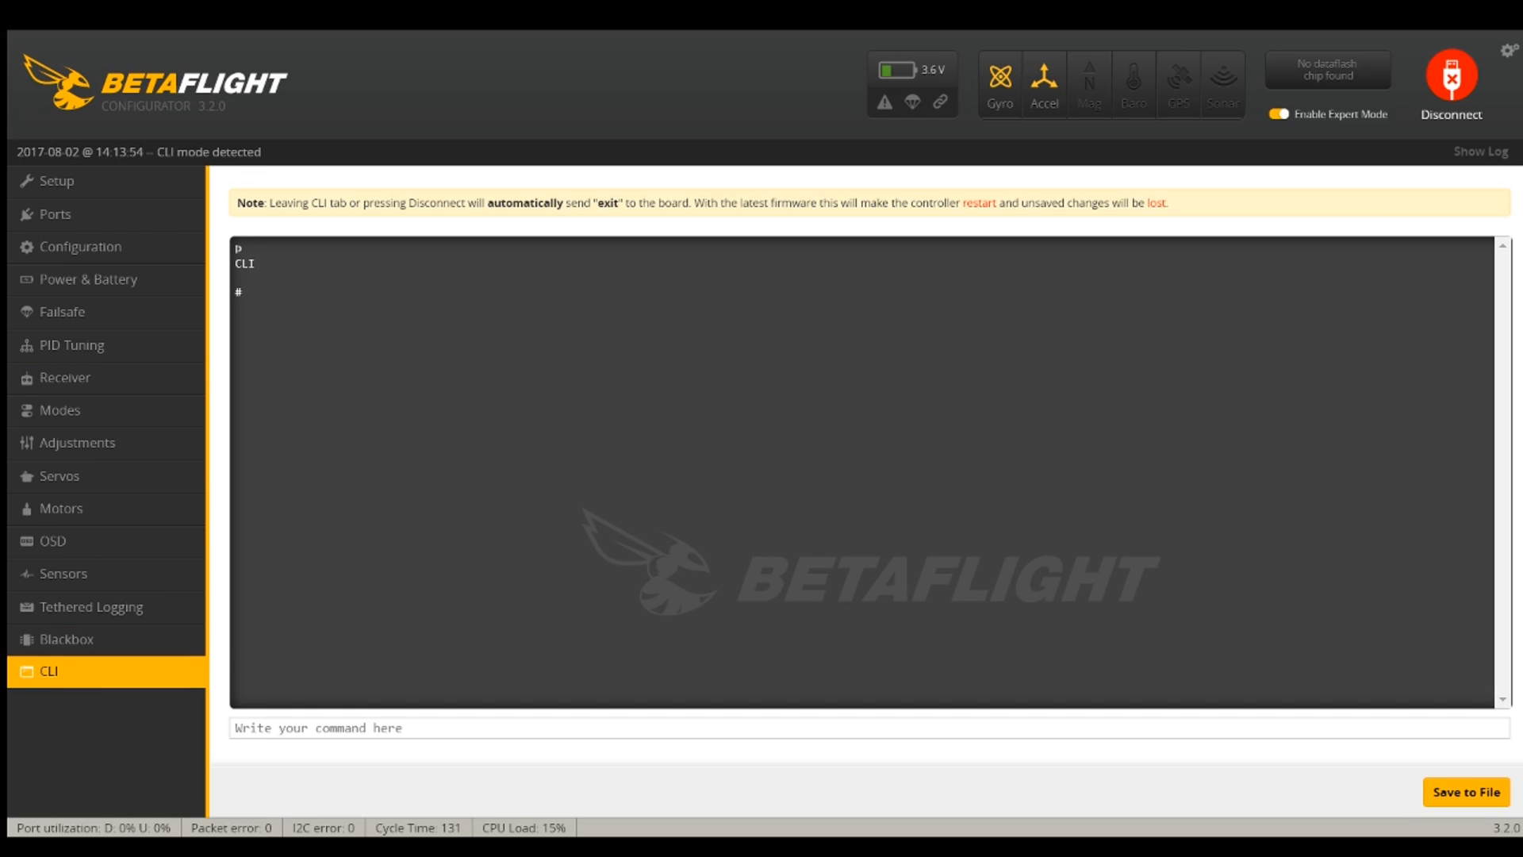
click(644, 727)
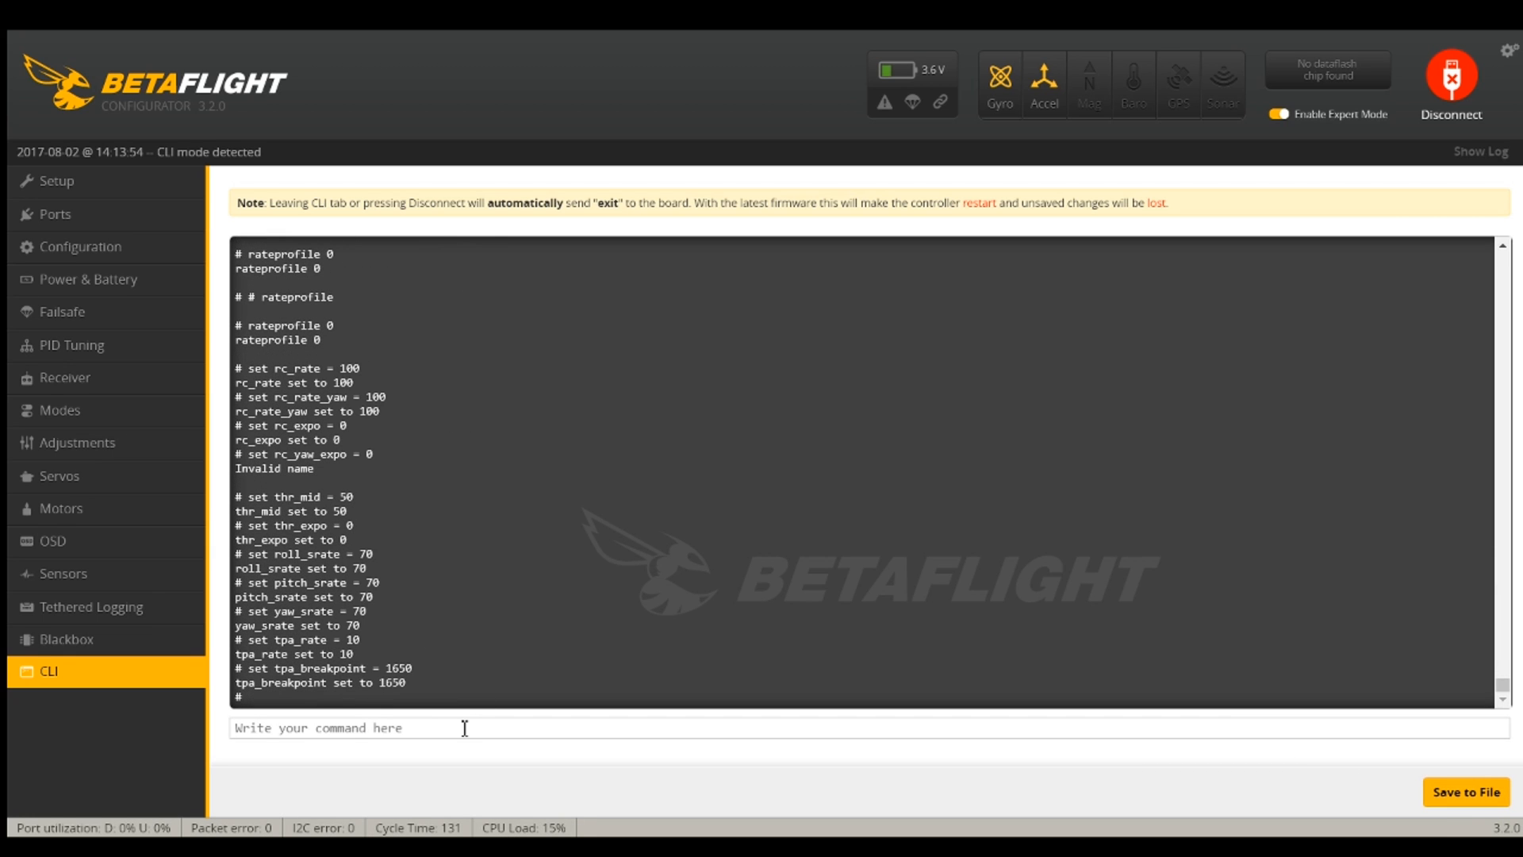
click(1451, 74)
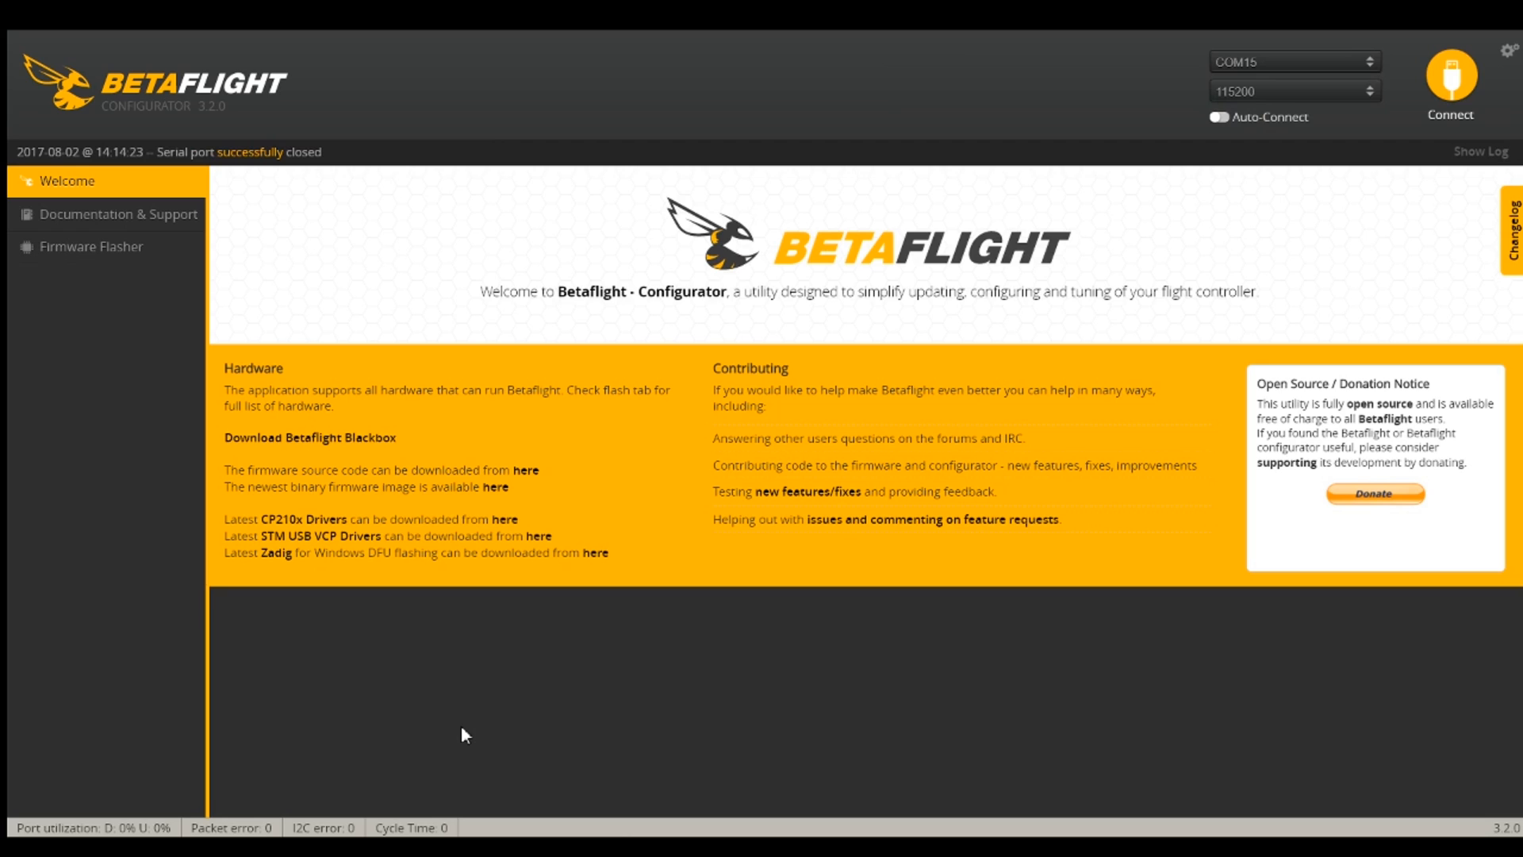
click(1450, 73)
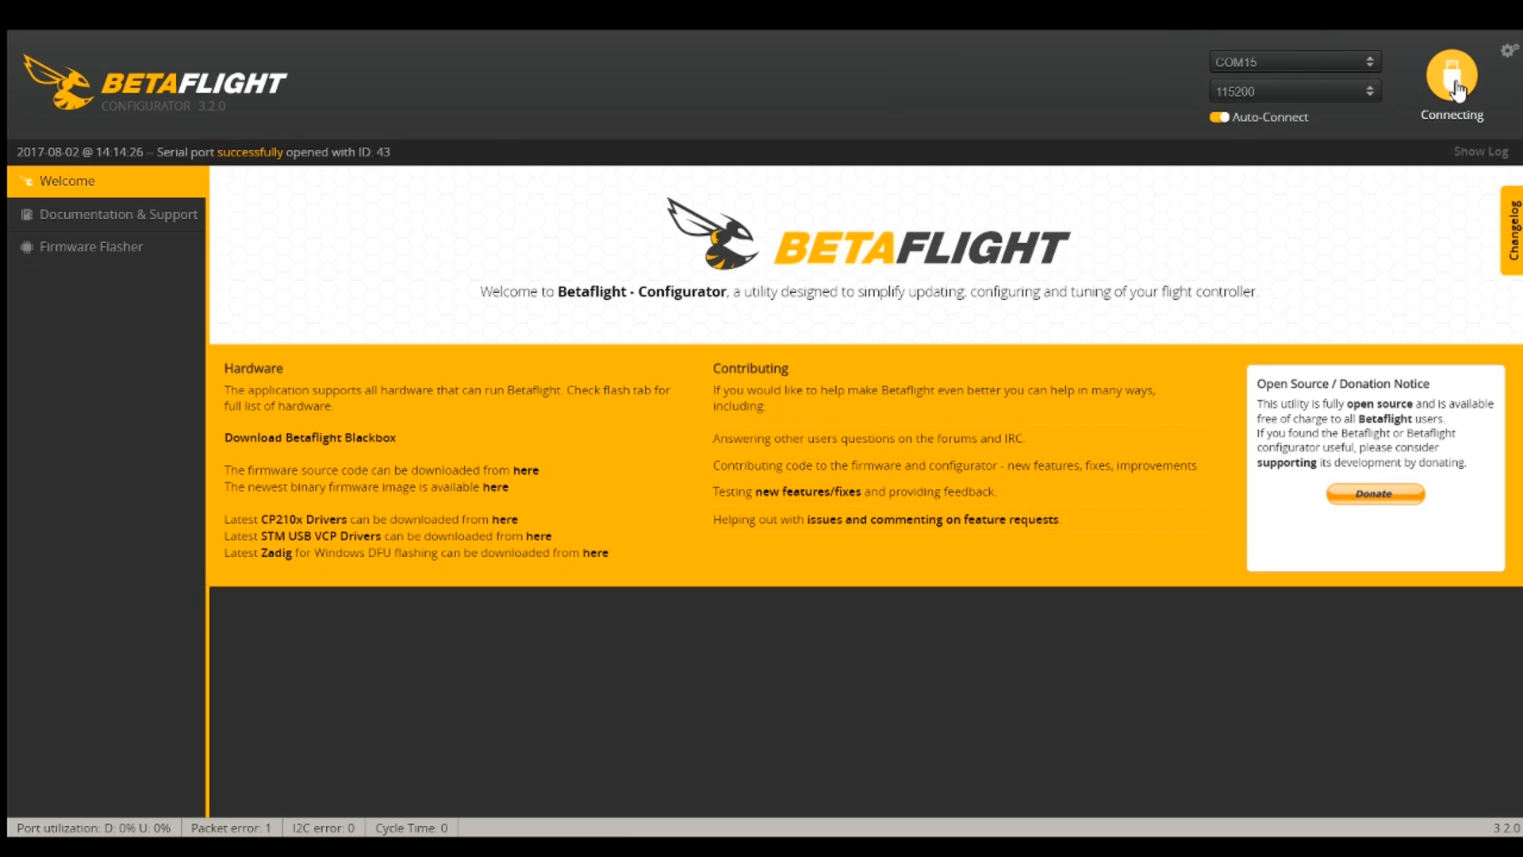
Reconnect and review the Ports tab and Configuration sections for the restored settings
click(1451, 79)
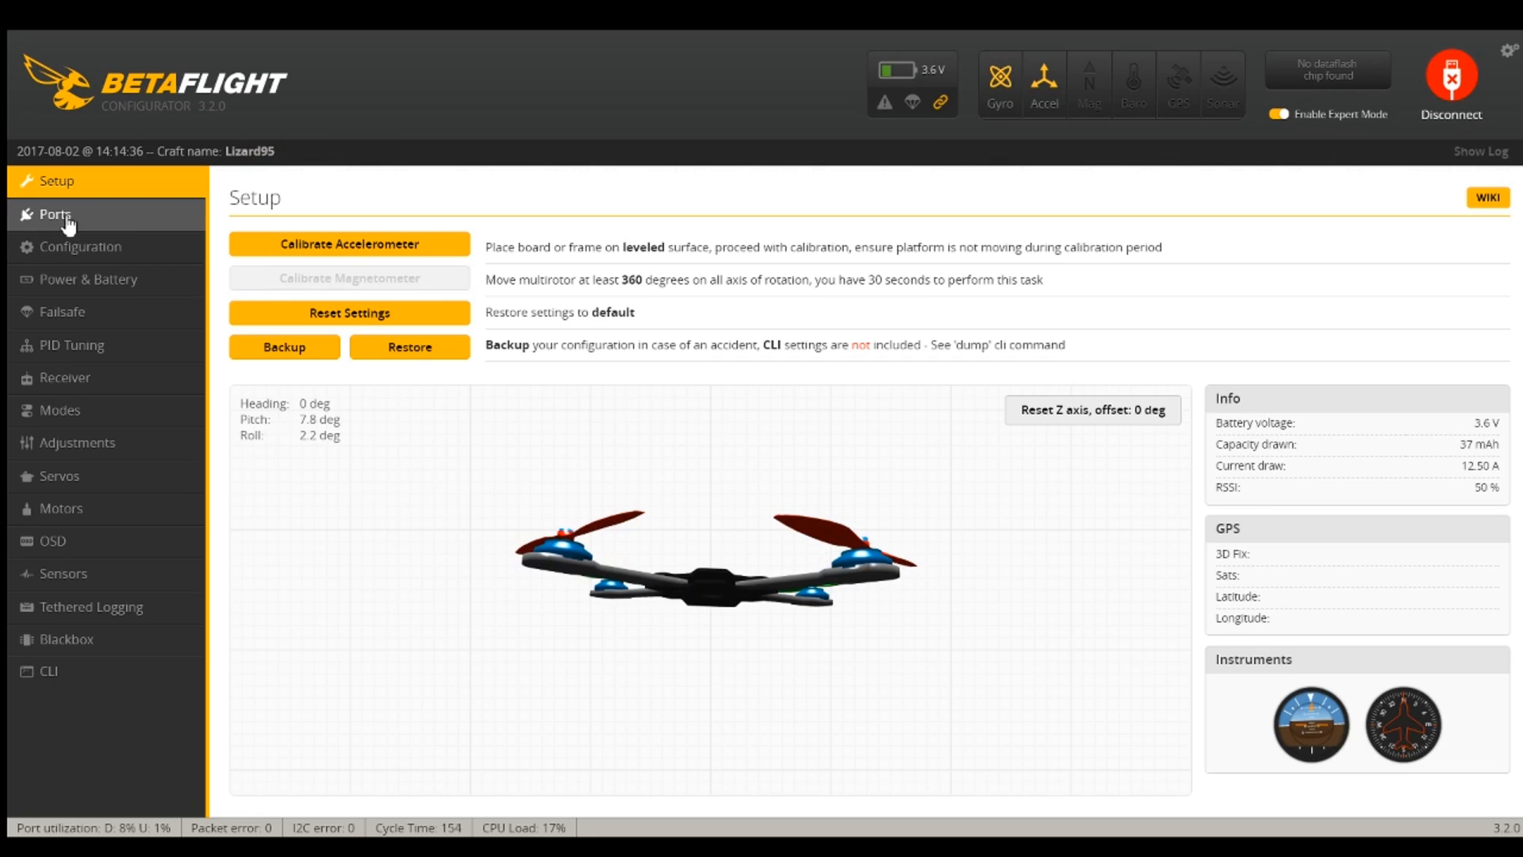
click(55, 215)
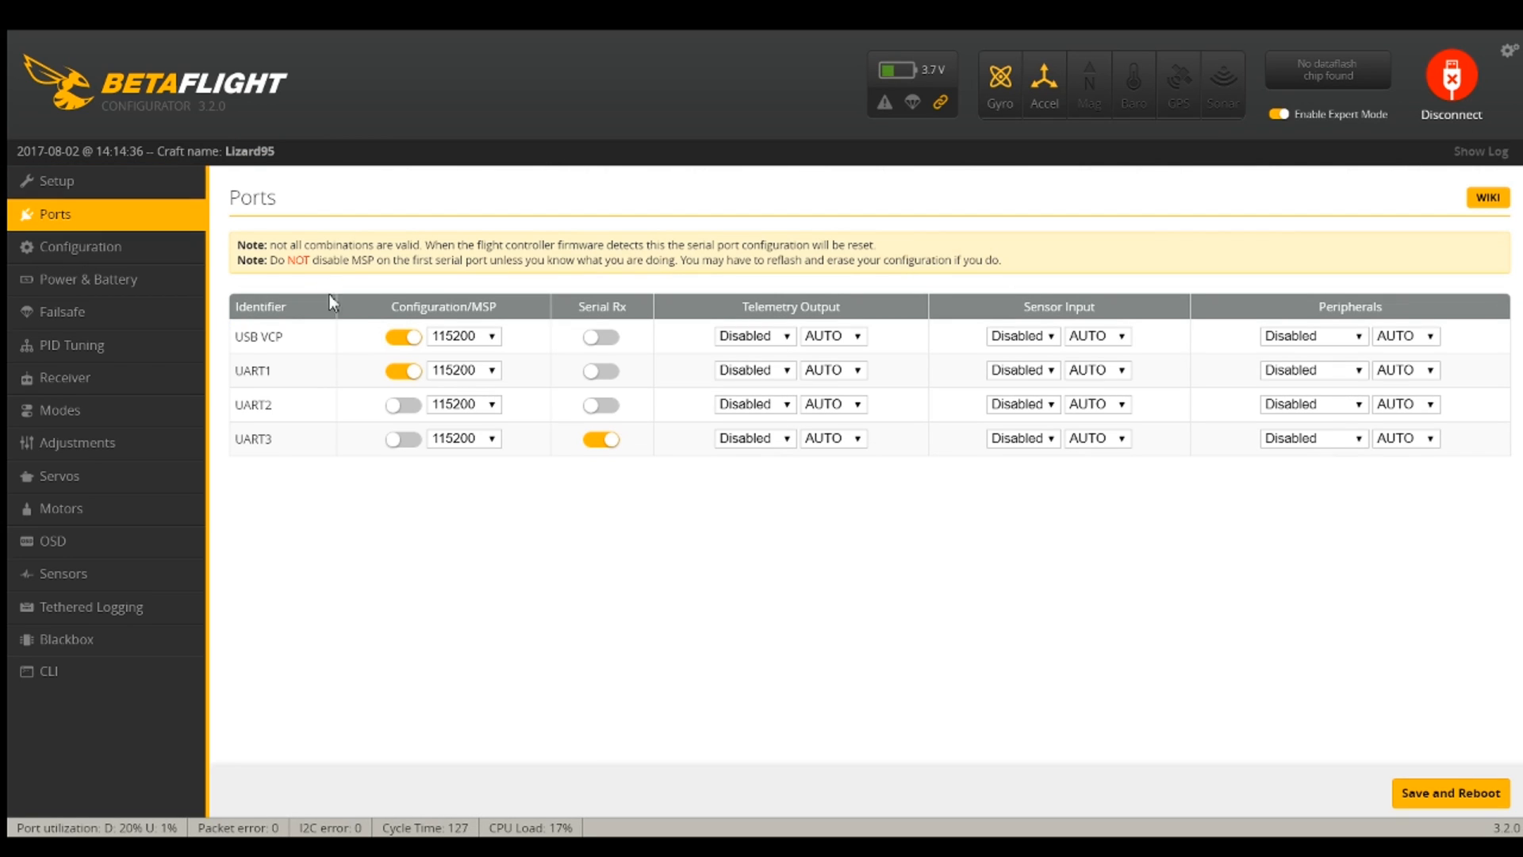
mouse_move(622, 454)
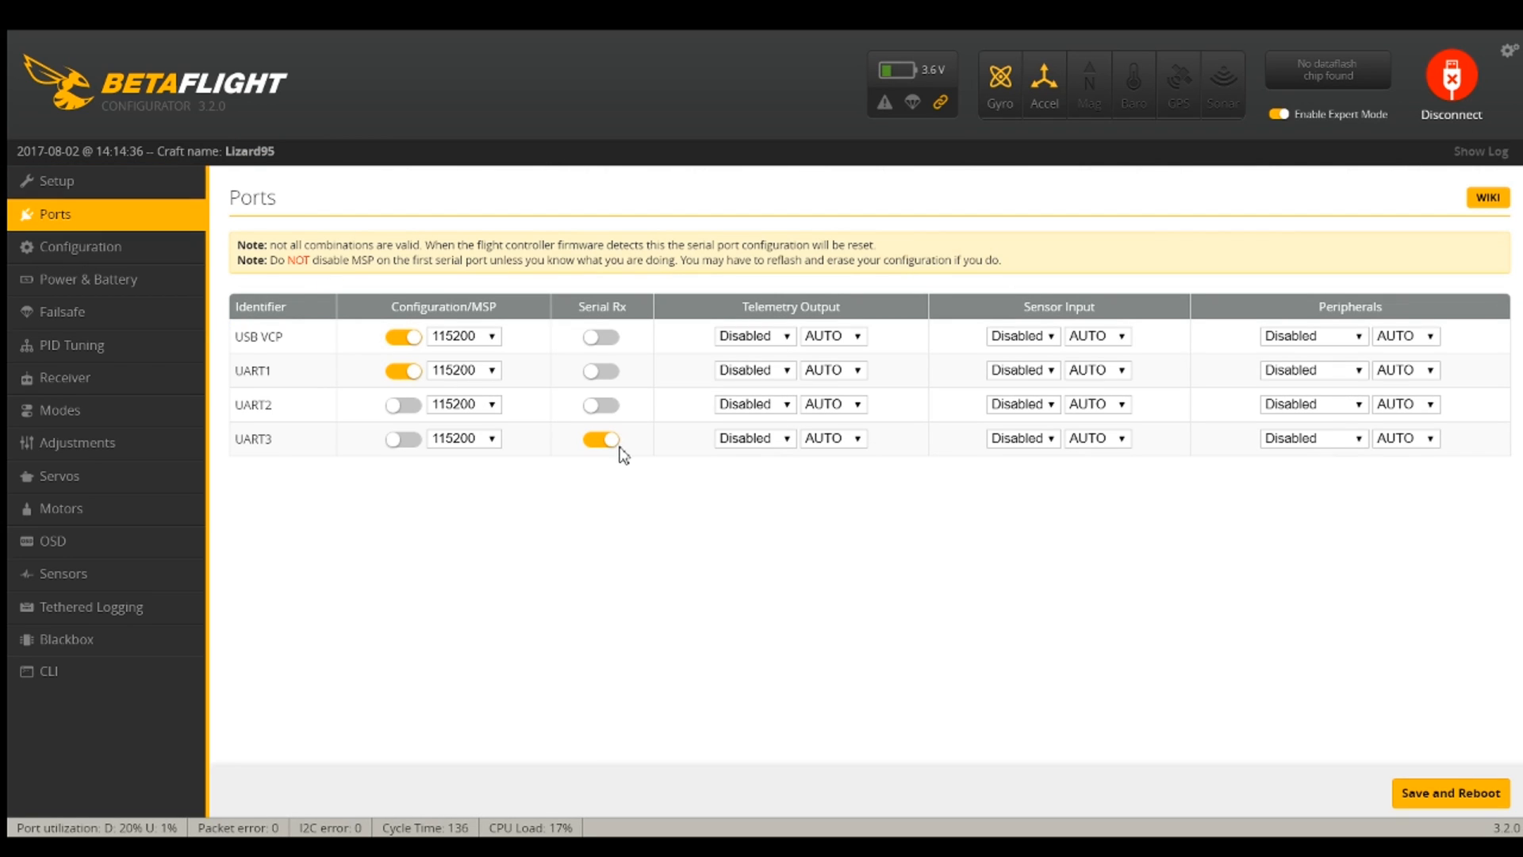
click(81, 246)
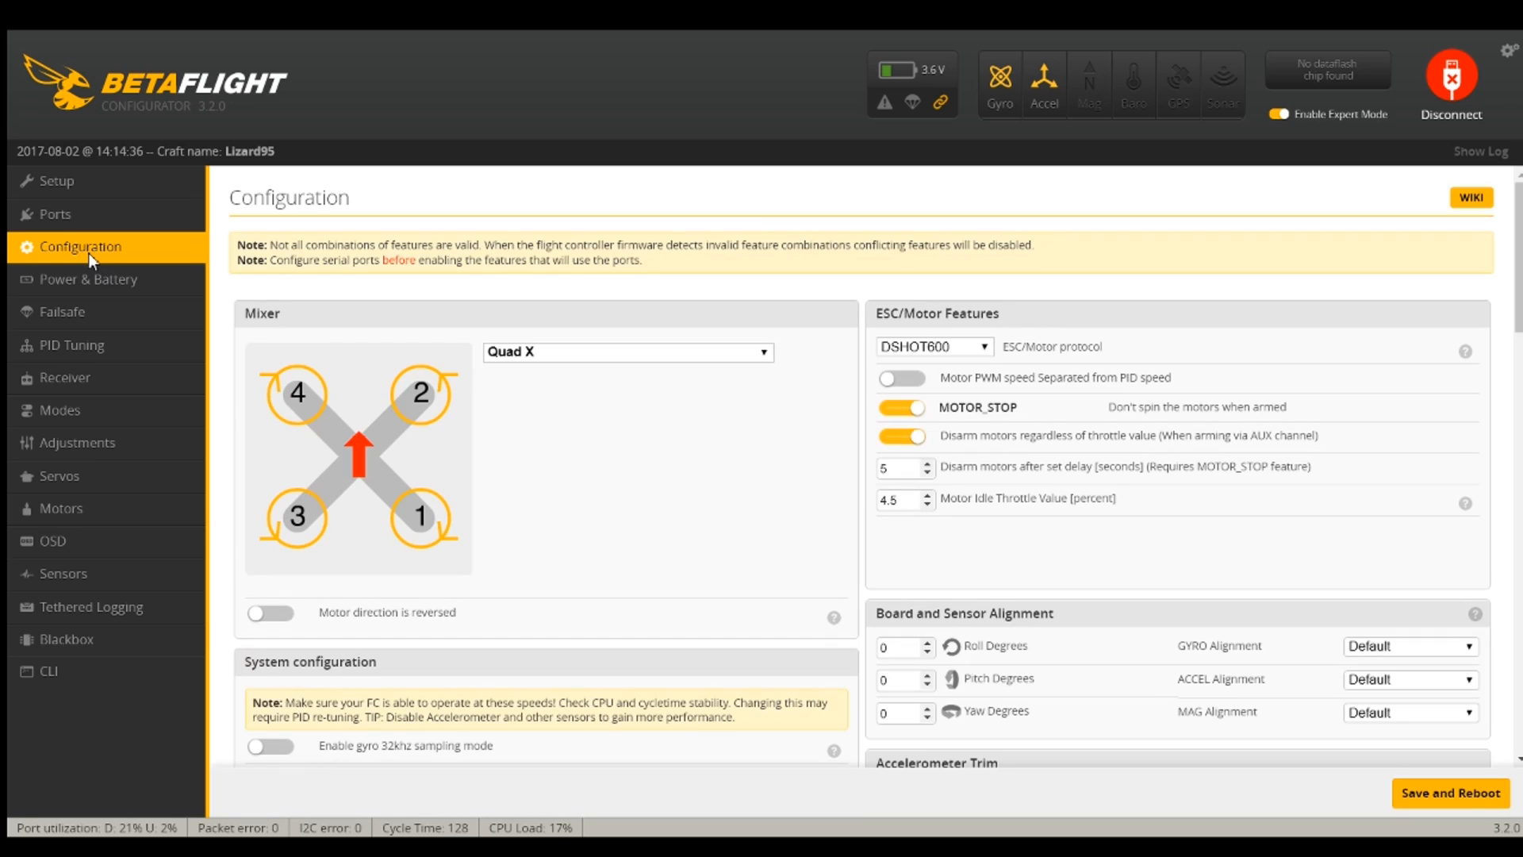
scroll(down, 3)
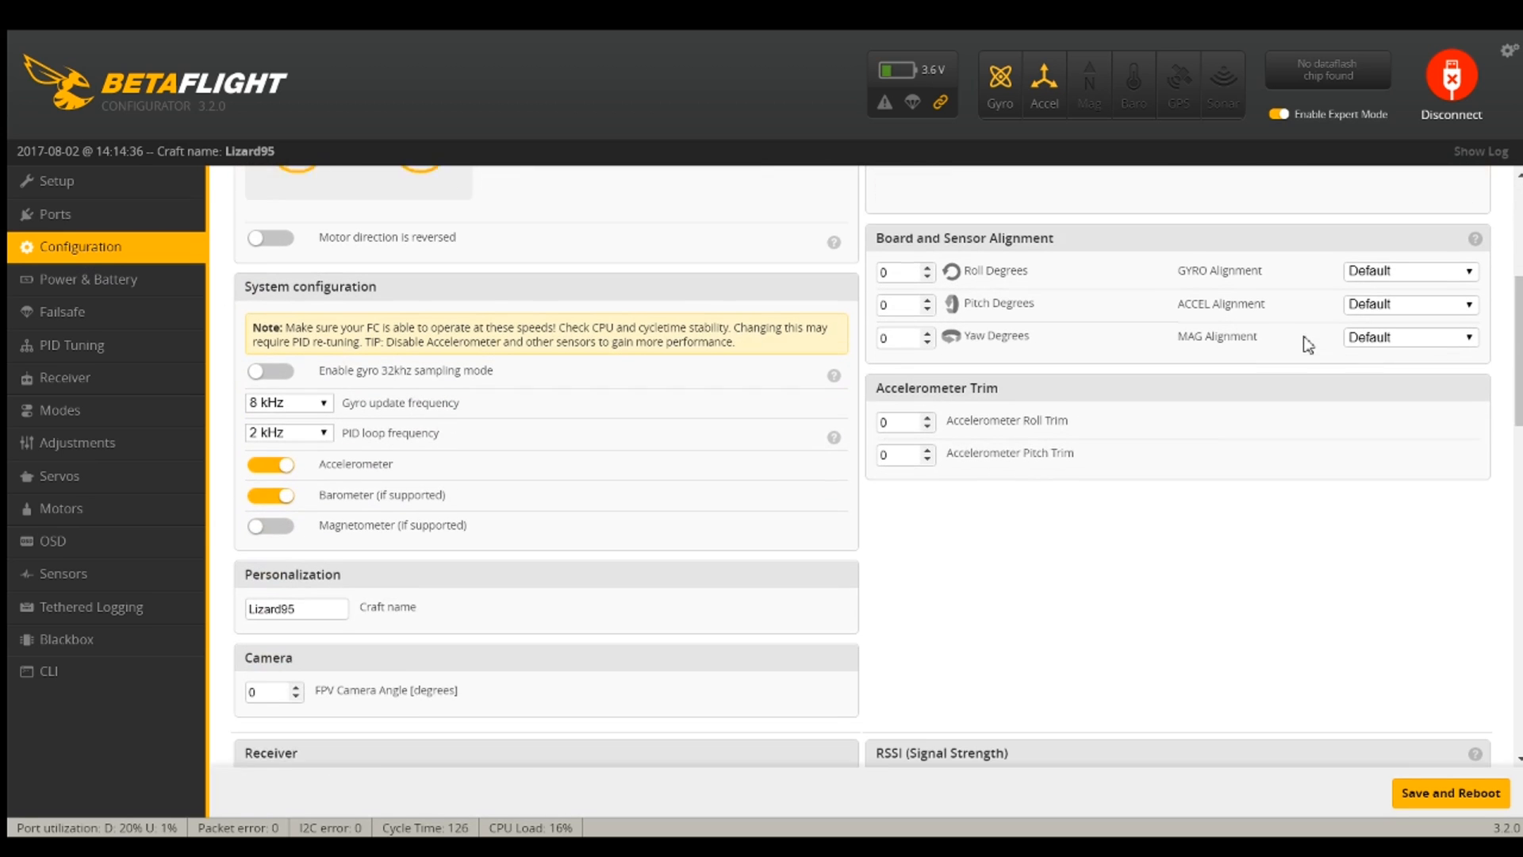
scroll(down, 3)
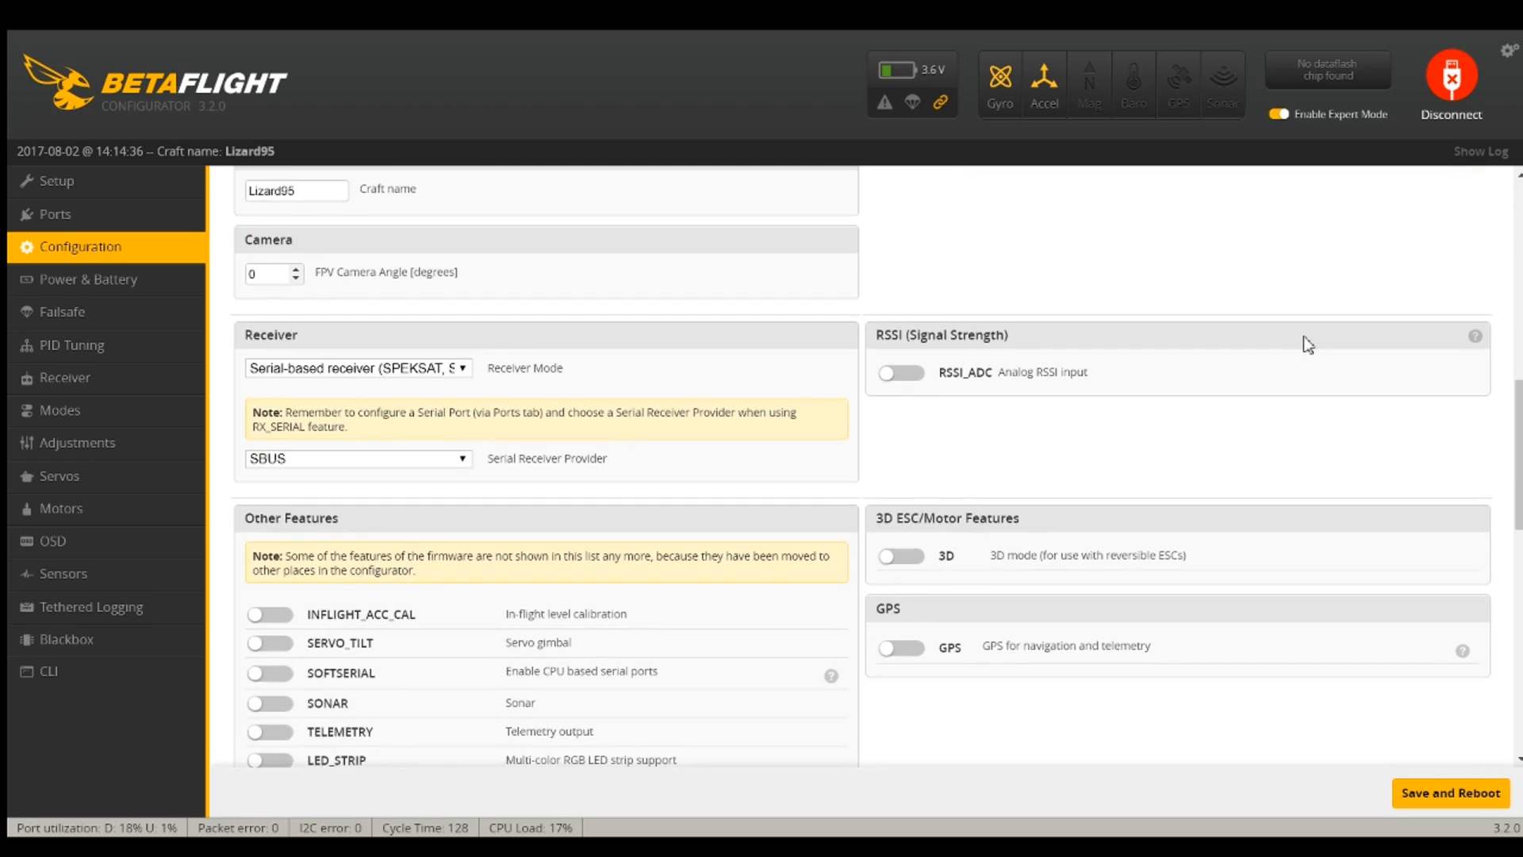
scroll(down, 3)
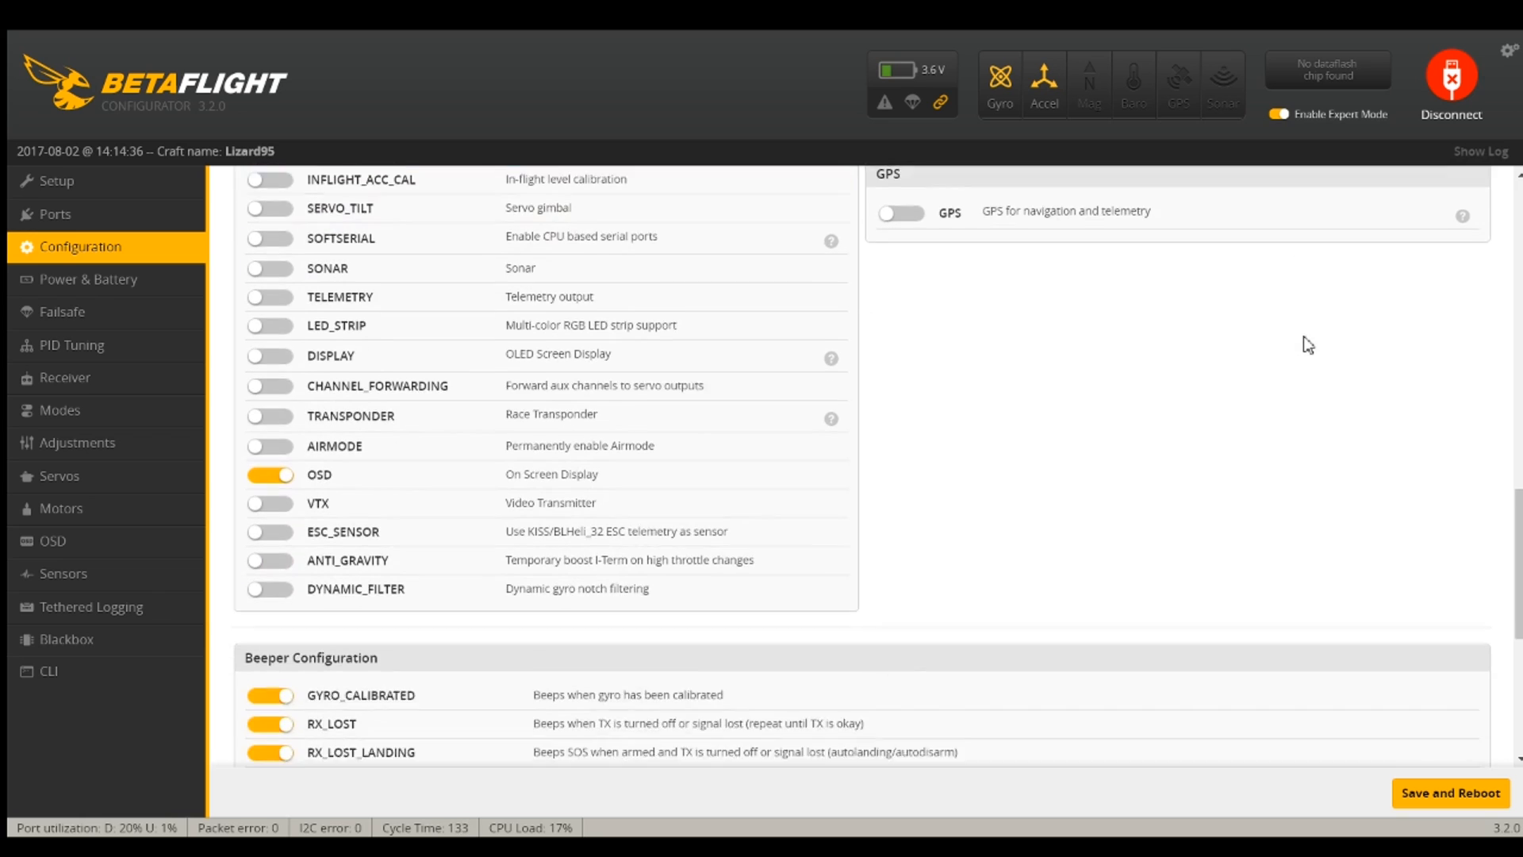
scroll(up, 3)
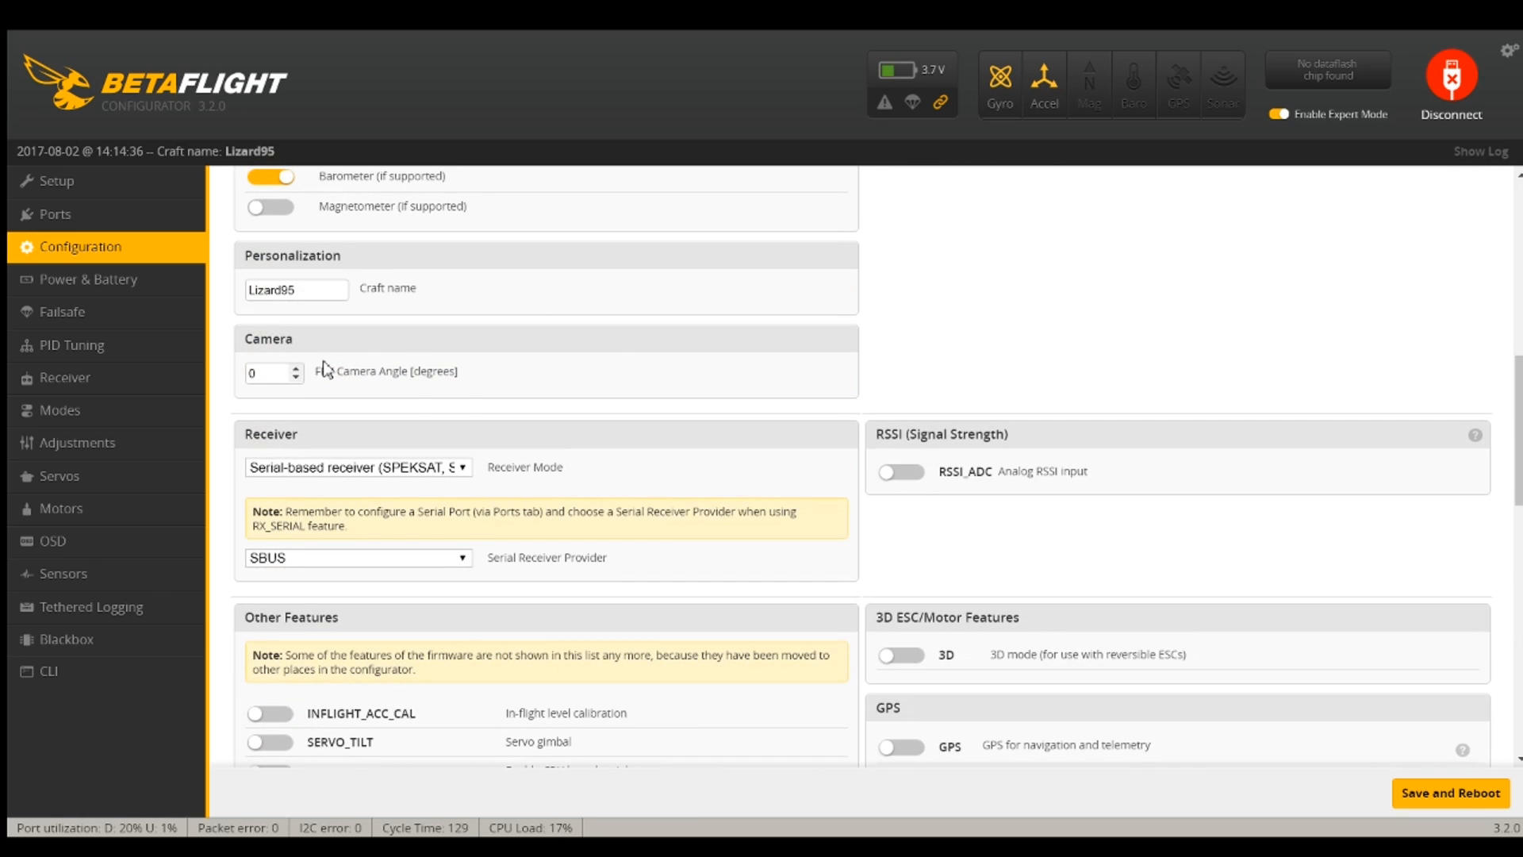
click(58, 410)
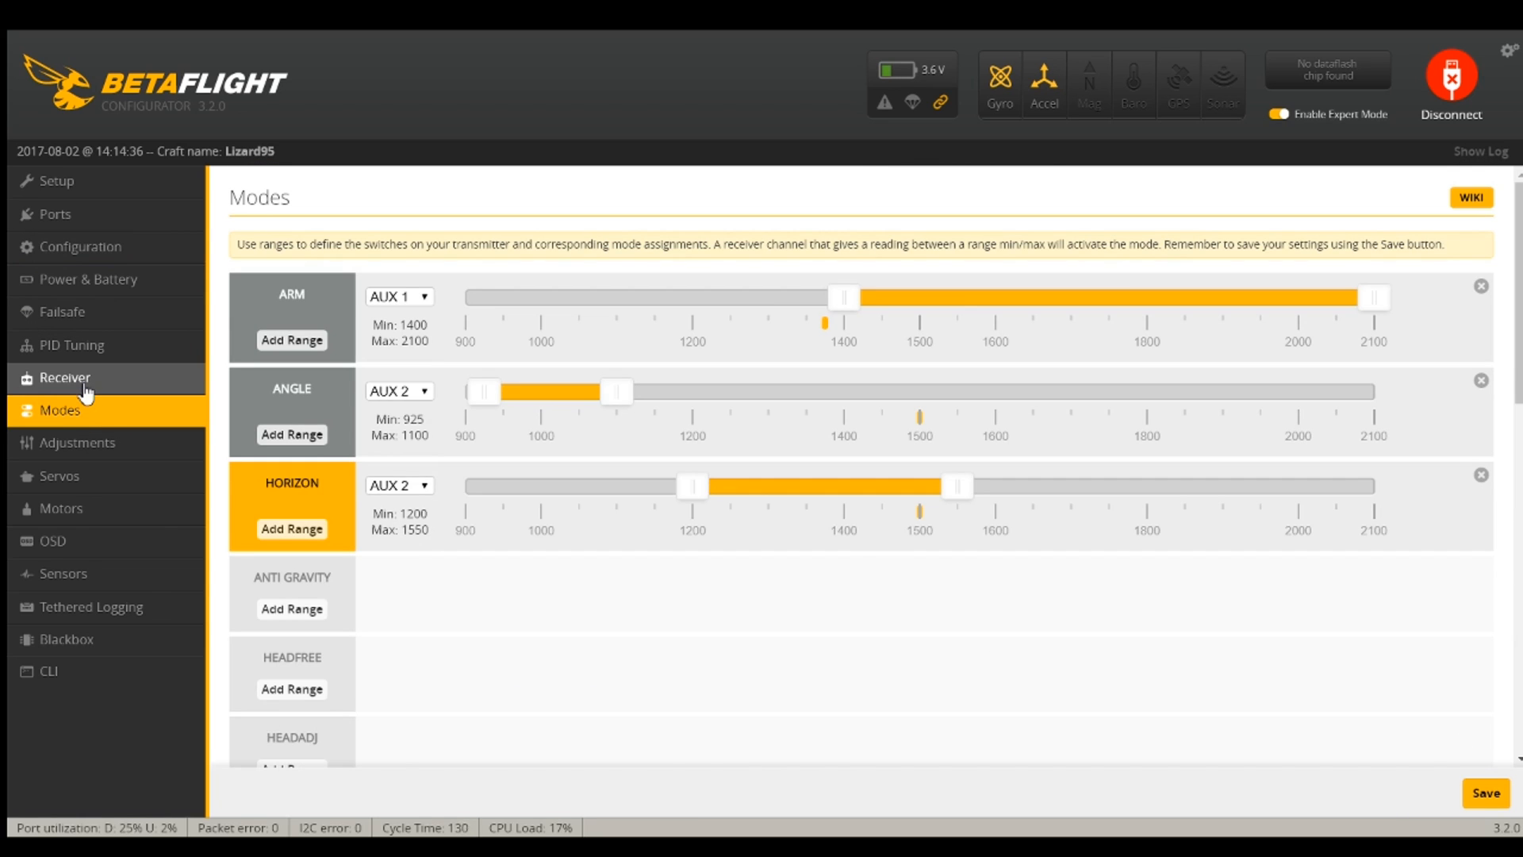
click(64, 377)
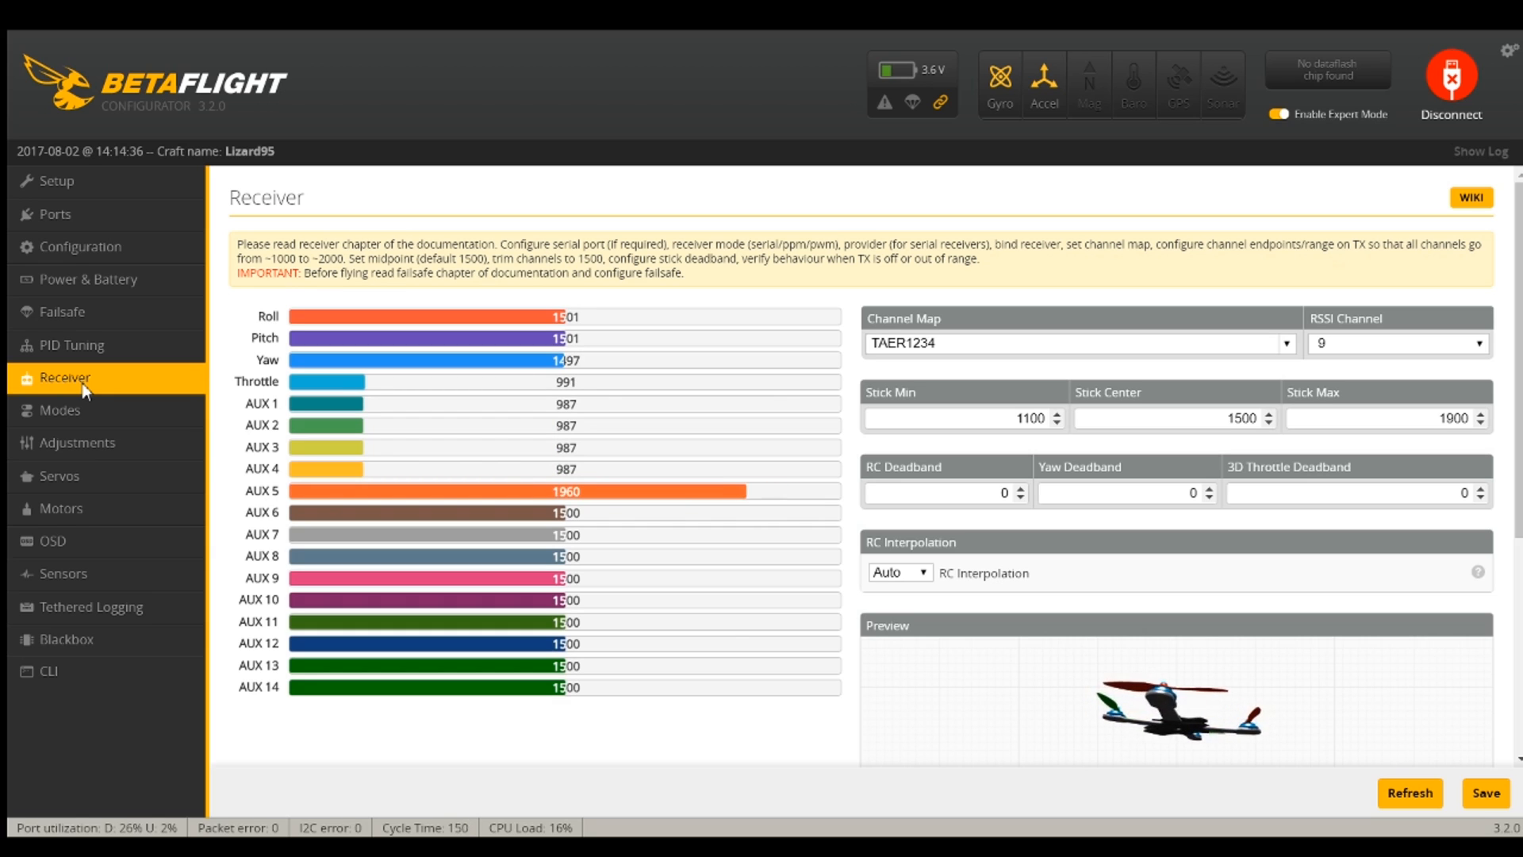
click(81, 246)
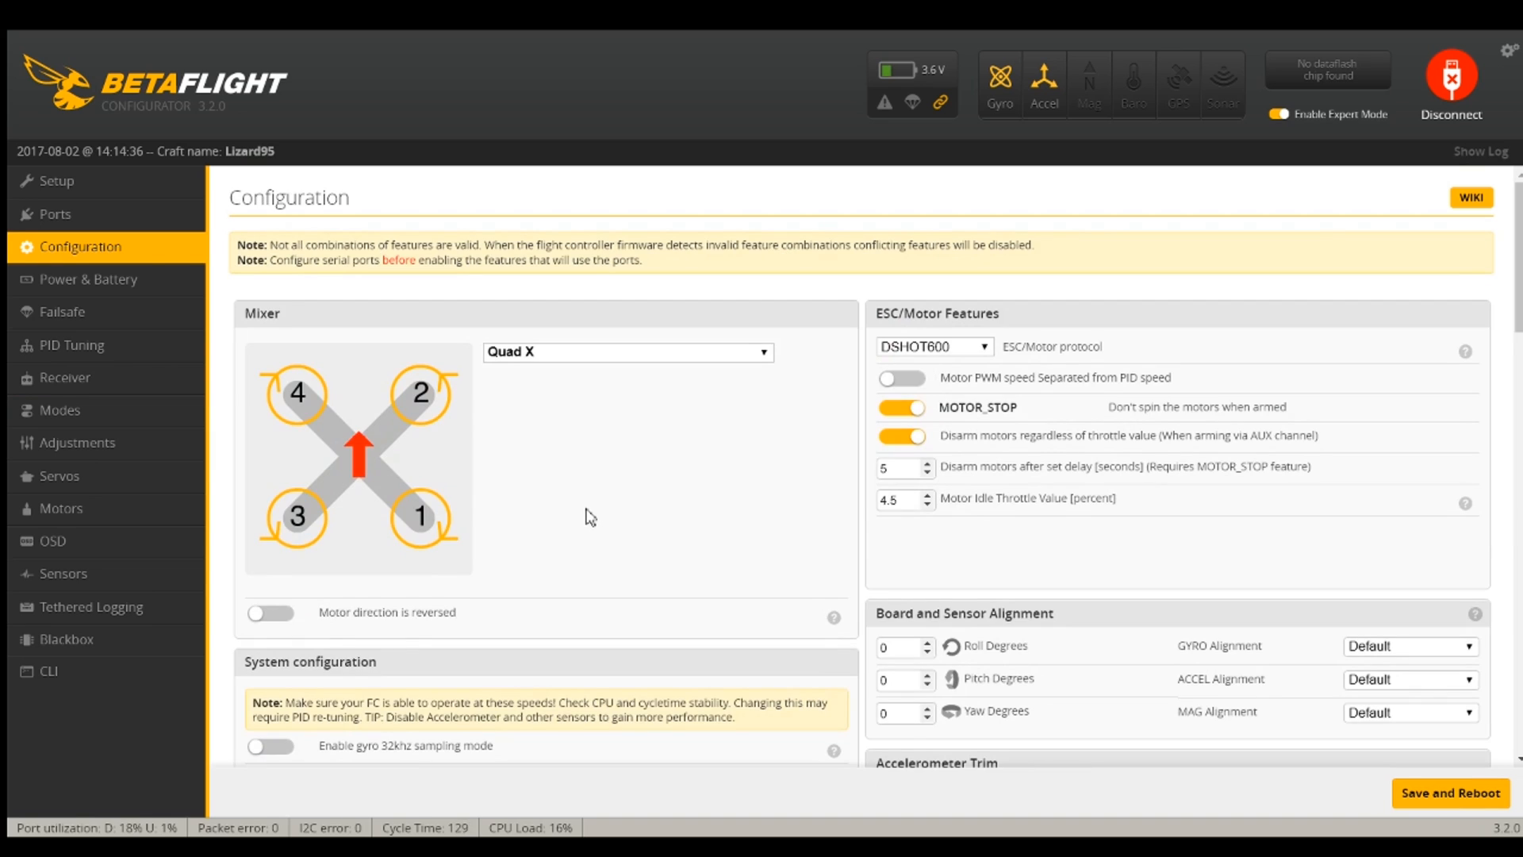
Enable the DYNAMIC_FILTER feature under the Configuration tab's other features
scroll(down, 3)
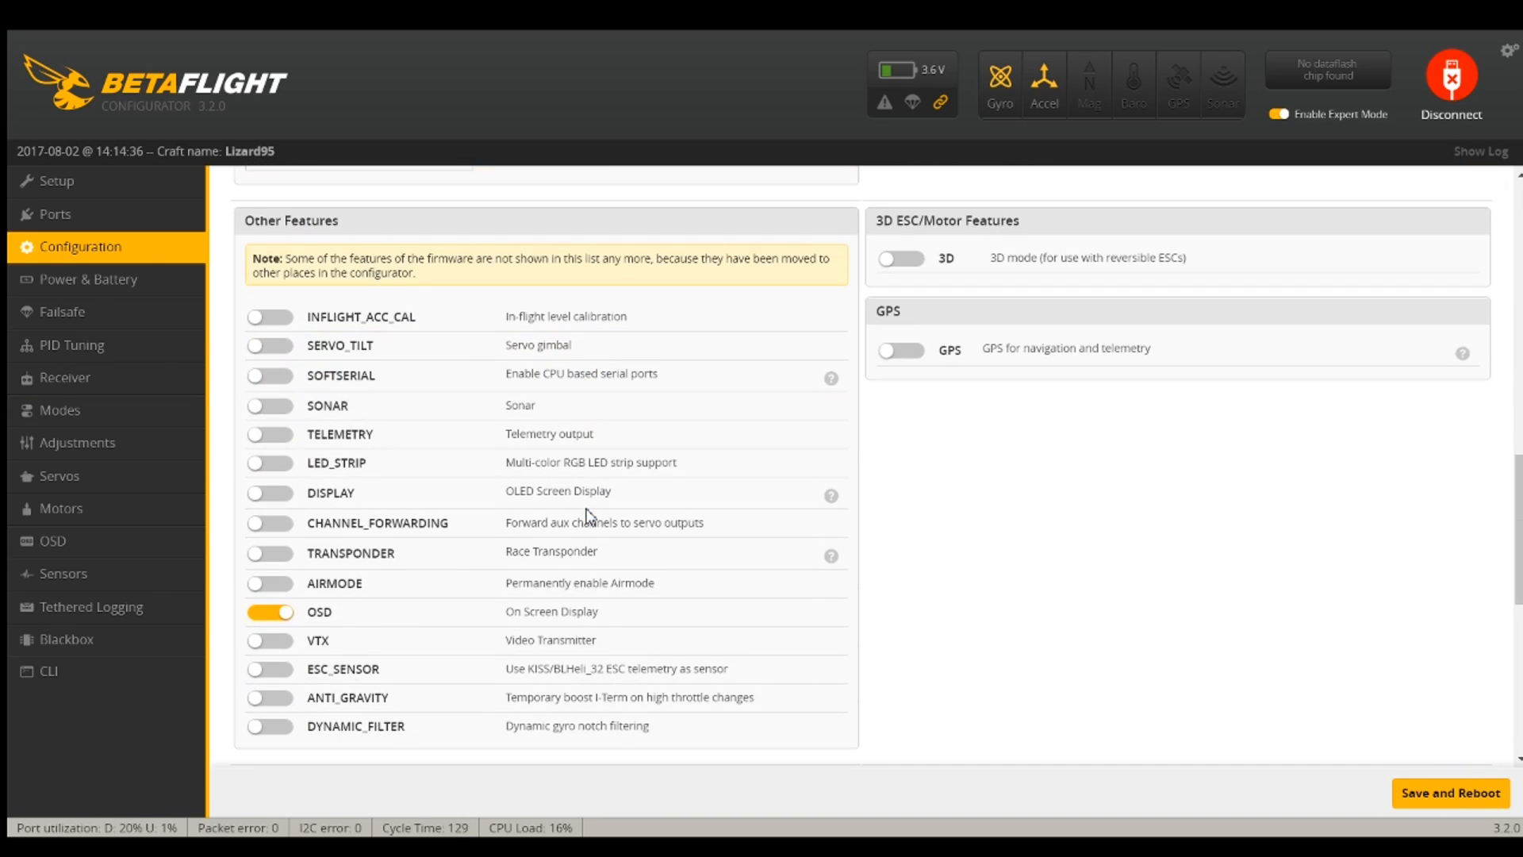
scroll(down, 3)
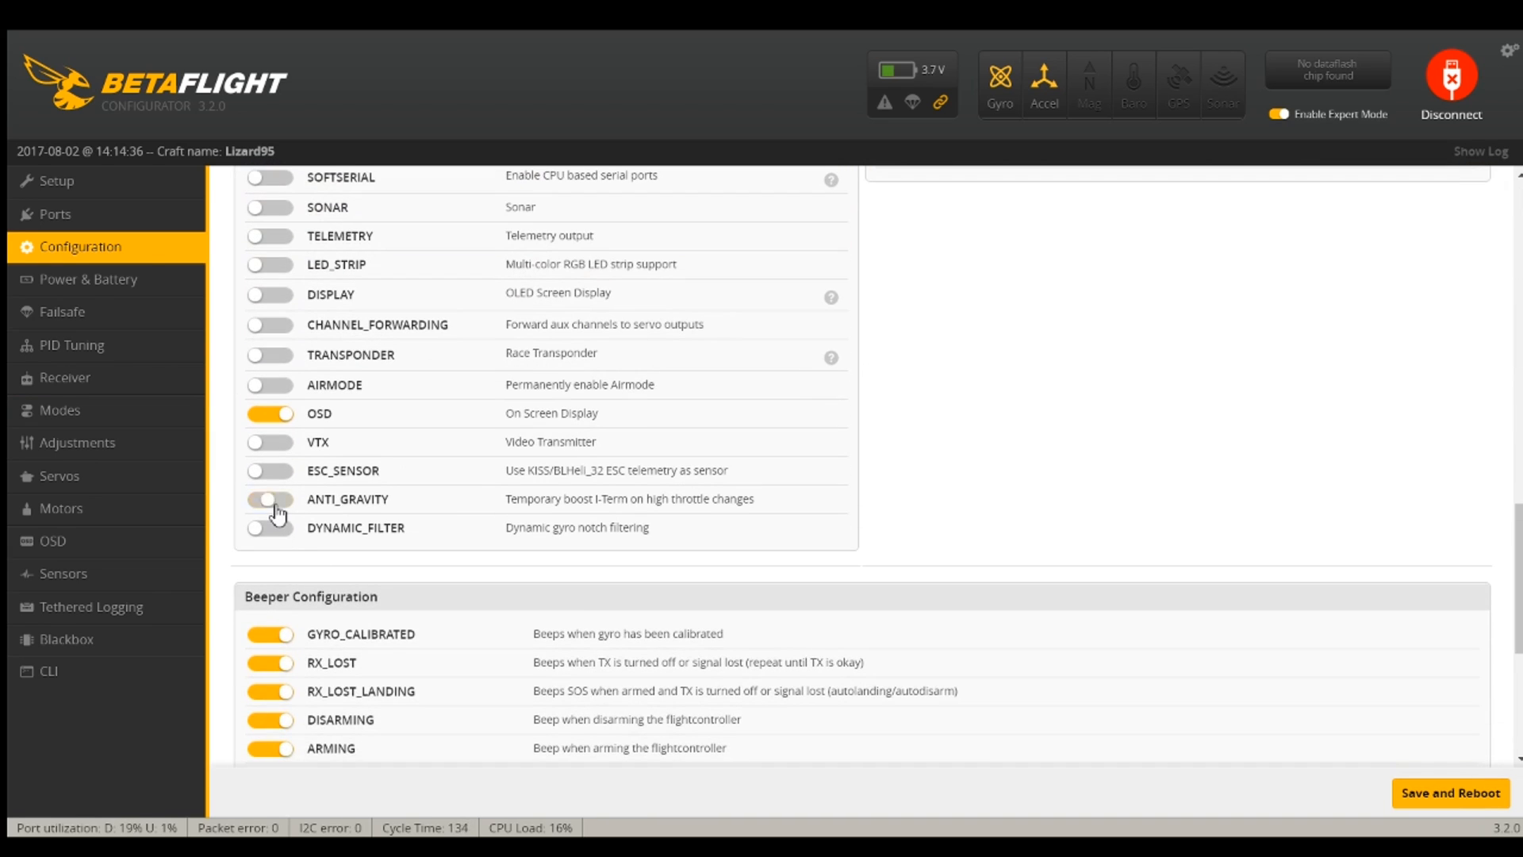
click(271, 498)
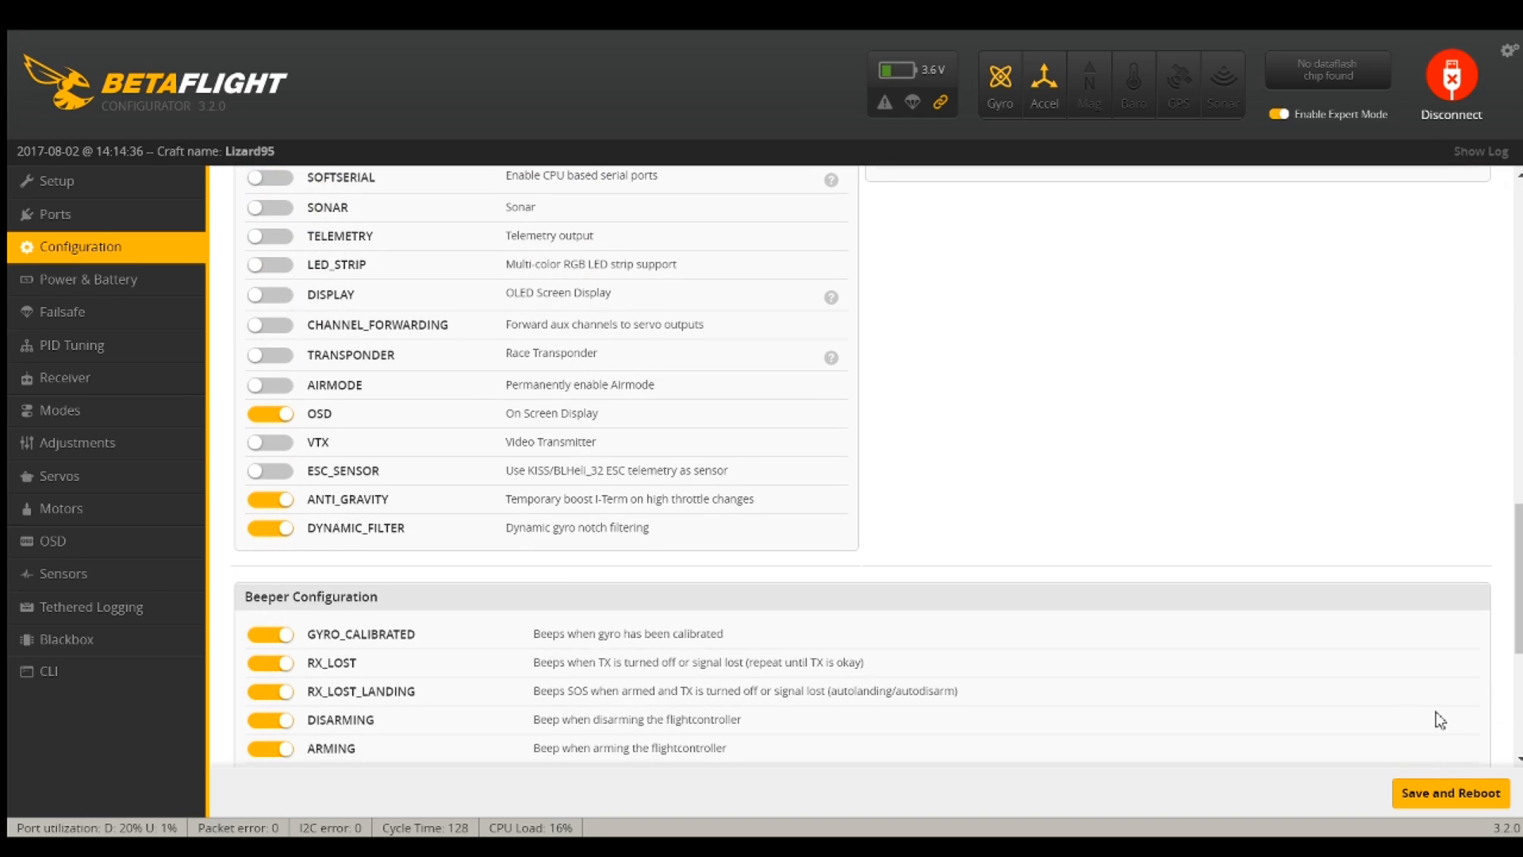
mouse_move(1275, 396)
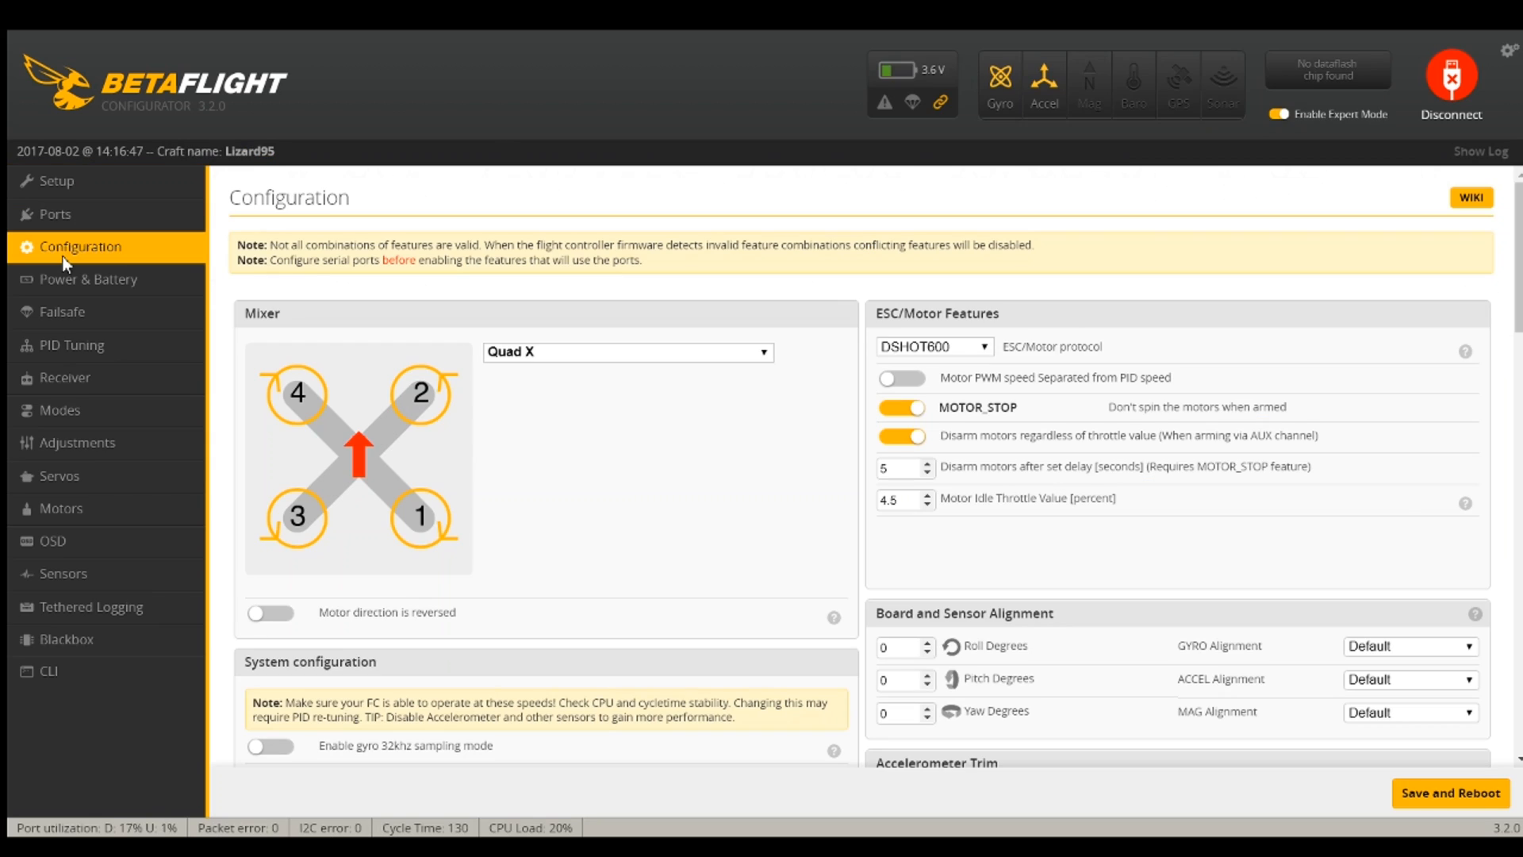
Save PID filter settings with D-term notch frequency 0, then return to Configuration
click(71, 345)
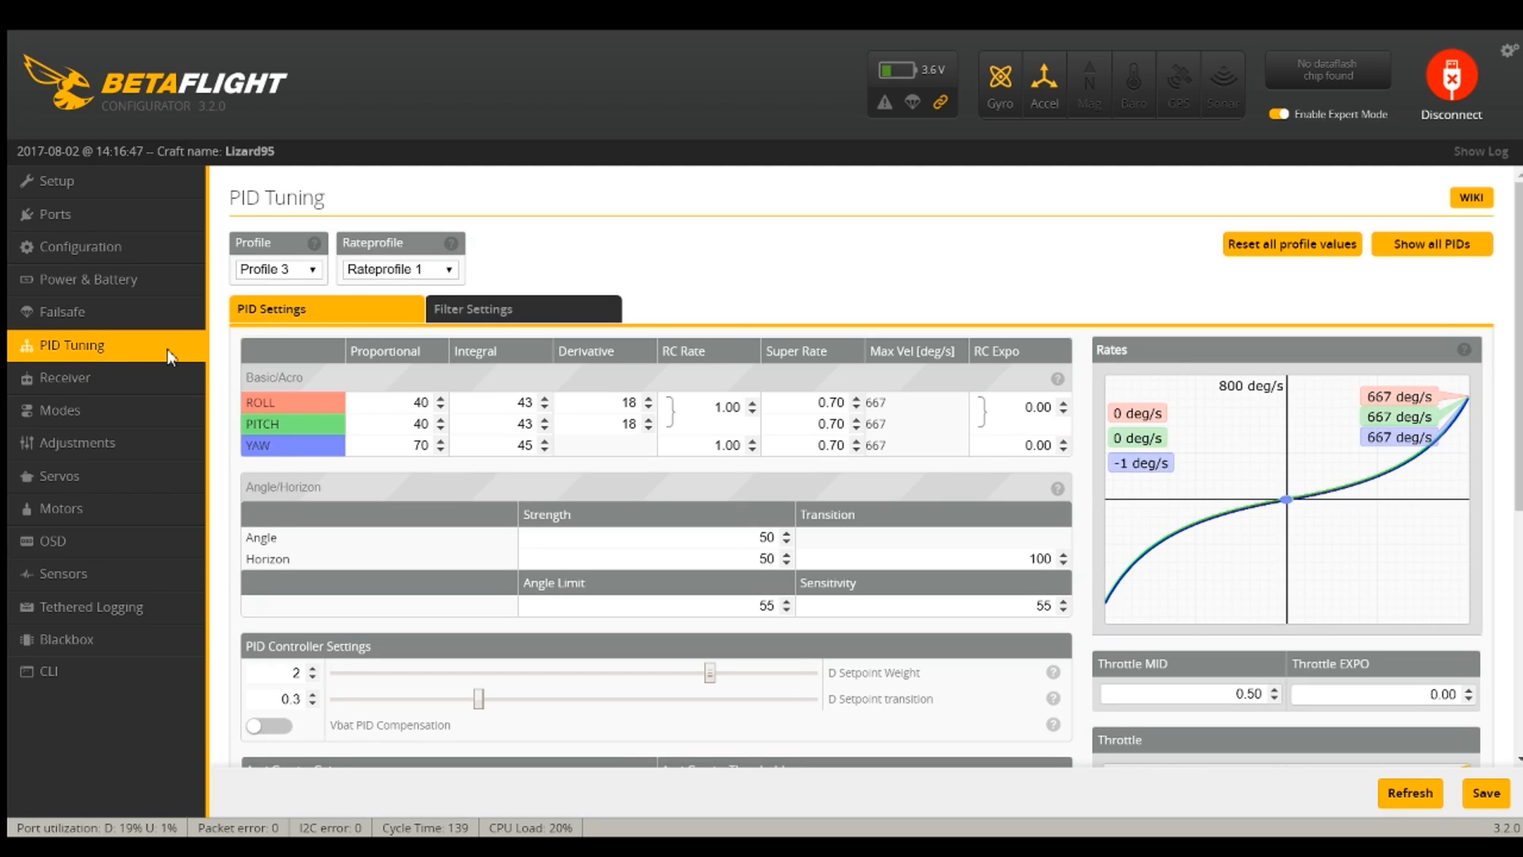
click(473, 308)
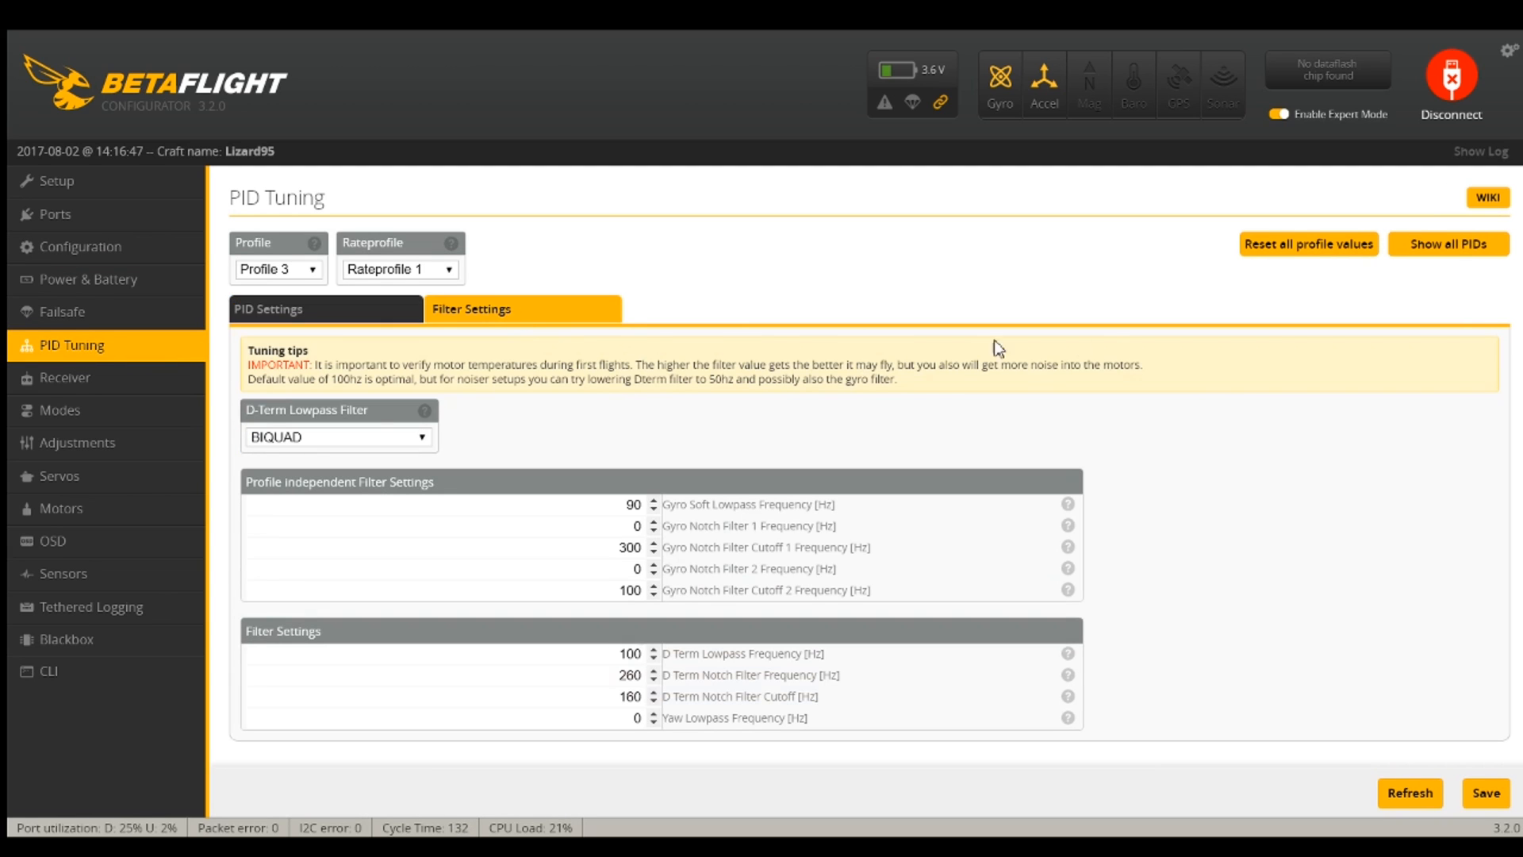
mouse_move(639, 432)
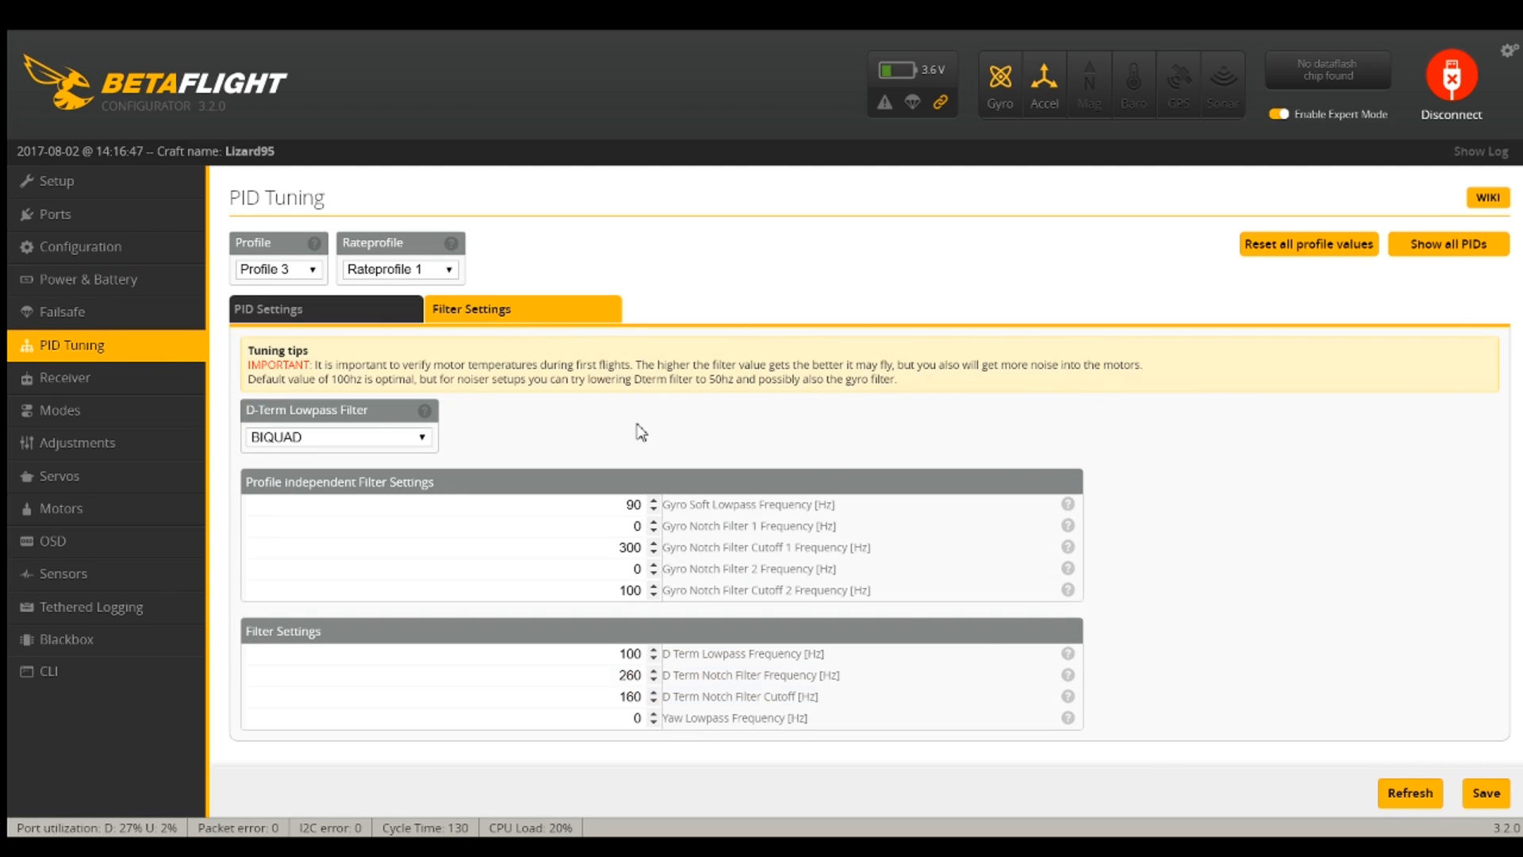
mouse_move(572, 428)
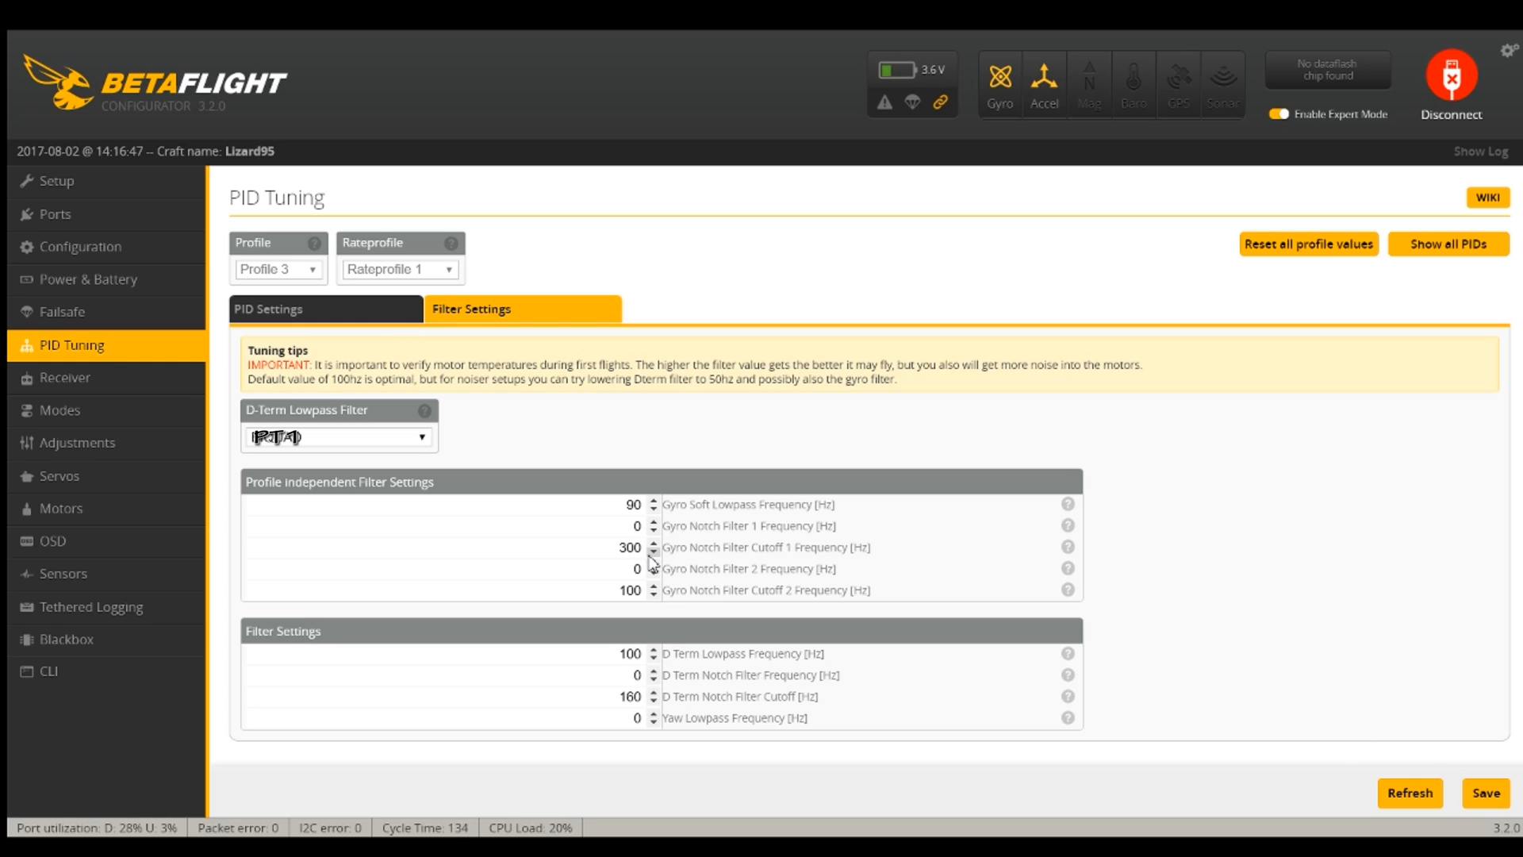
mouse_move(1160, 518)
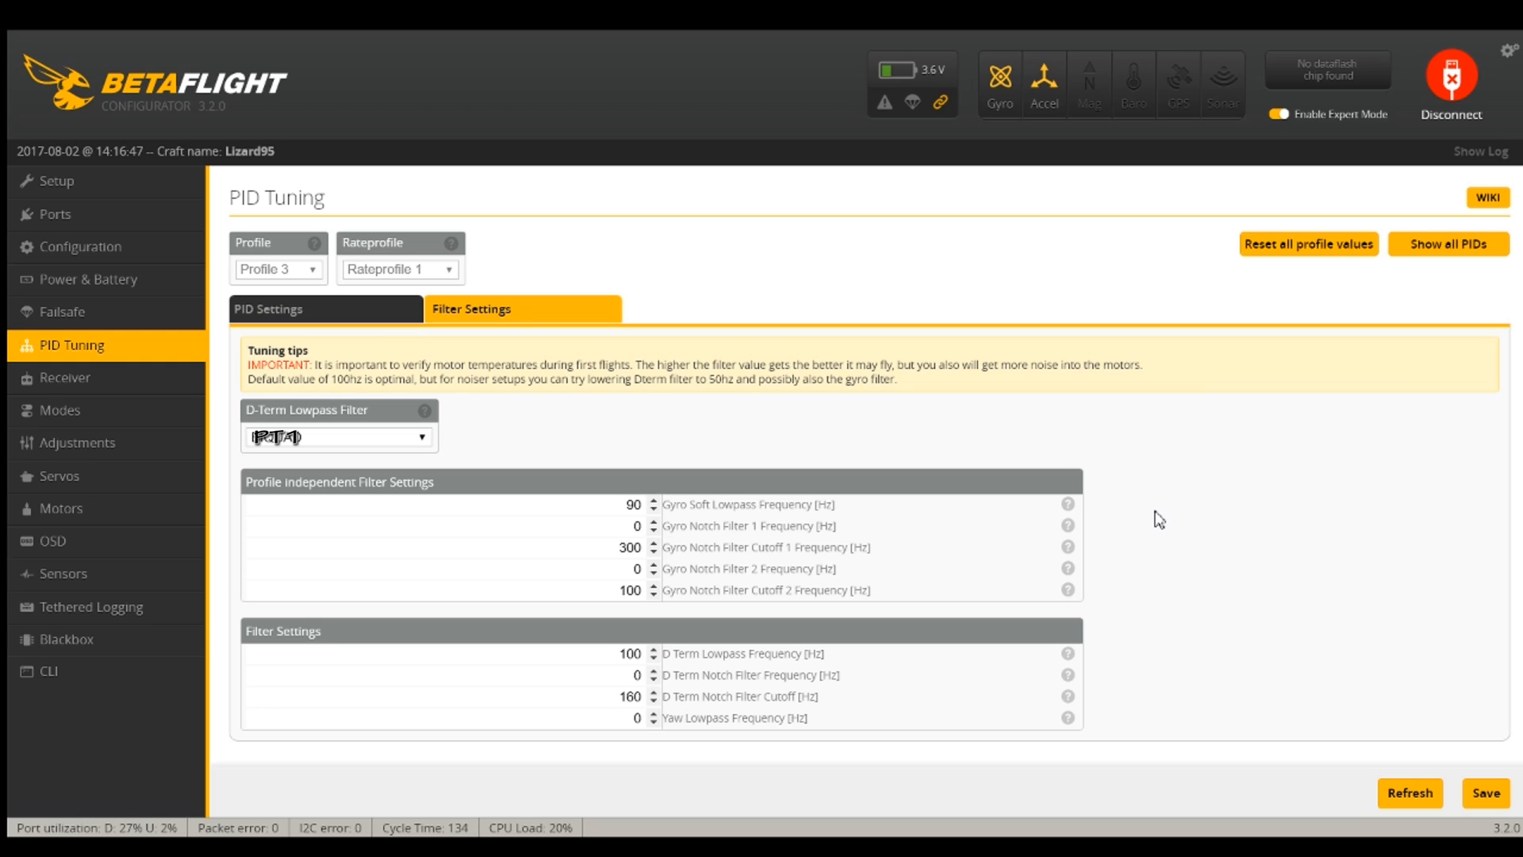
mouse_move(1446, 722)
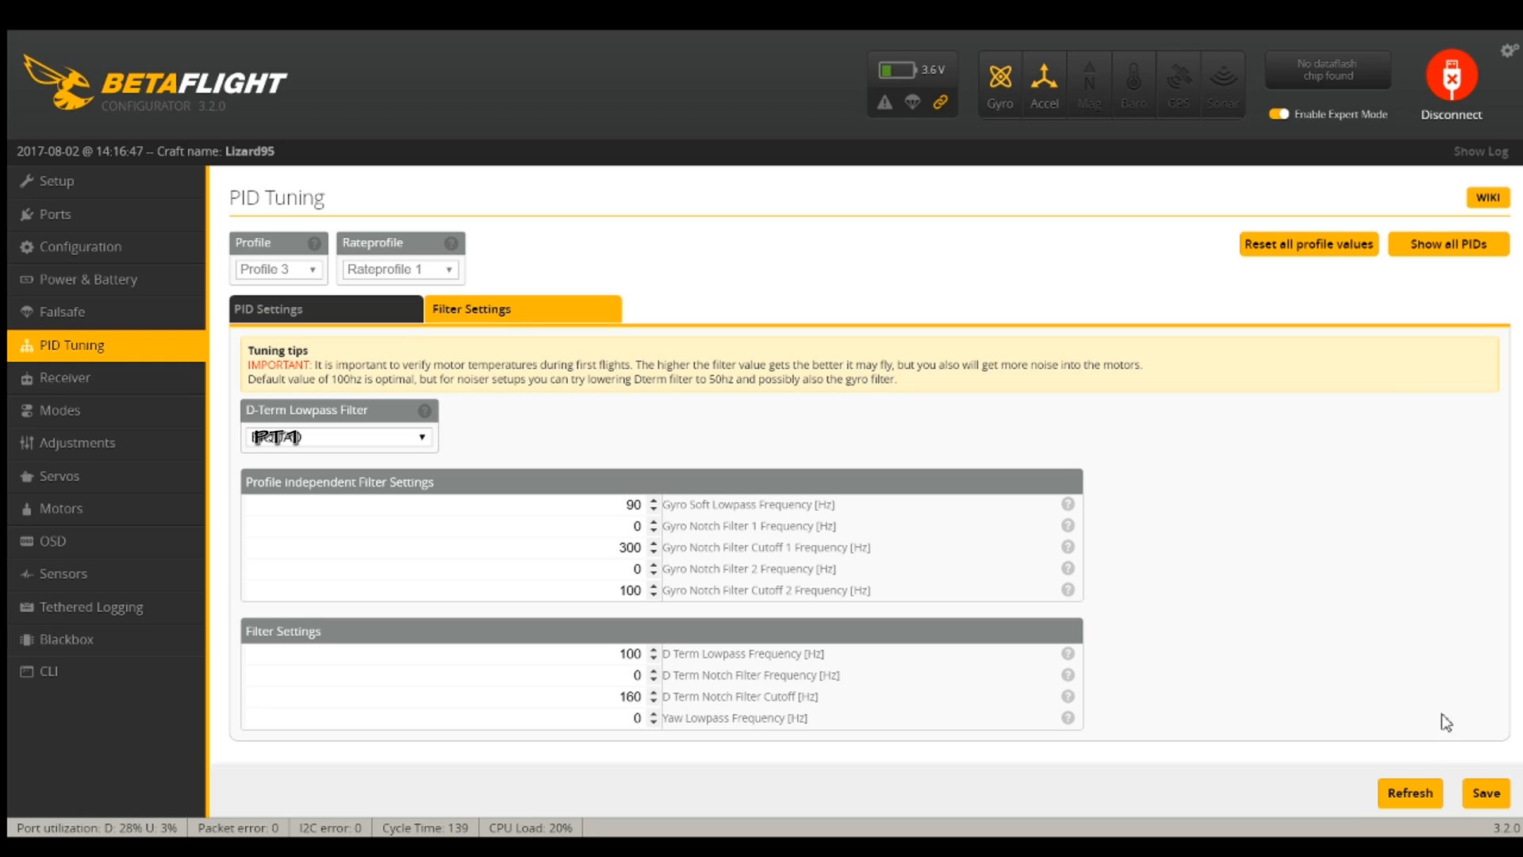
click(1483, 792)
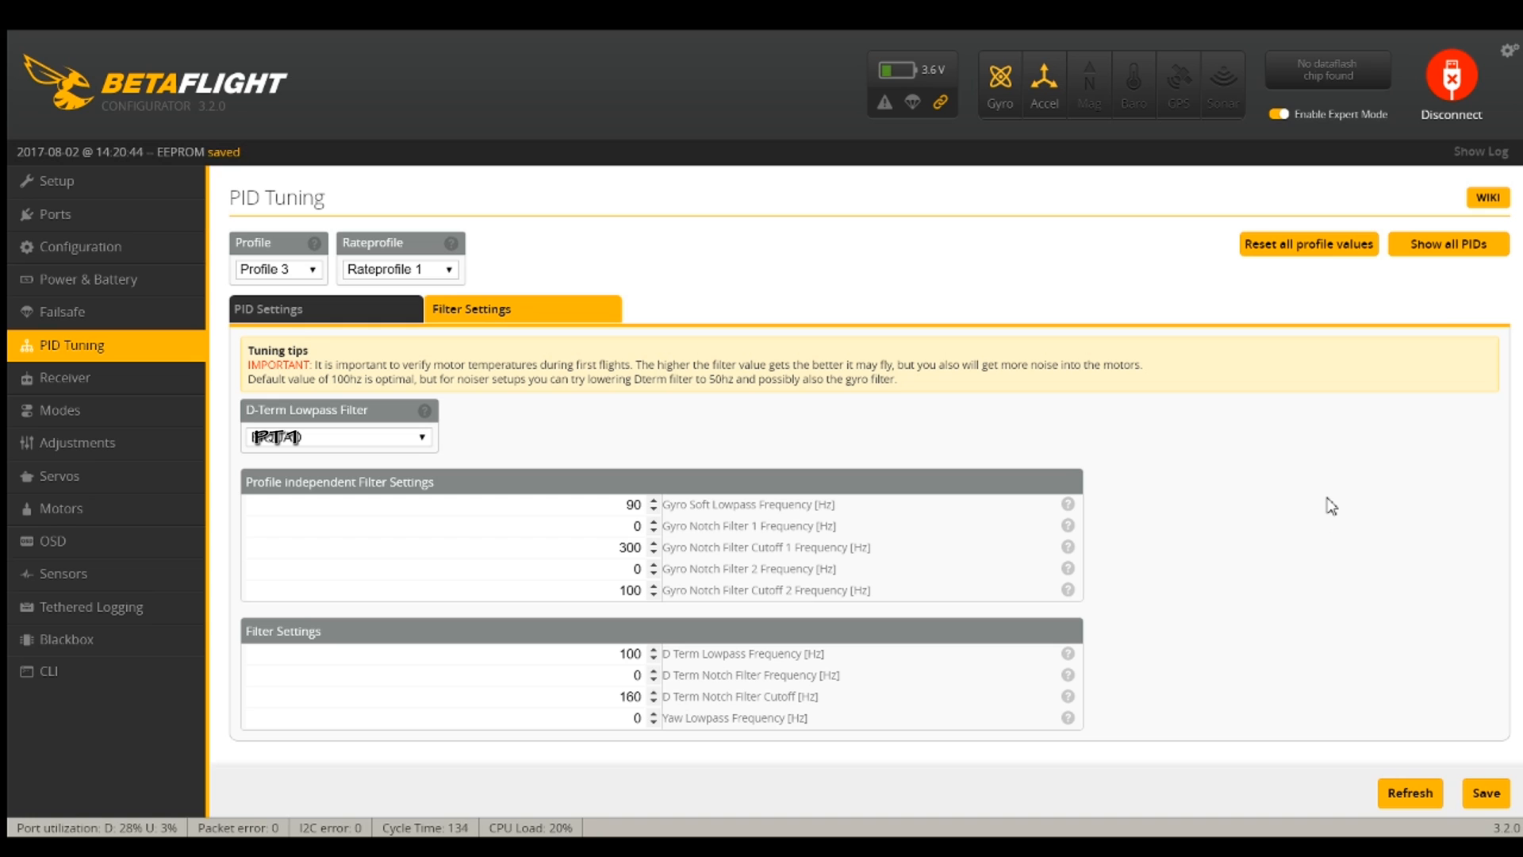
mouse_move(53, 213)
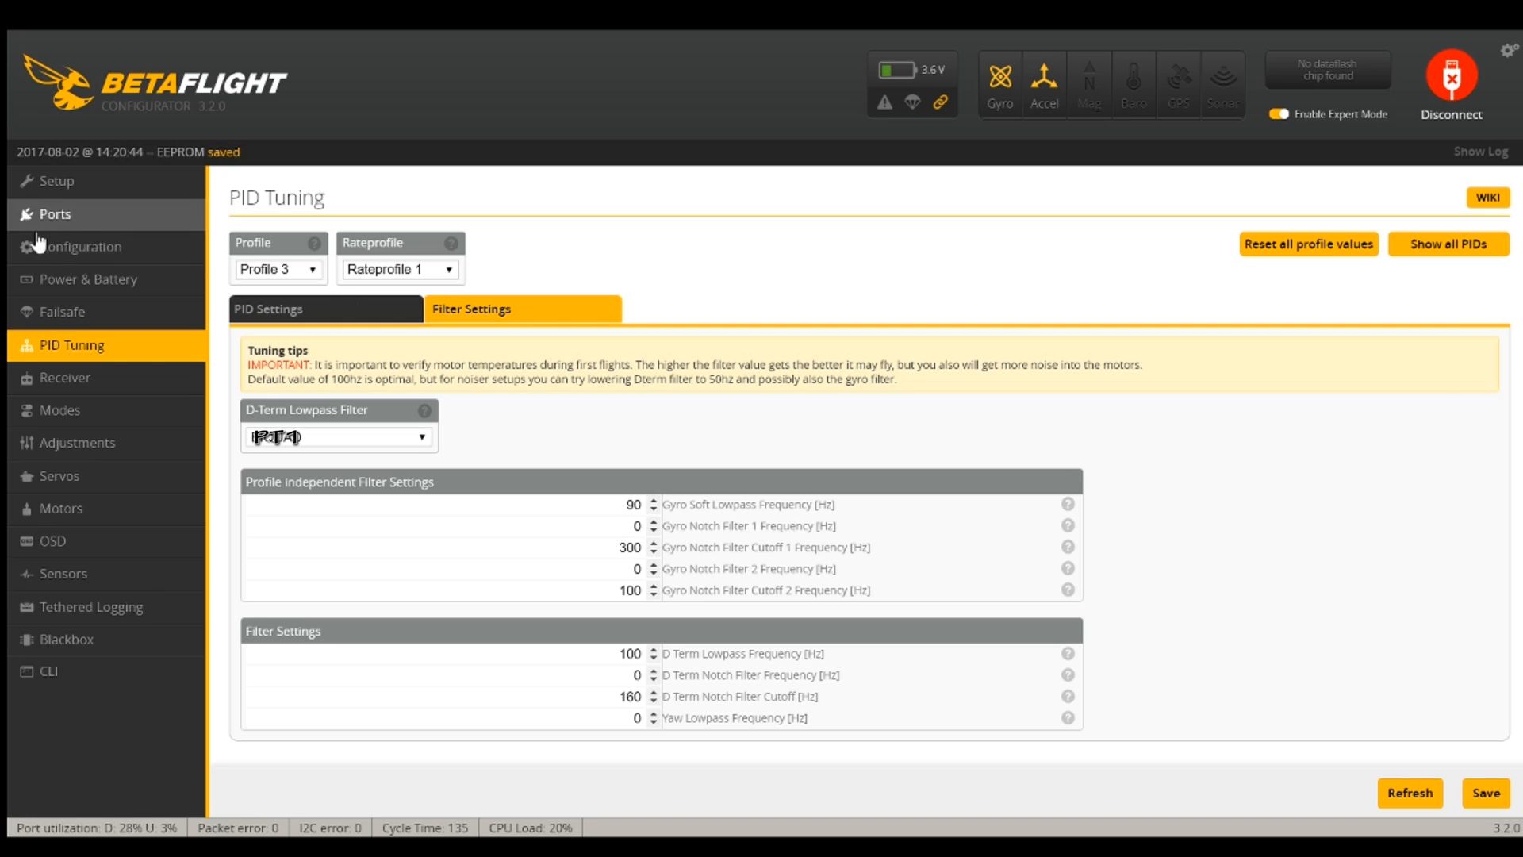
click(81, 246)
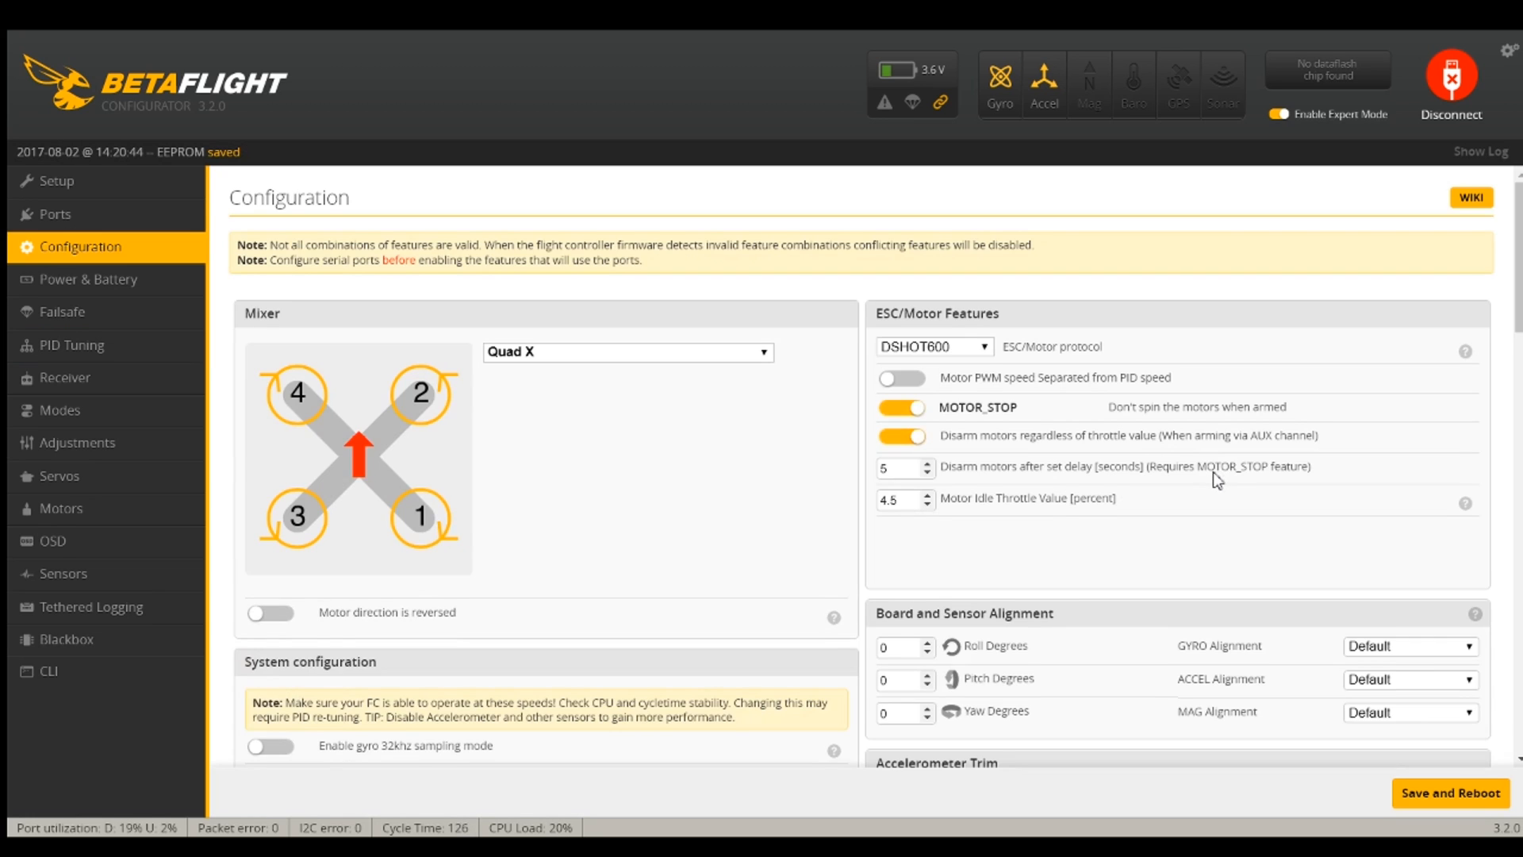
scroll(down, 3)
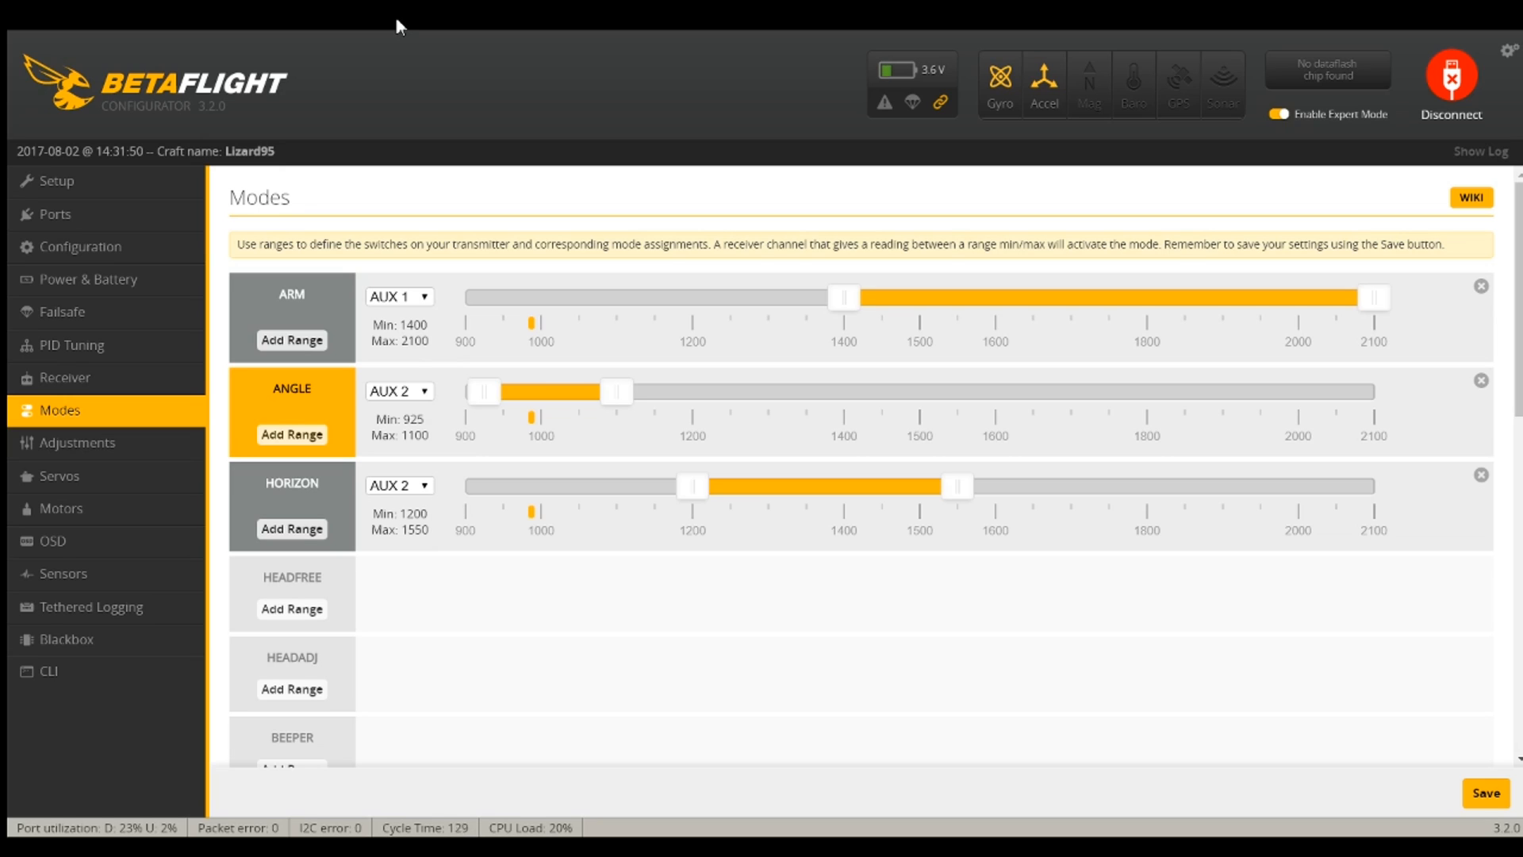
mouse_move(612, 158)
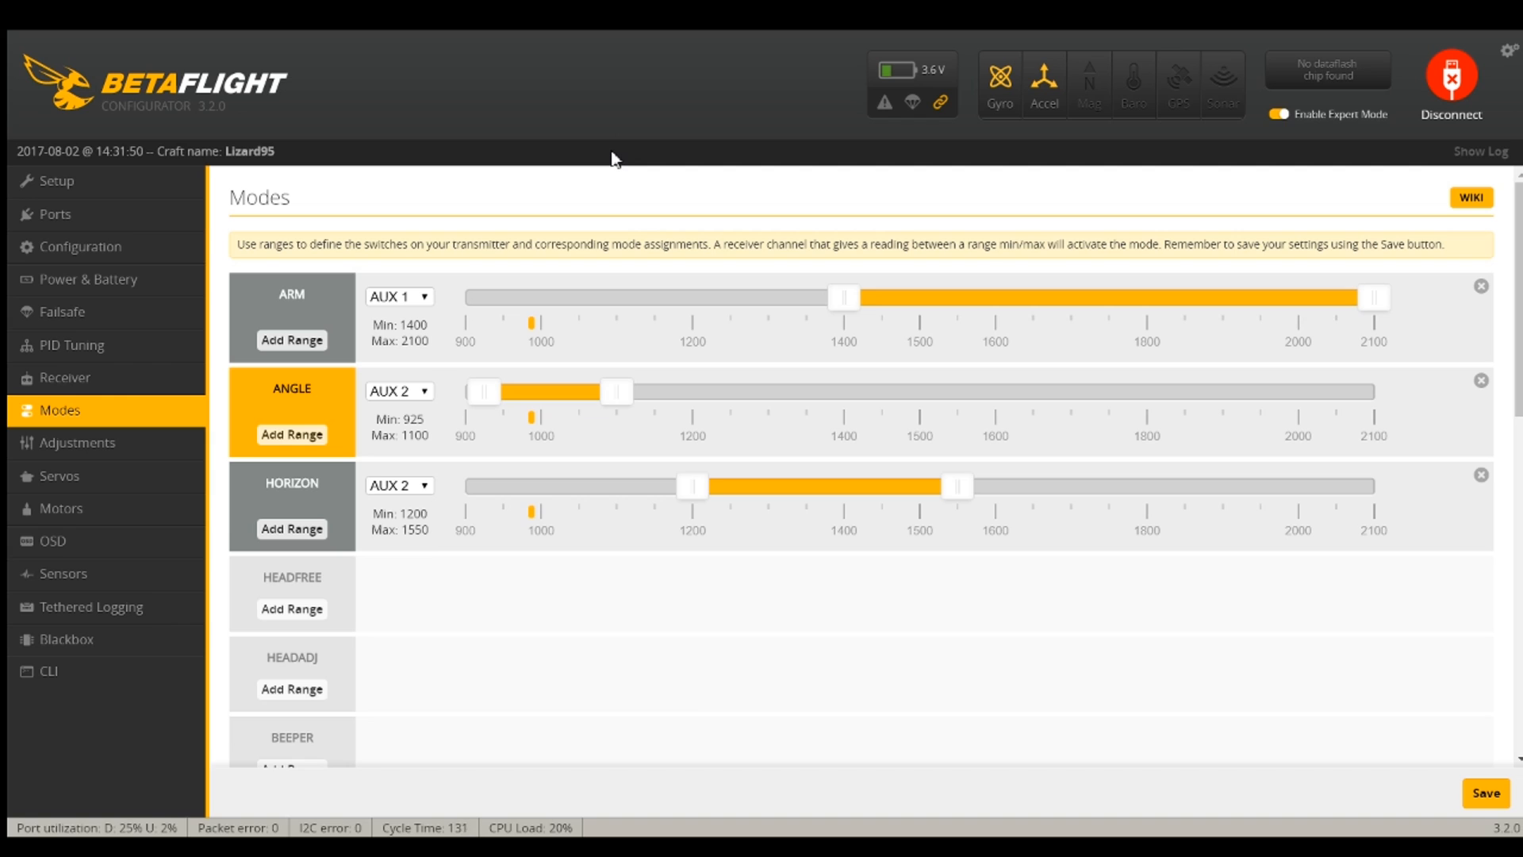
mouse_move(660, 204)
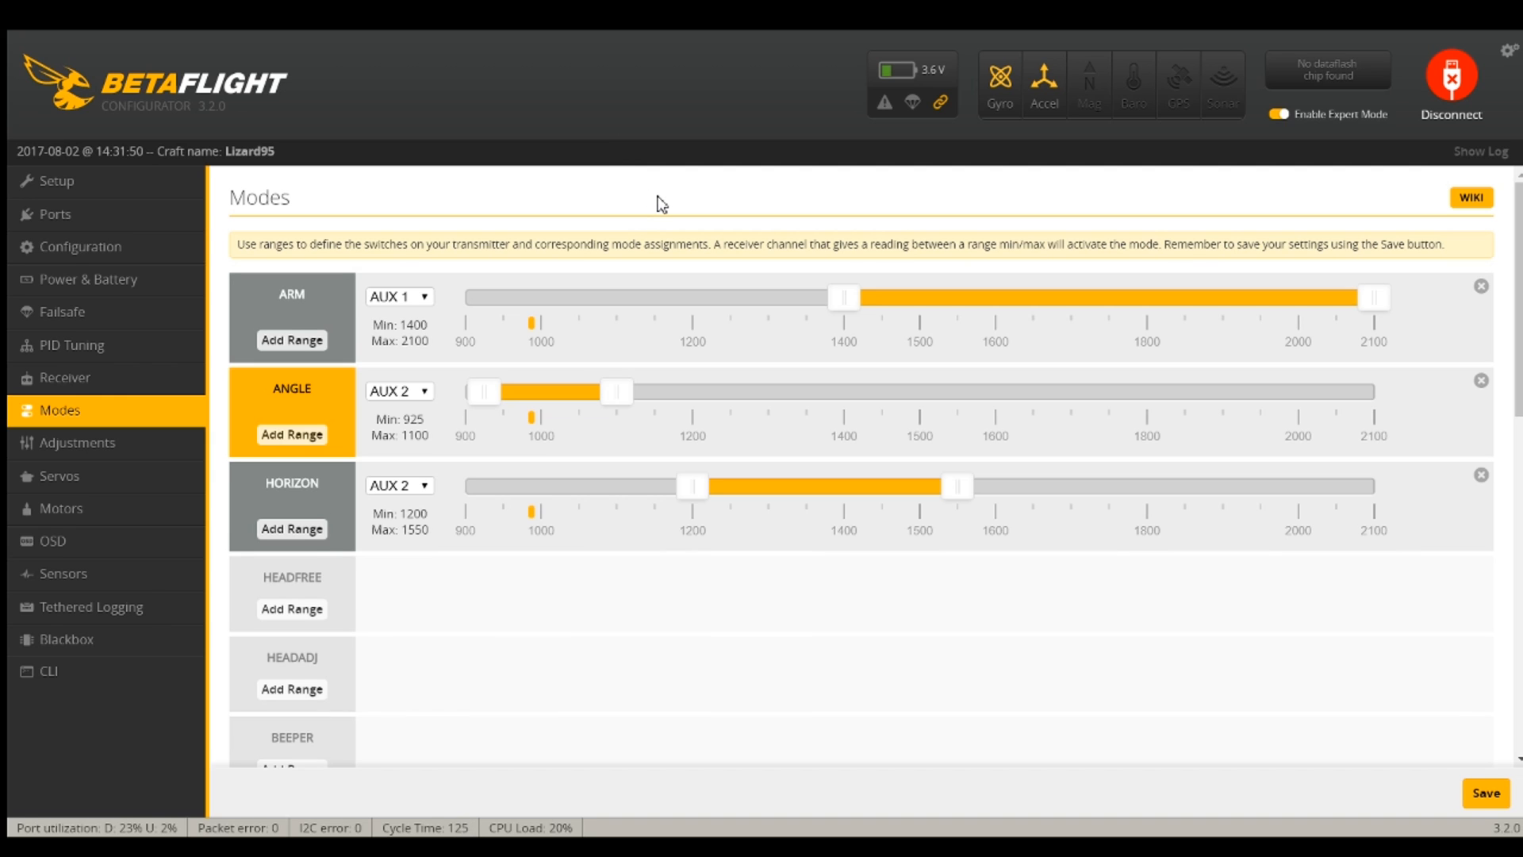
Scroll the Modes list to the FAILSAFE range on AUX 2 and the empty AIR MODE row
scroll(down, 3)
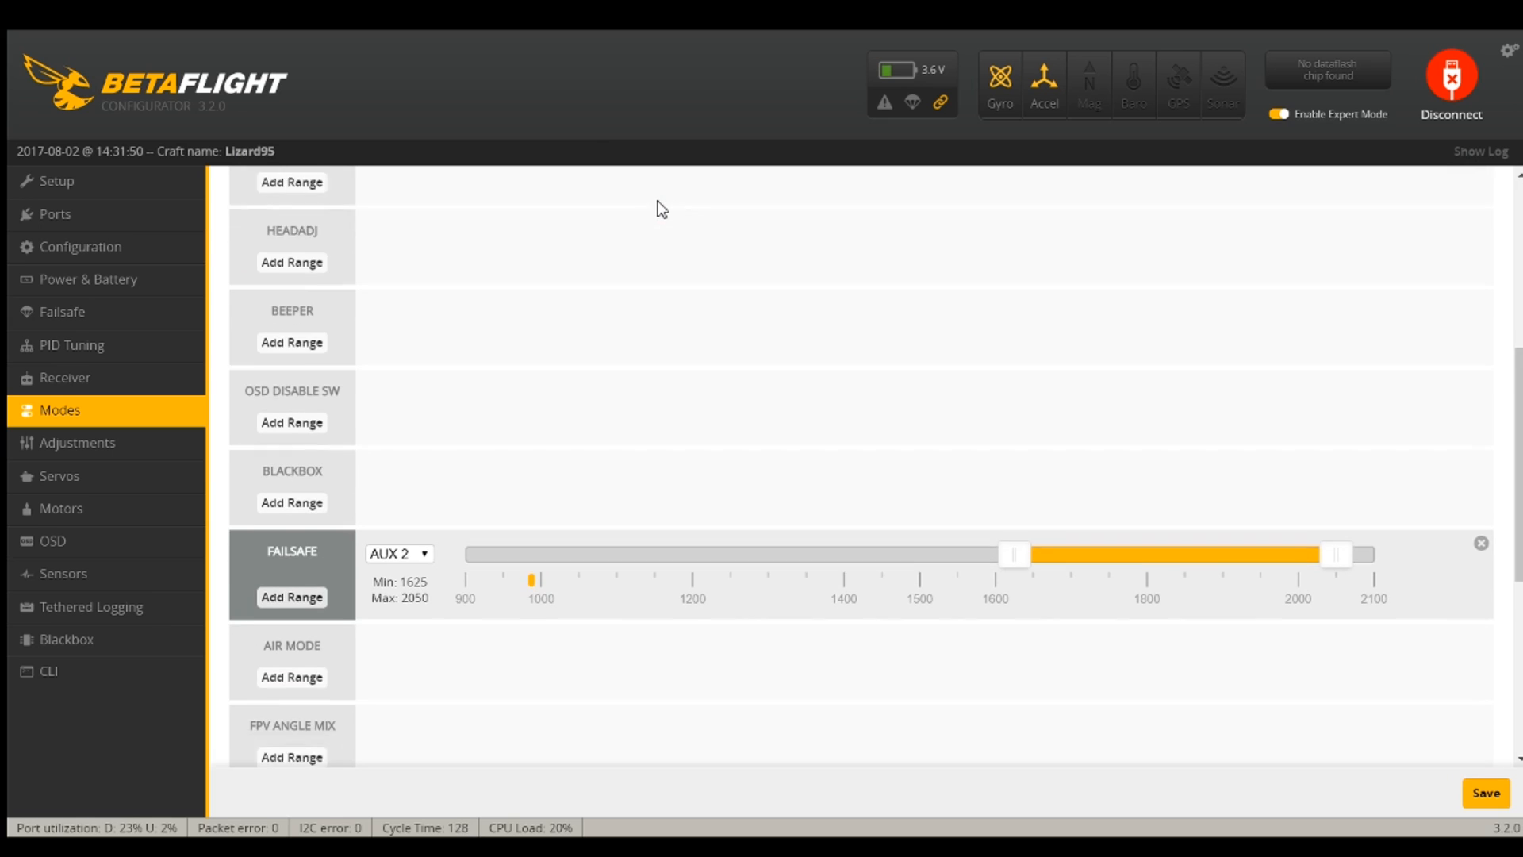
scroll(down, 3)
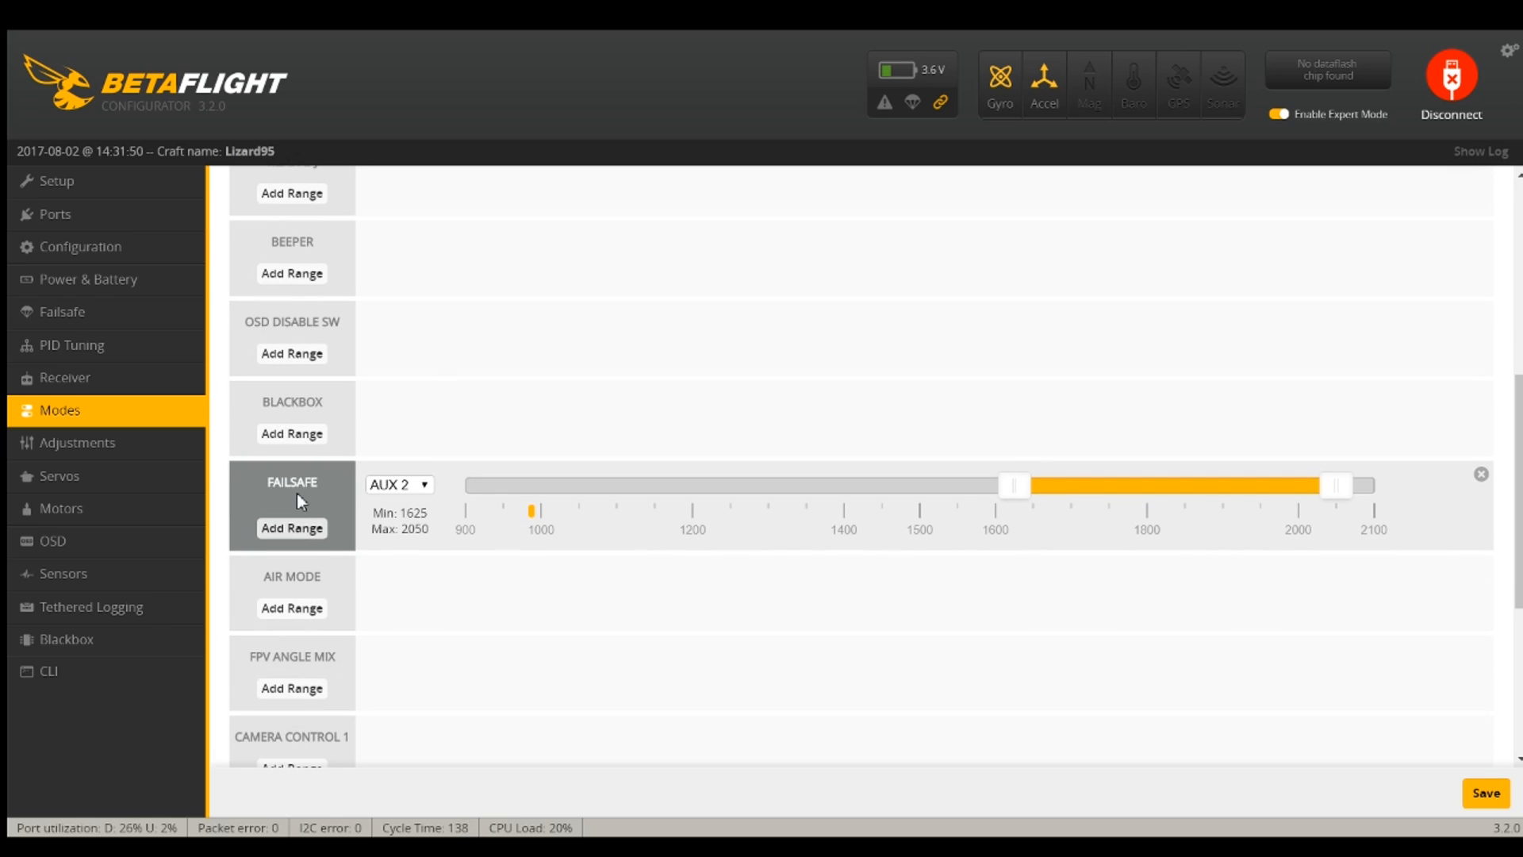
scroll(up, 3)
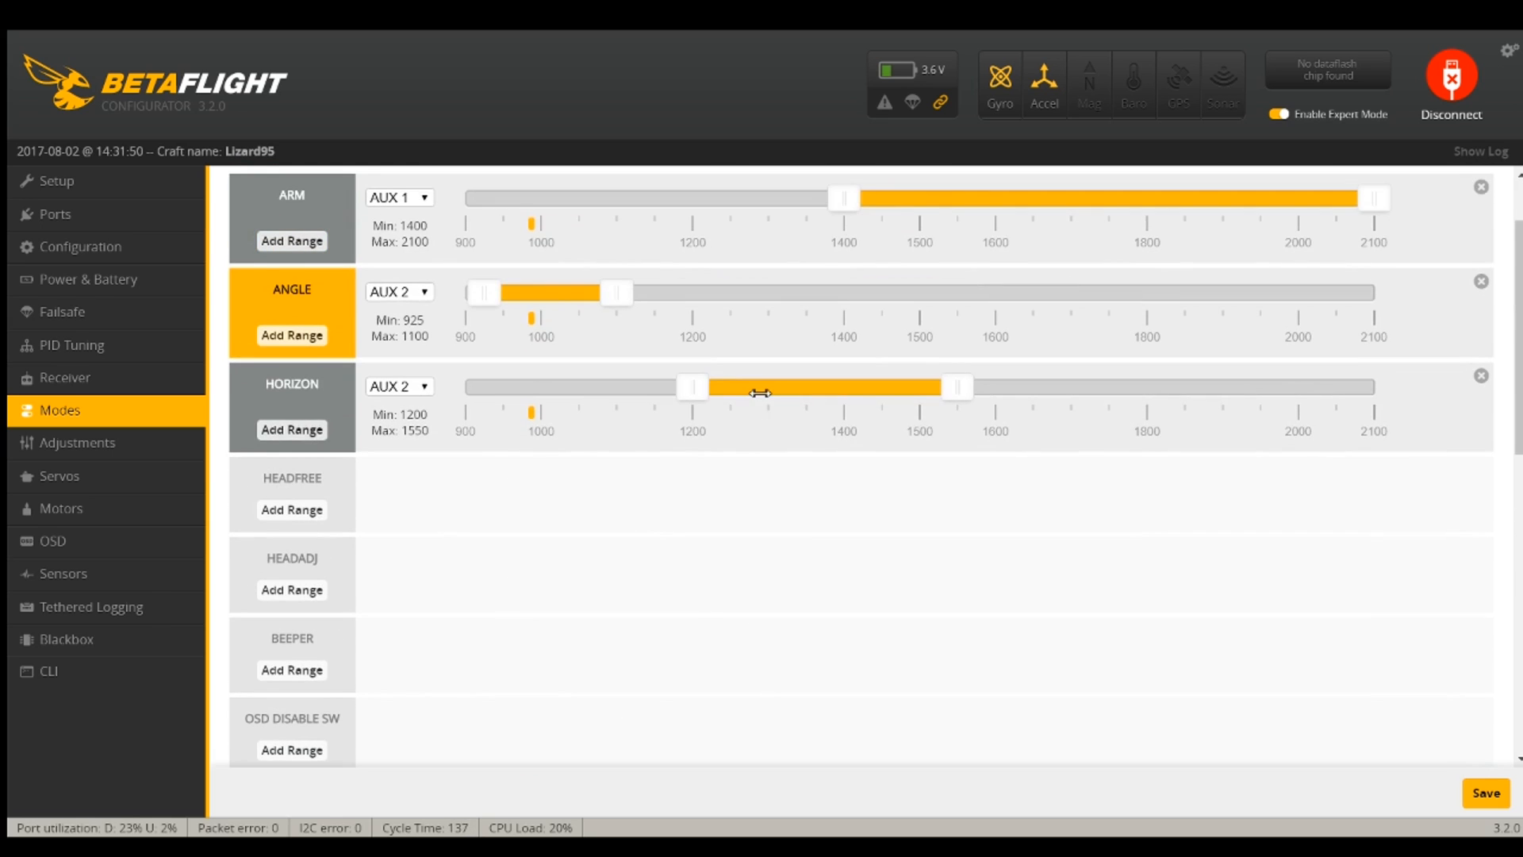
scroll(up, 3)
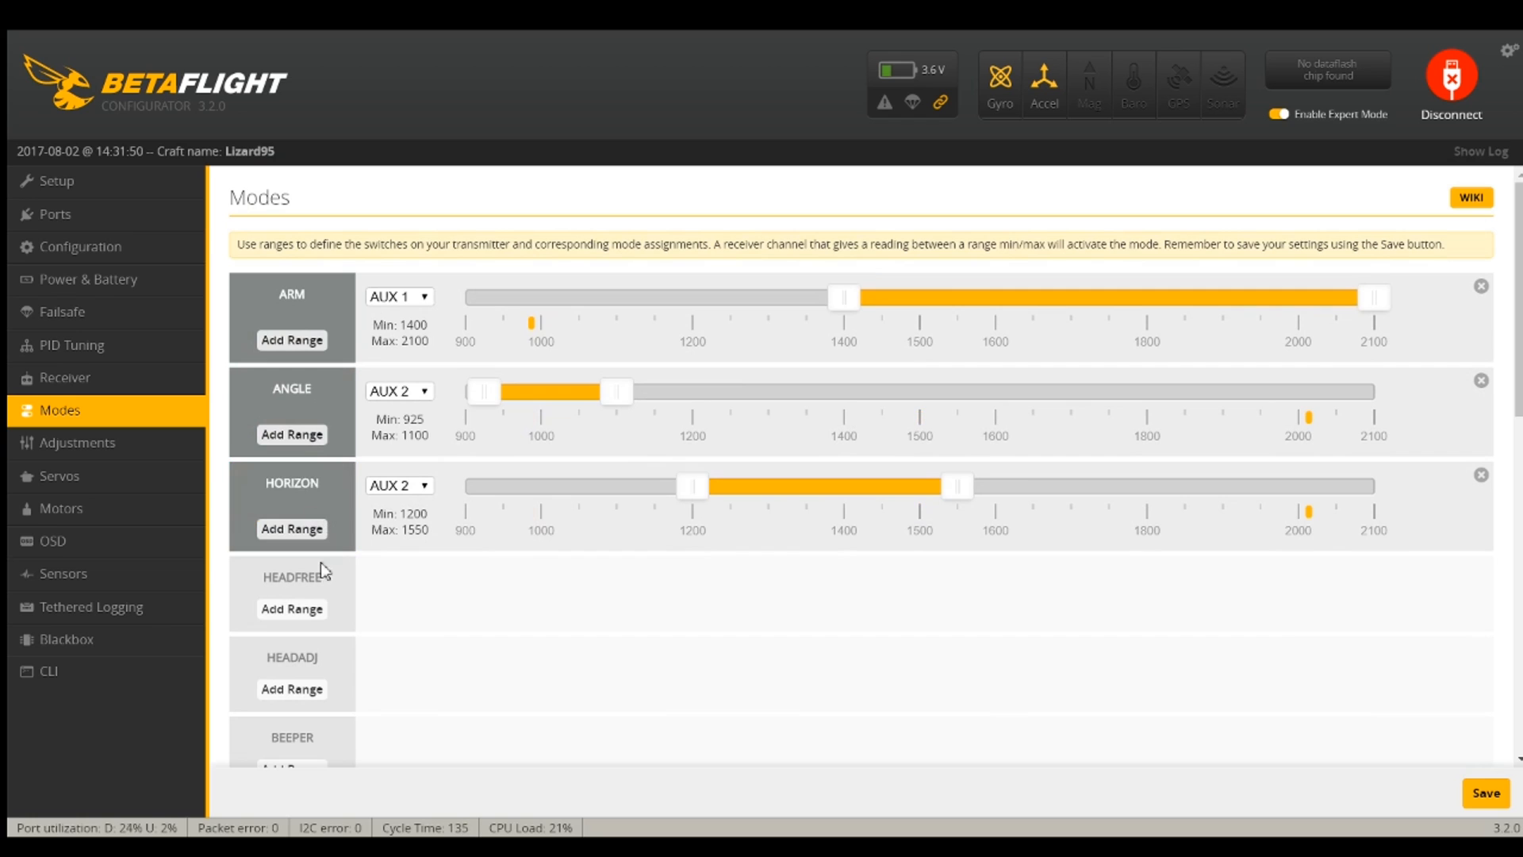
scroll(down, 3)
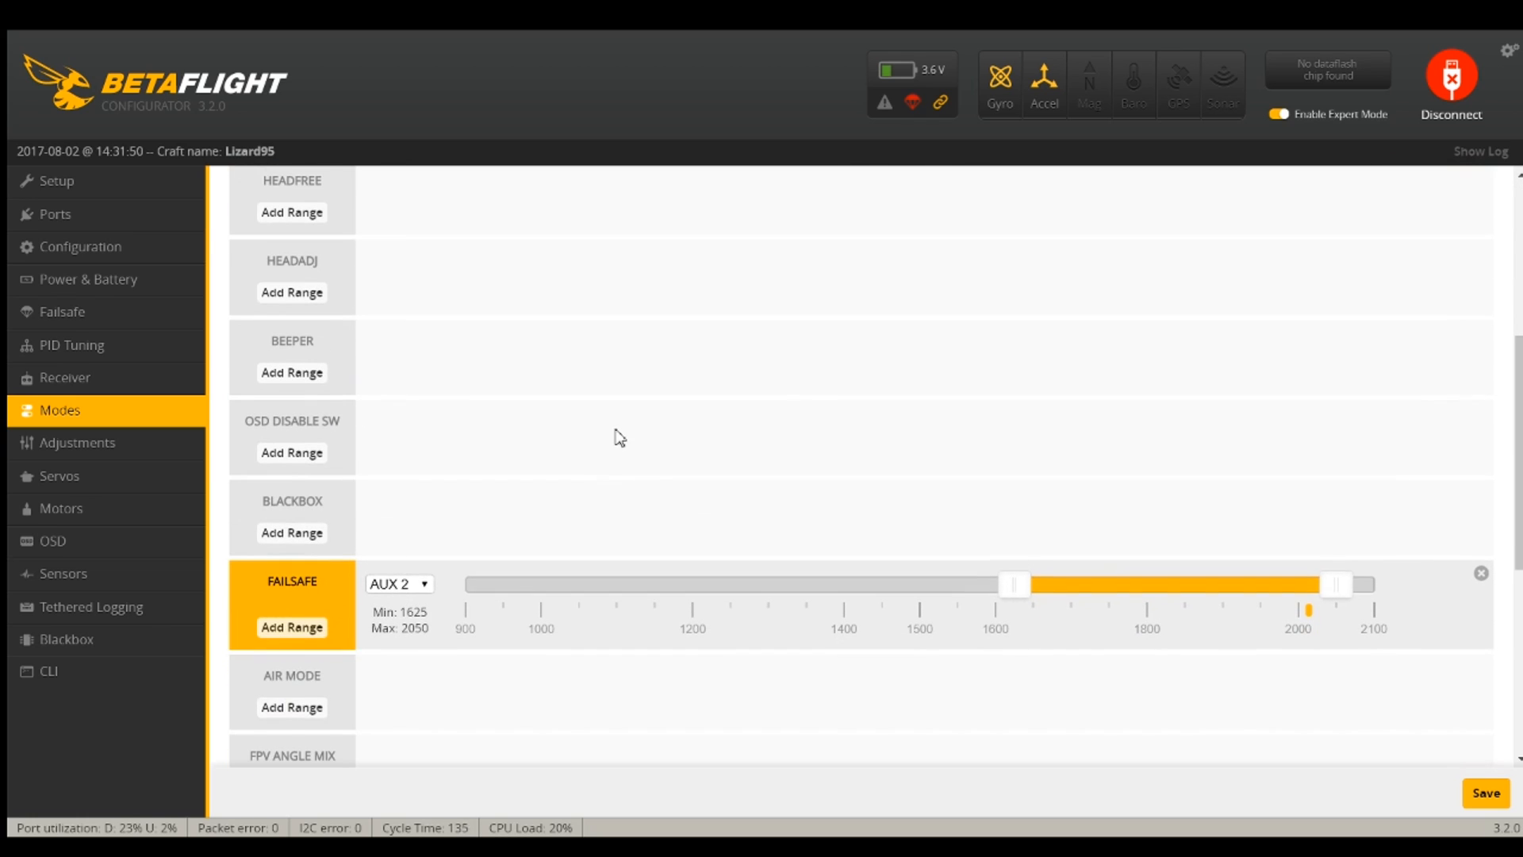
mouse_move(527, 268)
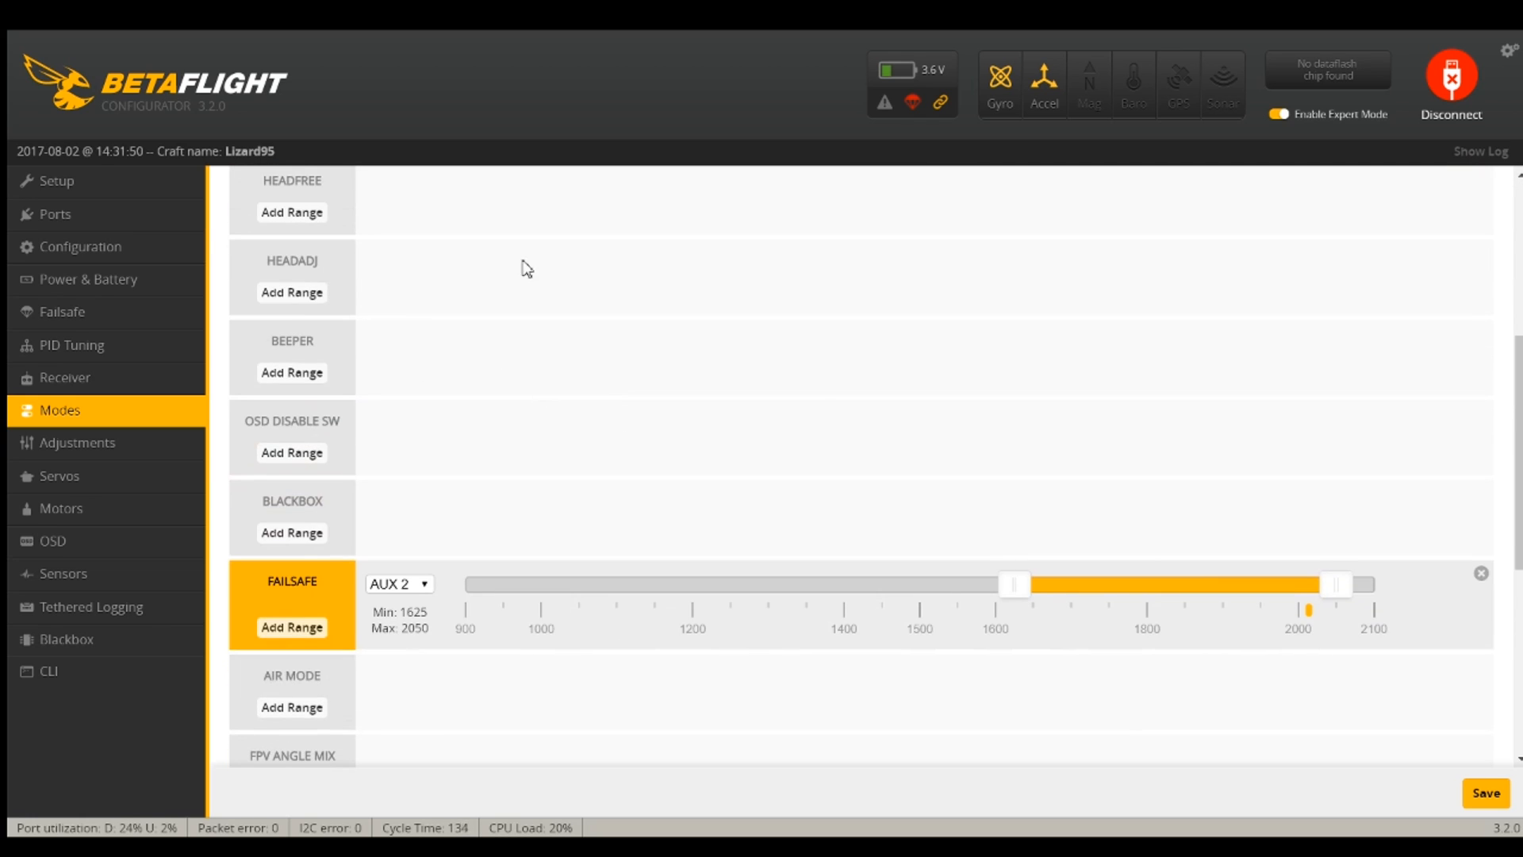
scroll(down, 3)
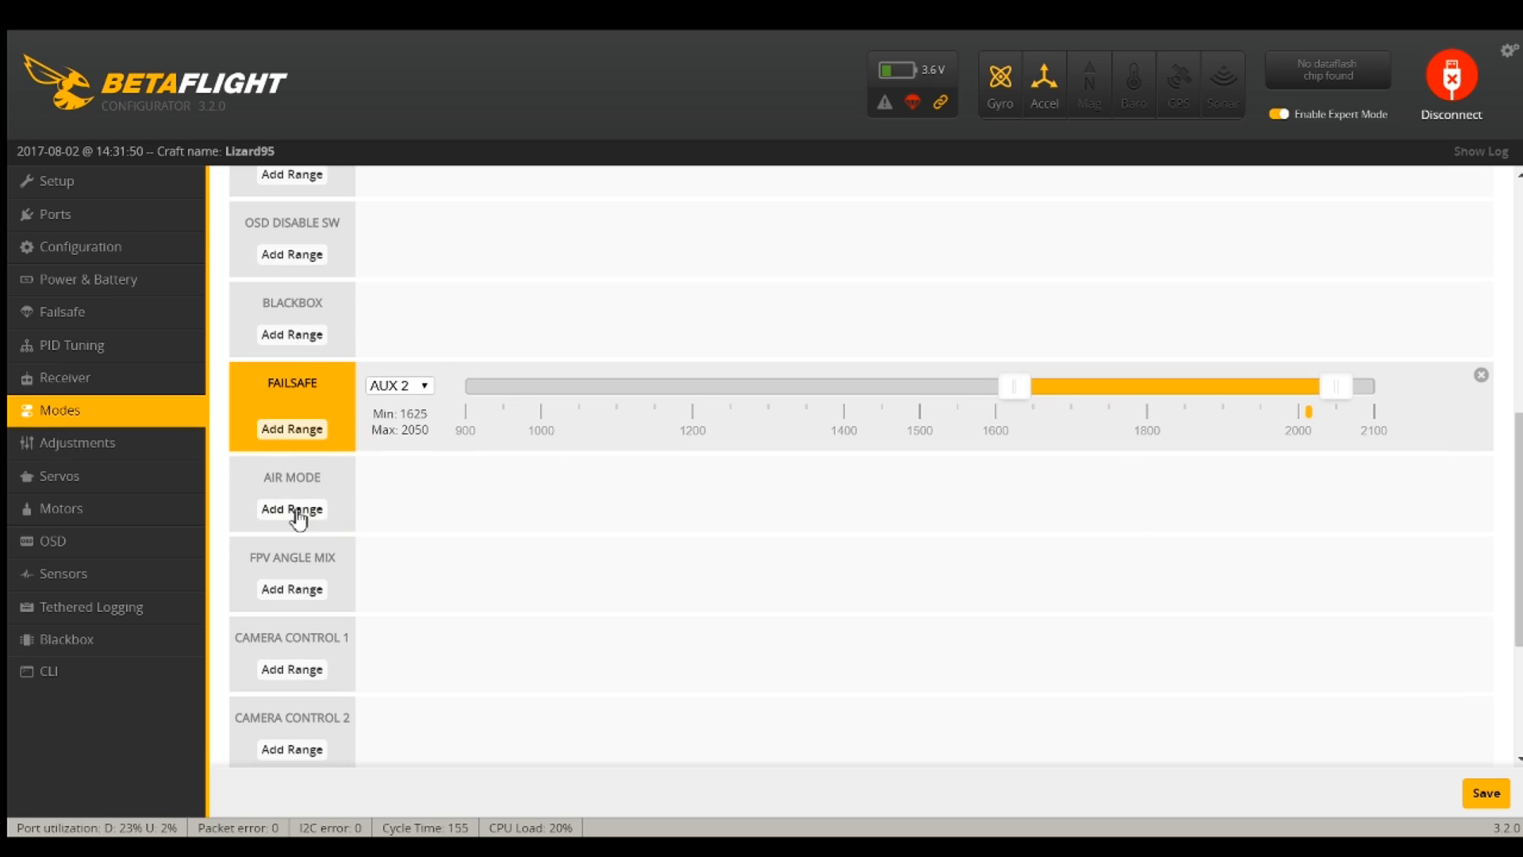
Add an AUX 2 range of 1300–2100 to Air Mode, remove the Failsafe range, and save
click(291, 509)
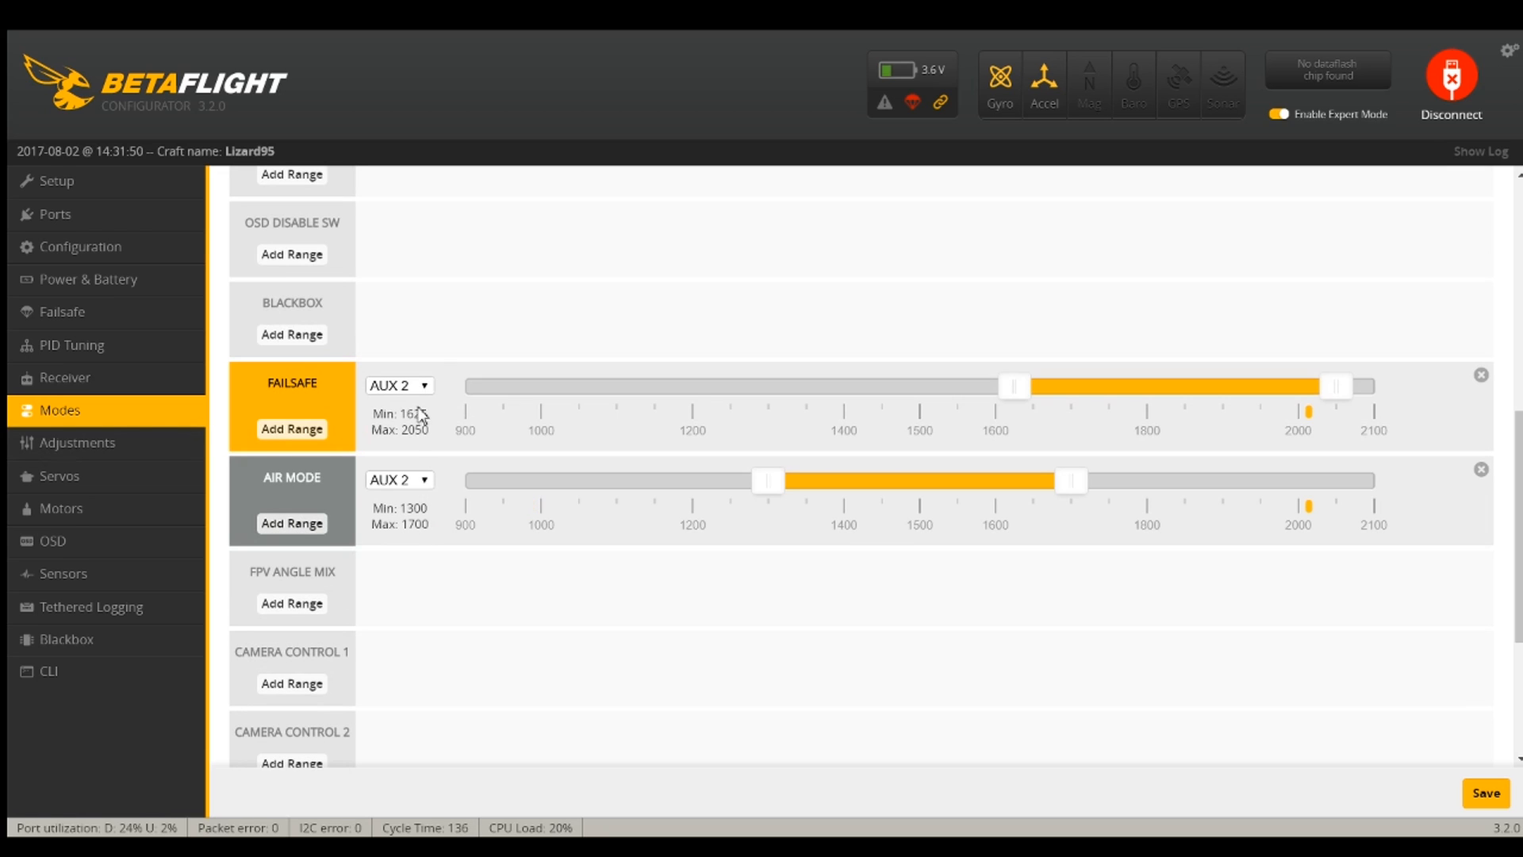
click(1480, 375)
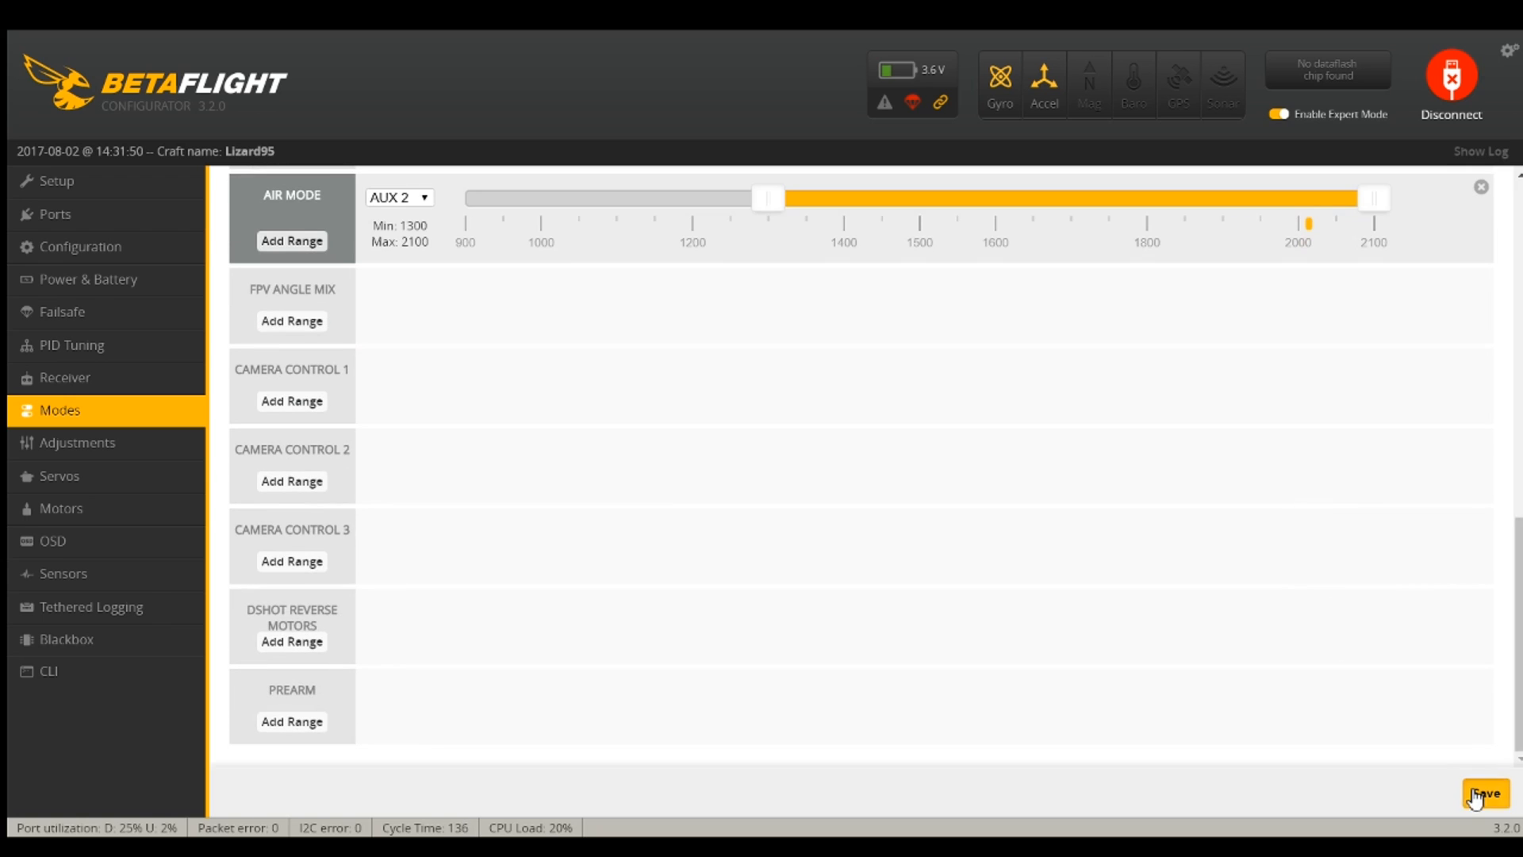
click(1484, 792)
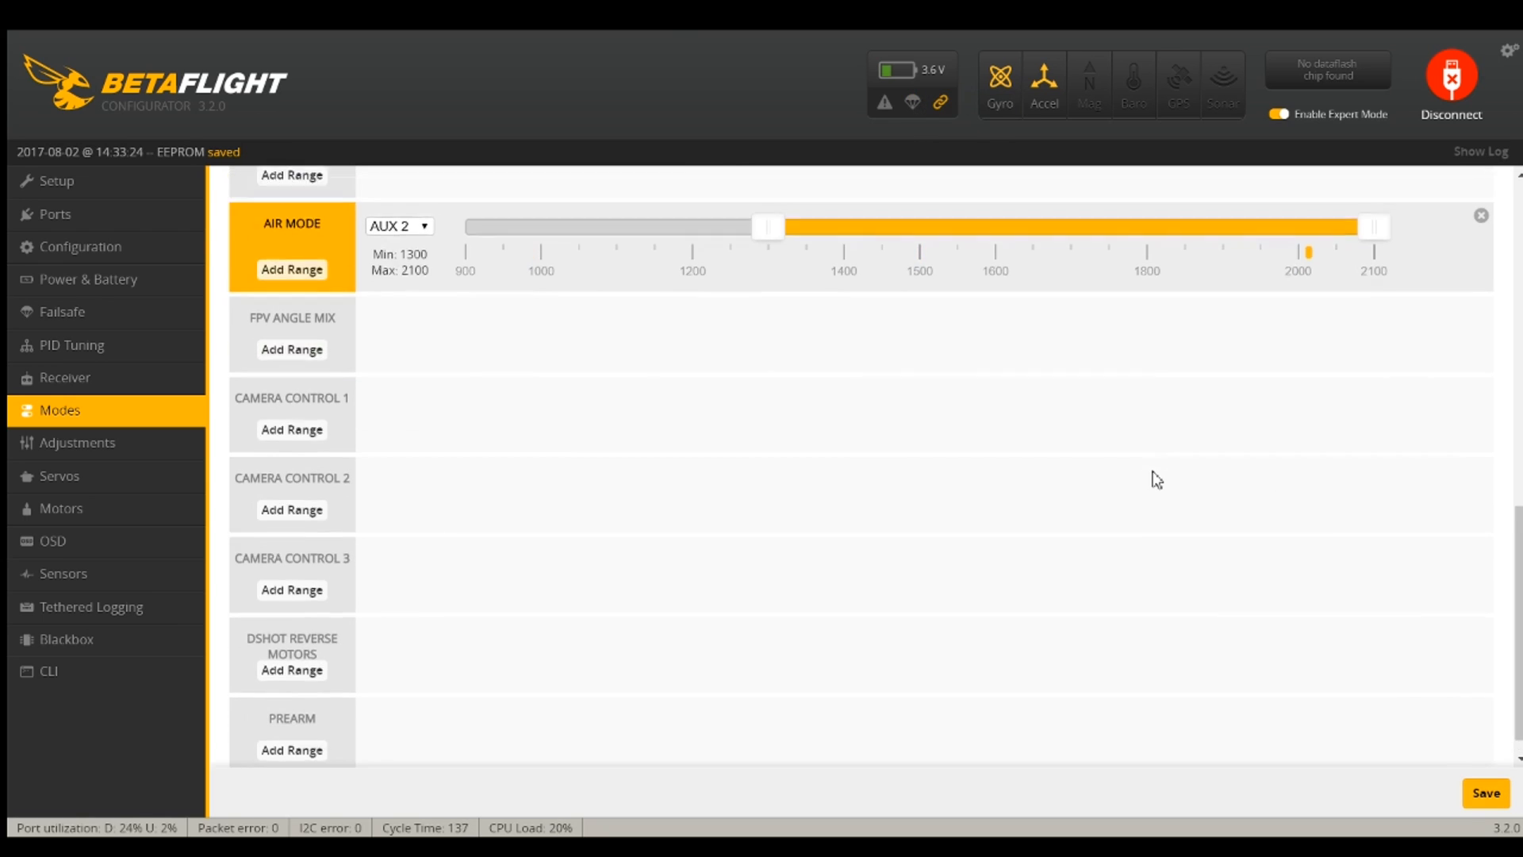
scroll(up, 3)
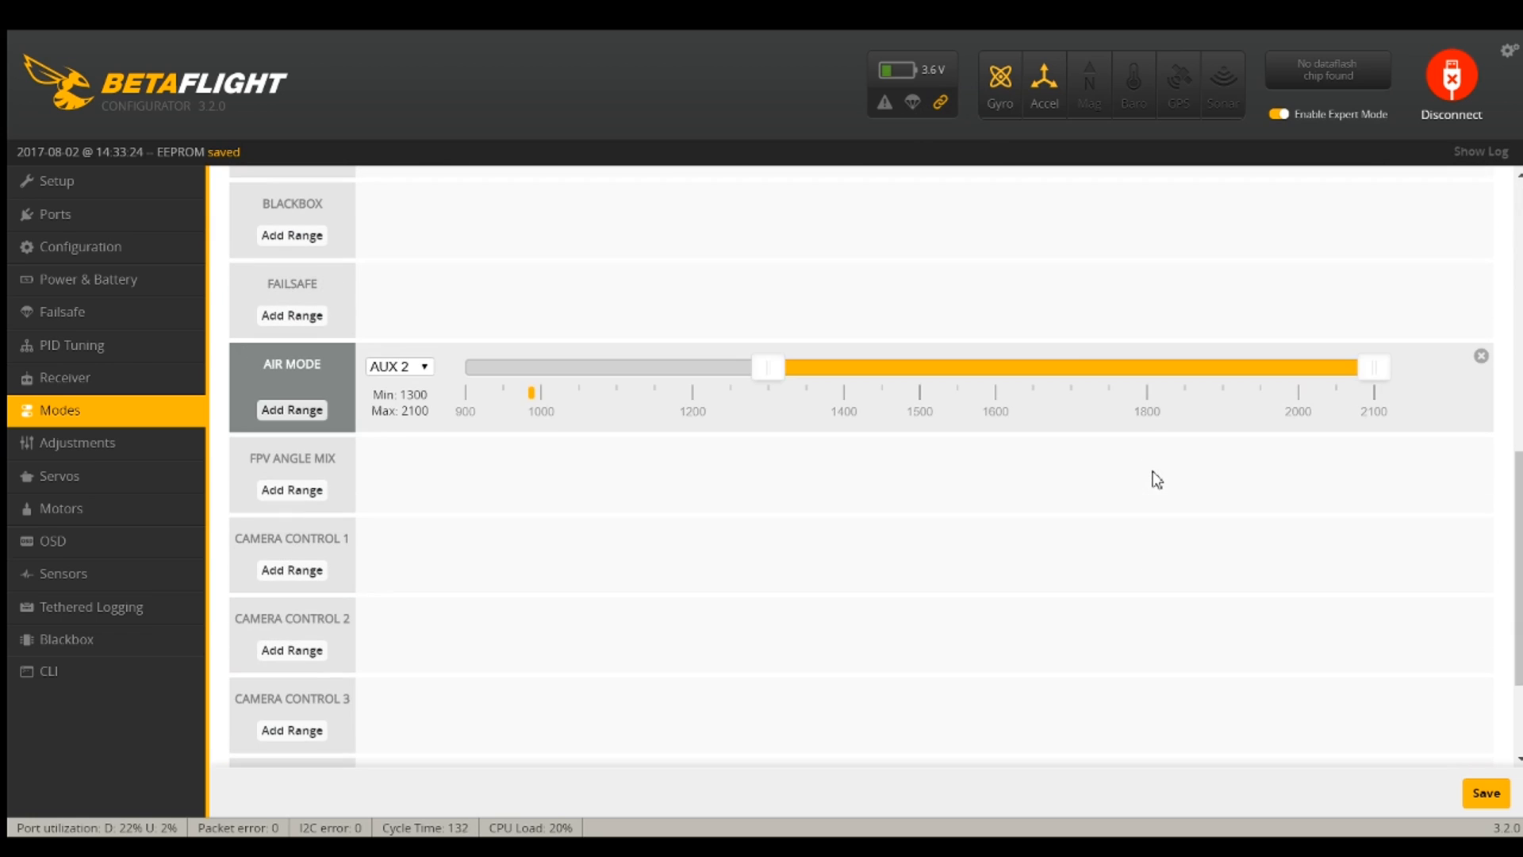
Switch off Artificial Horizon, Horizon Sidebars, Timer 1, Timer 2 and Flymode in the OSD elements
click(52, 541)
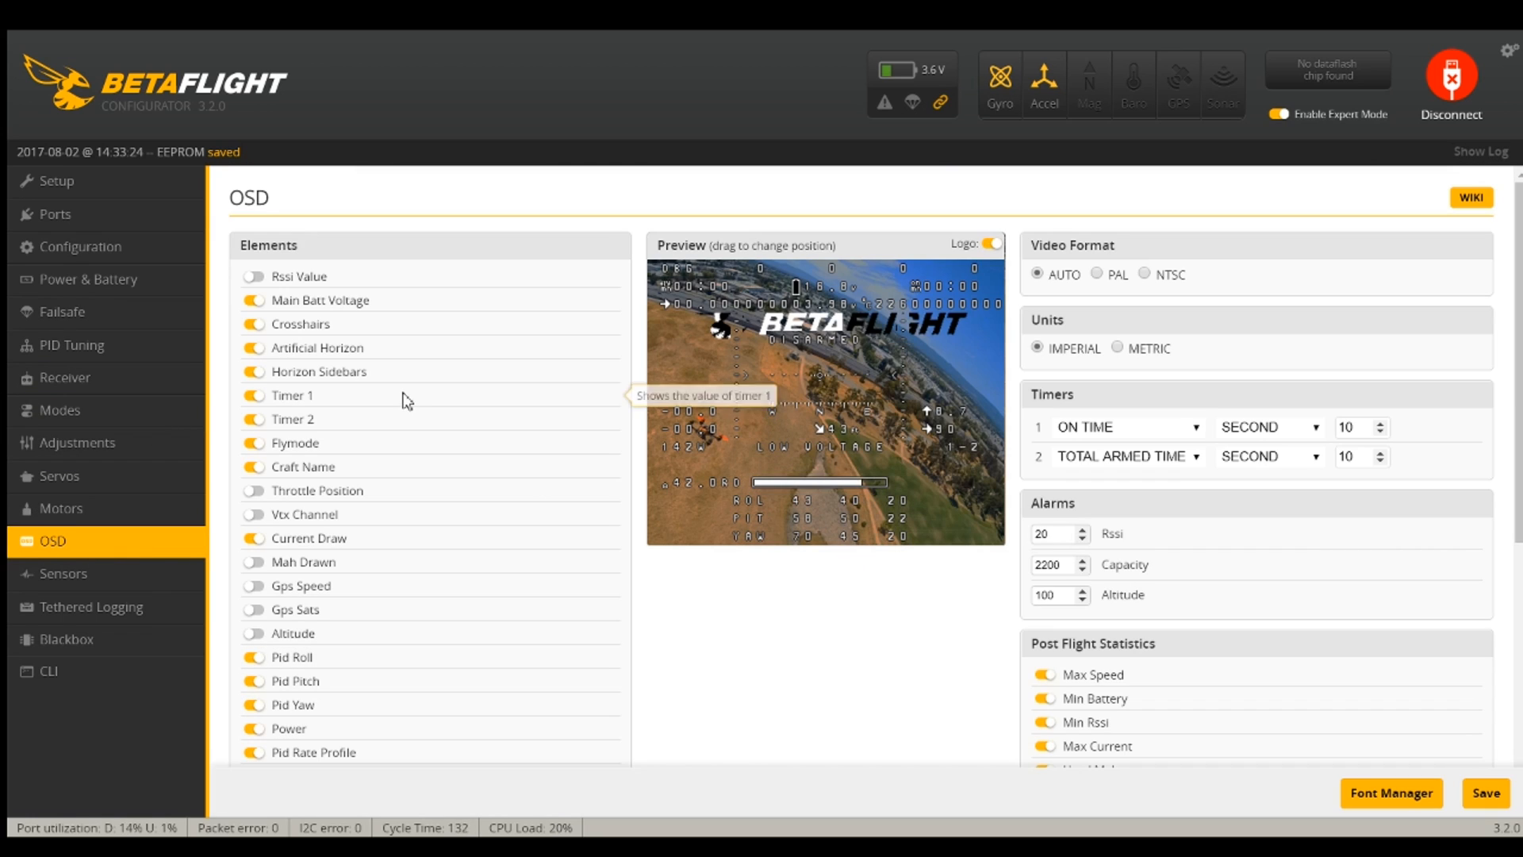
mouse_move(256, 282)
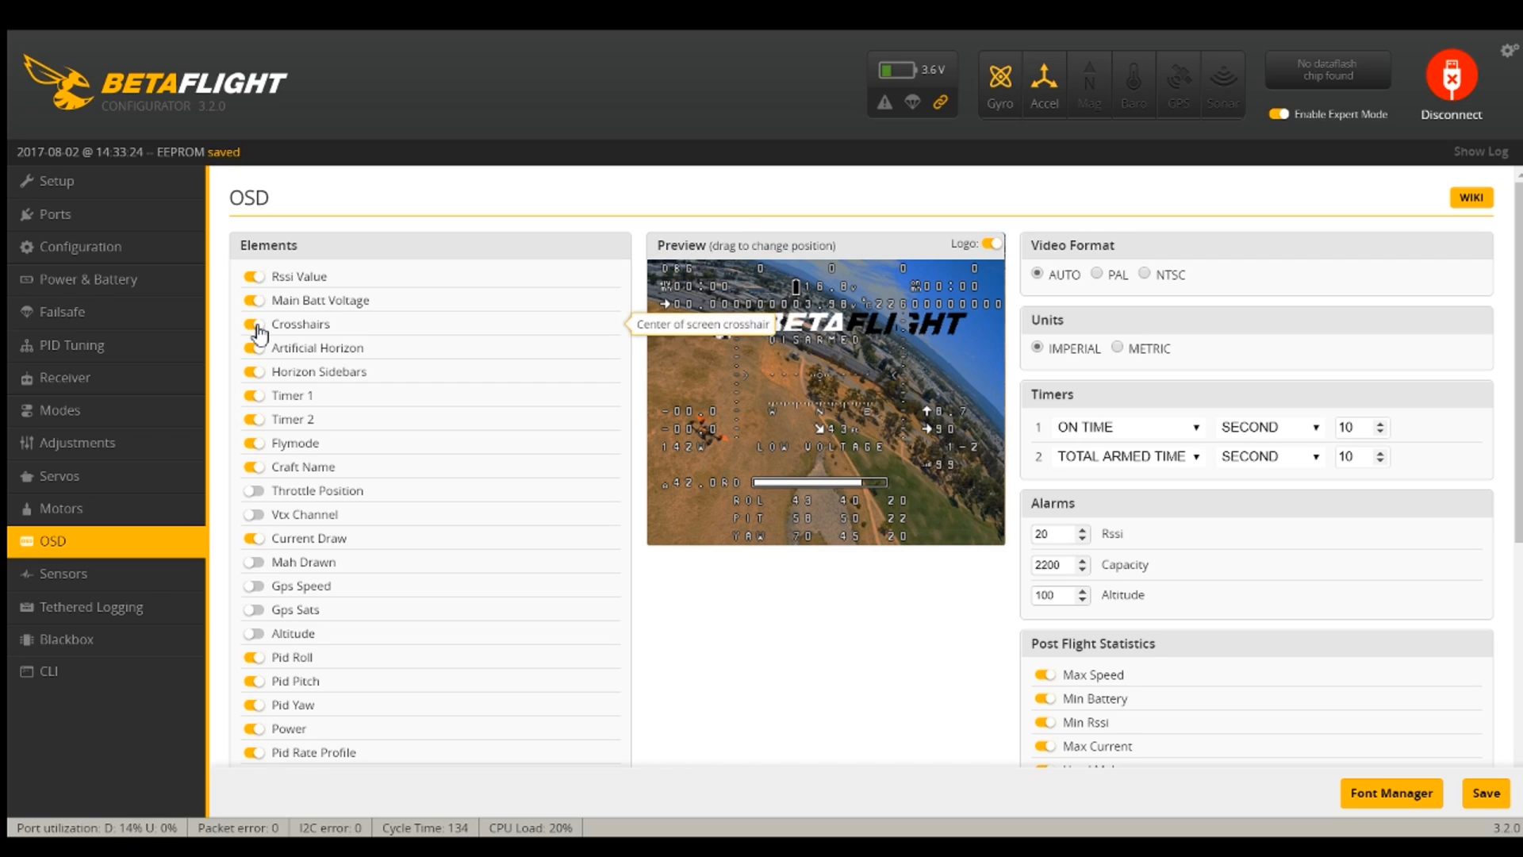
mouse_move(257, 355)
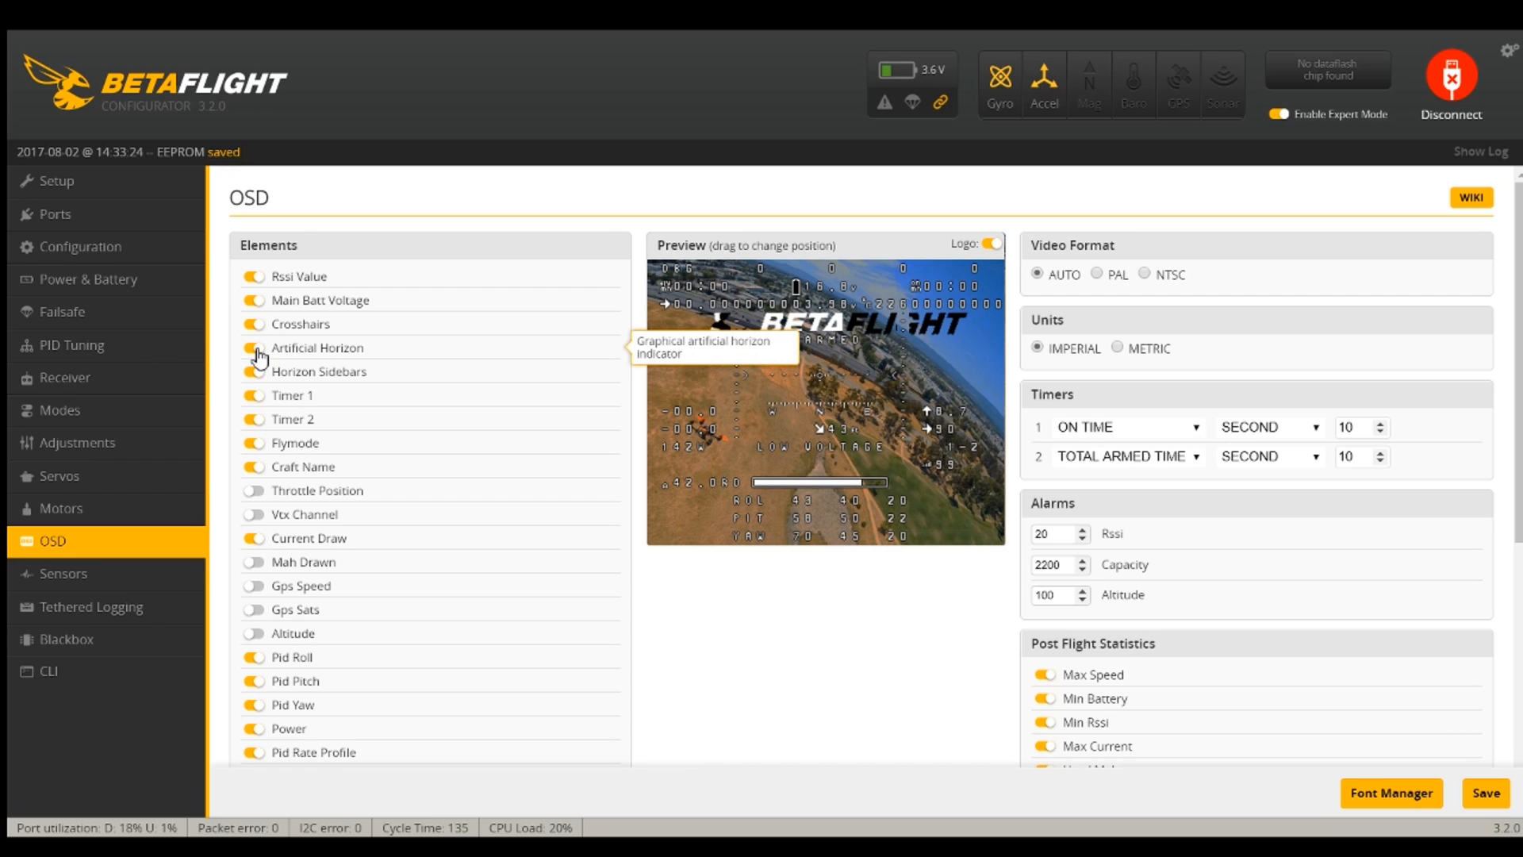
click(255, 348)
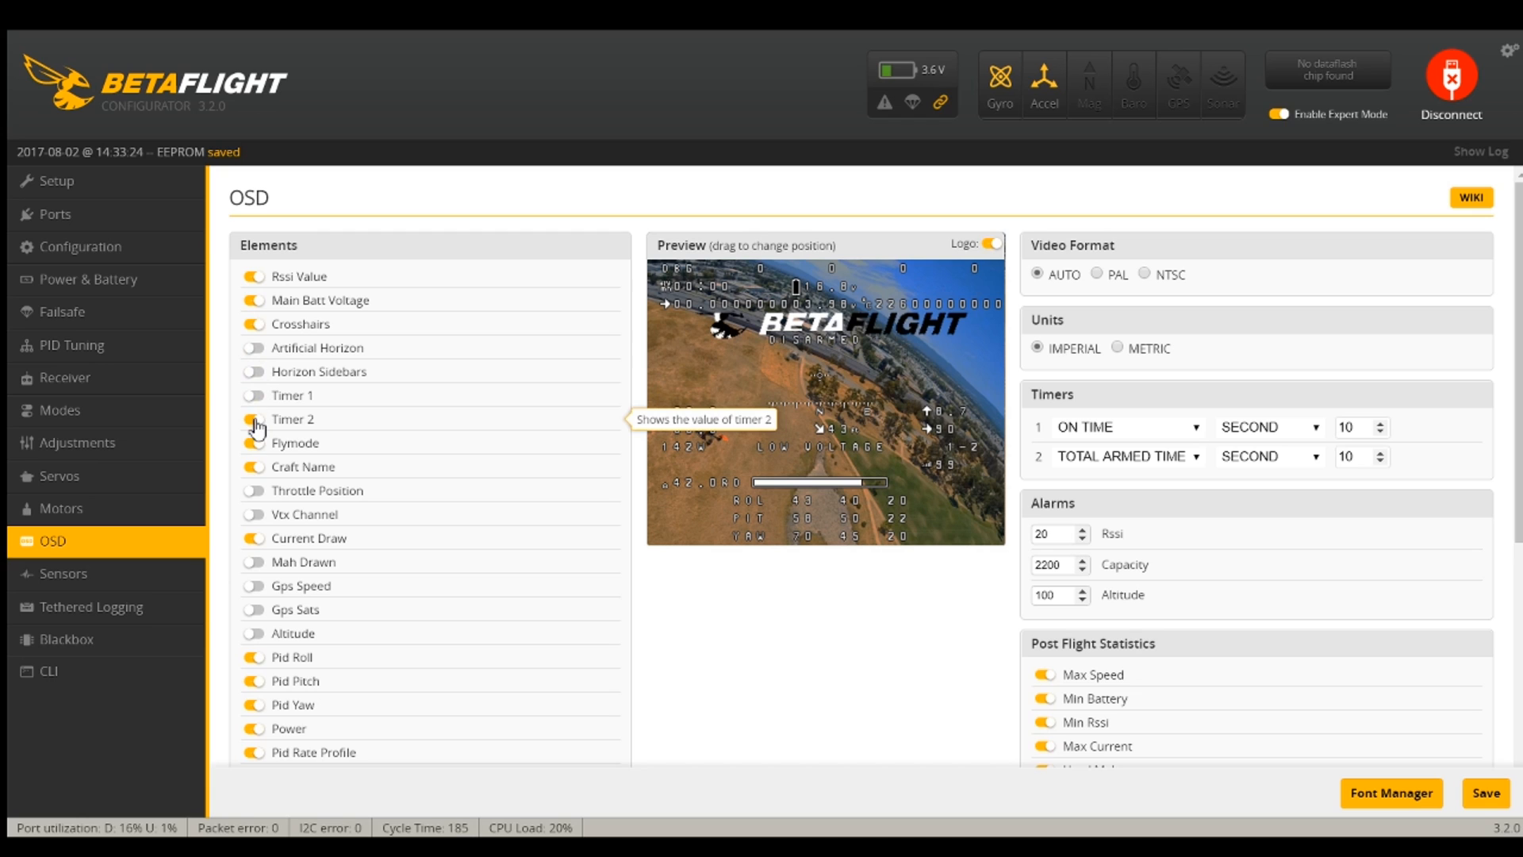
mouse_move(255, 469)
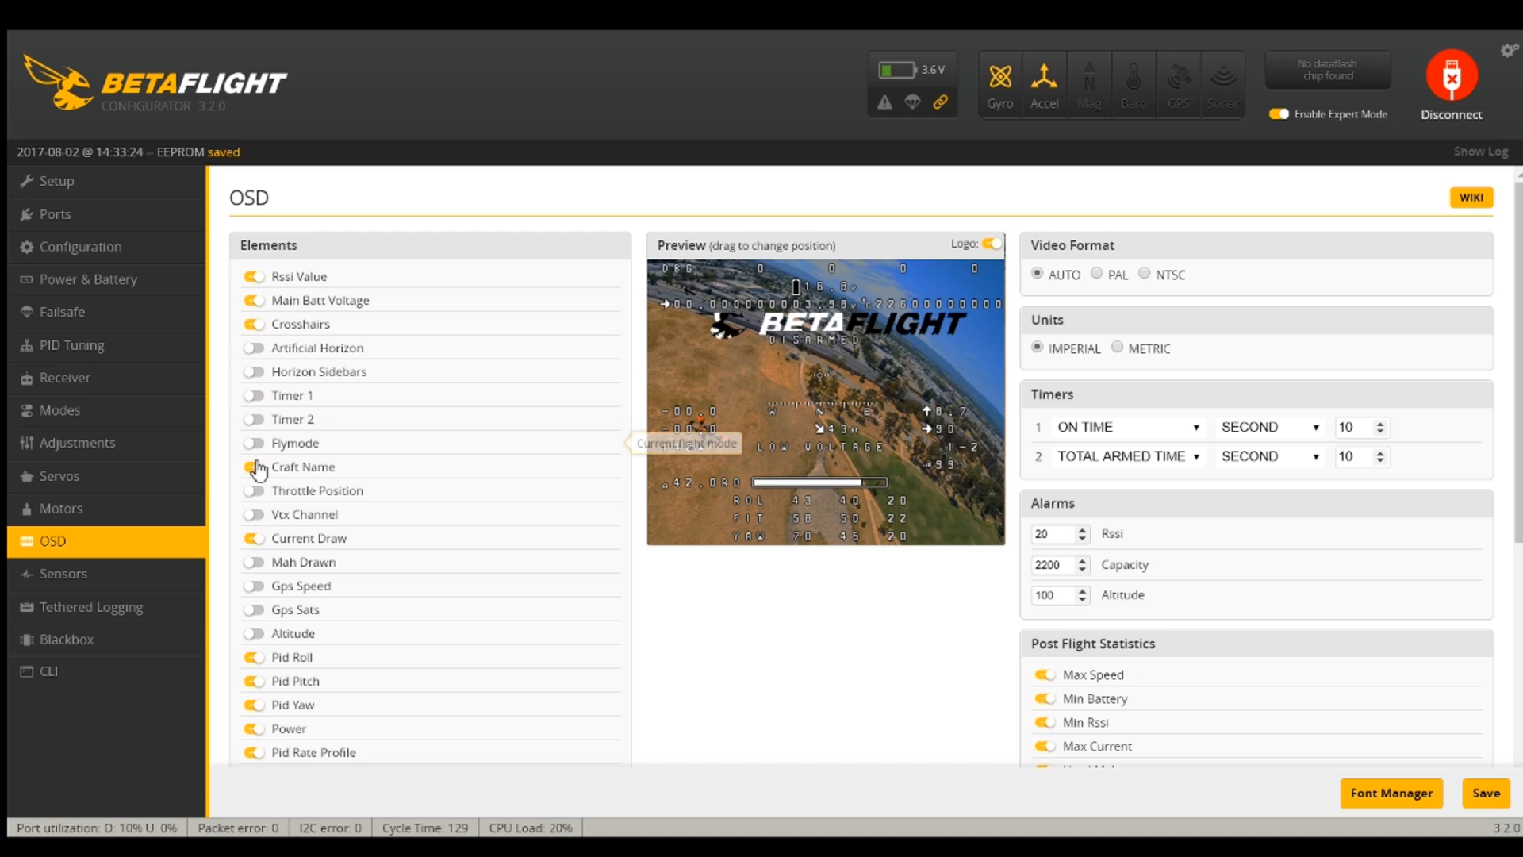
scroll(down, 3)
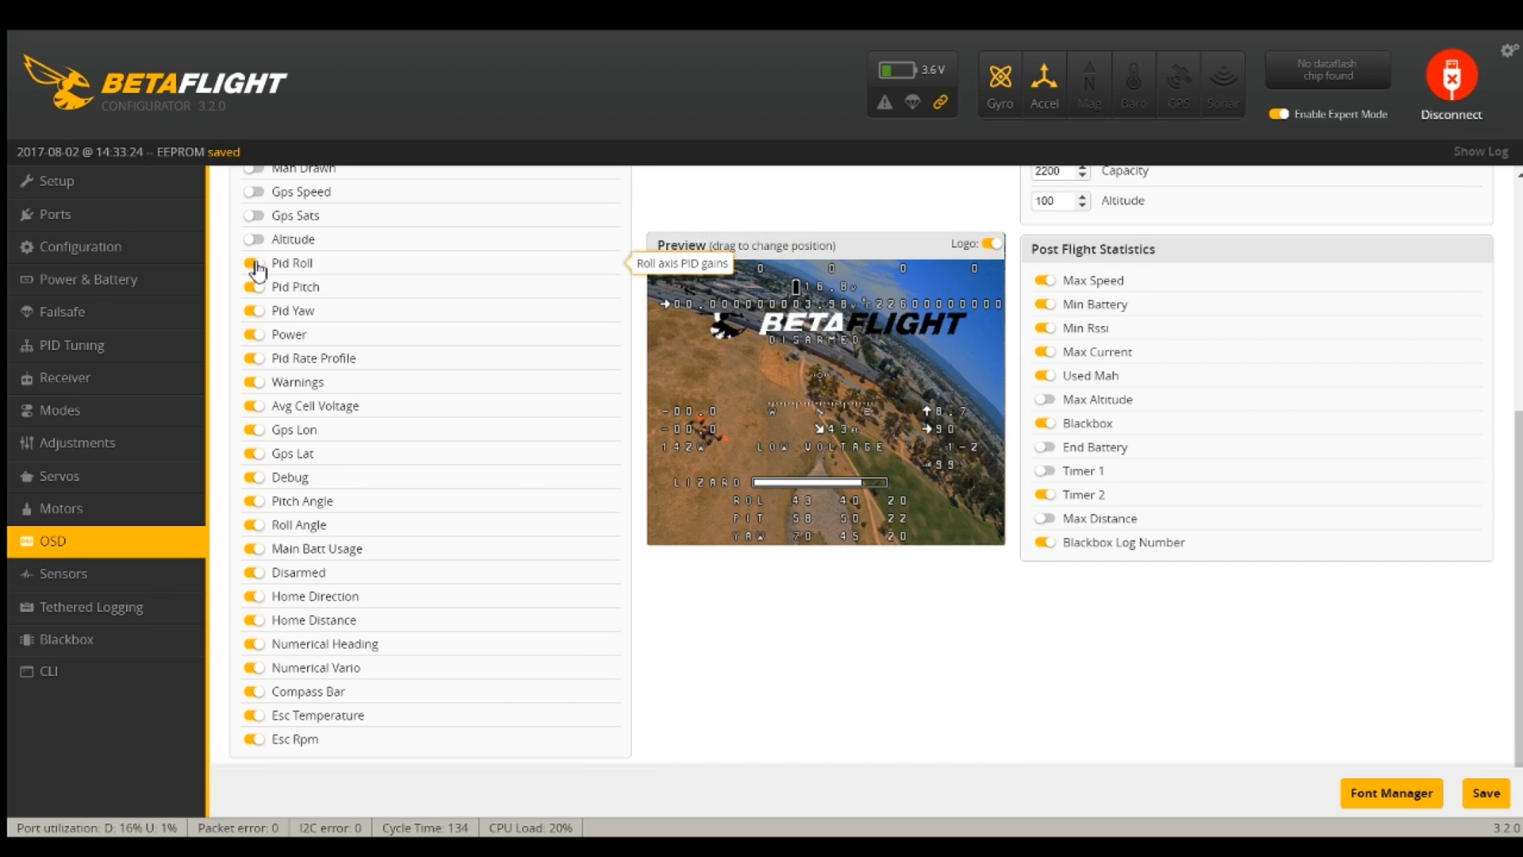
Turn off Pid Roll, Roll Angle and the other PID, GPS, home and ESC OSD elements
click(255, 268)
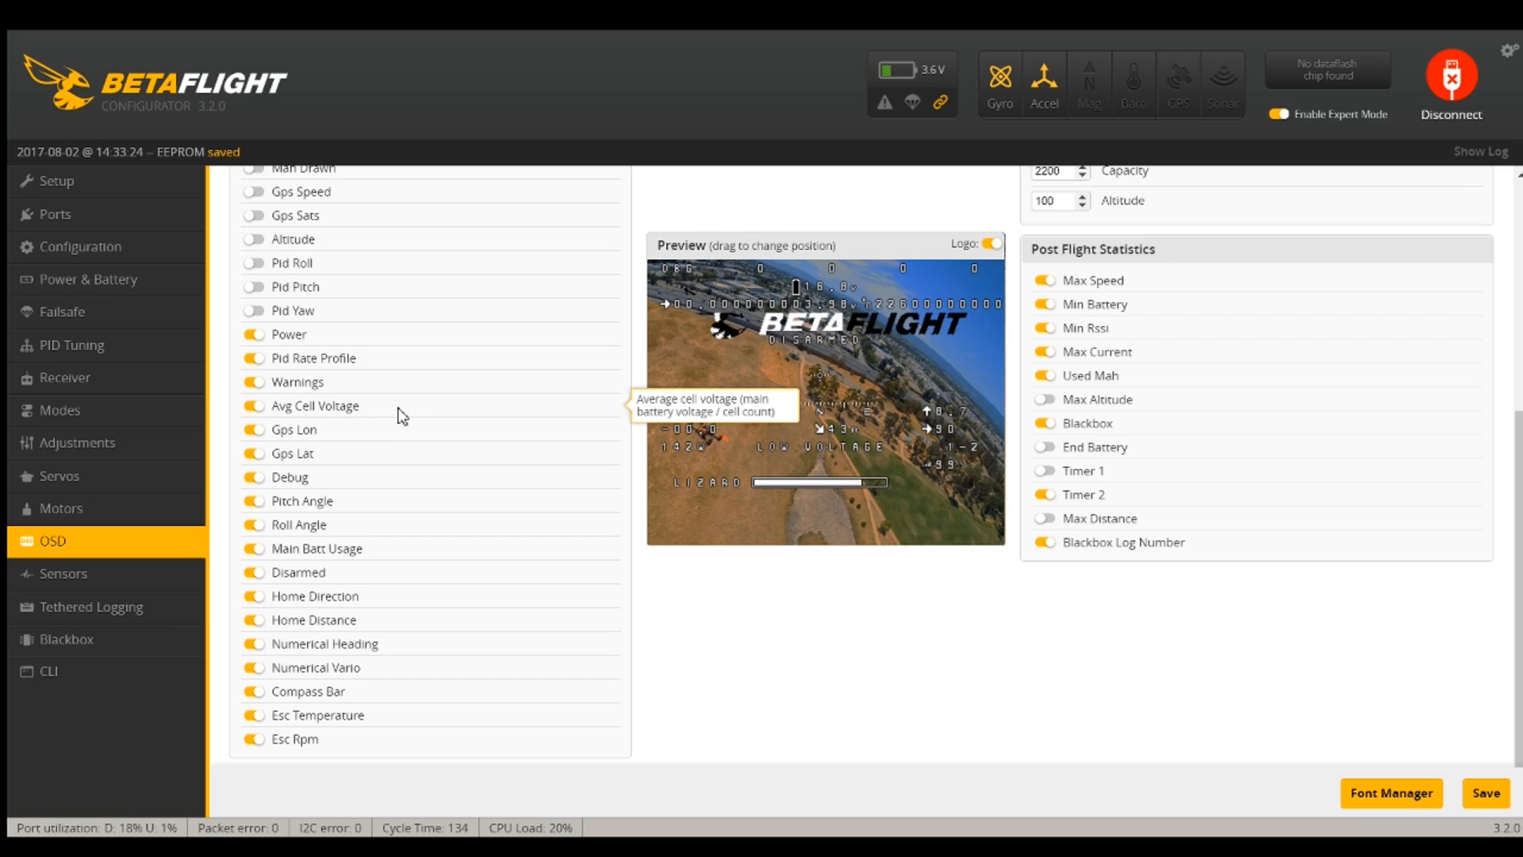
mouse_move(256, 743)
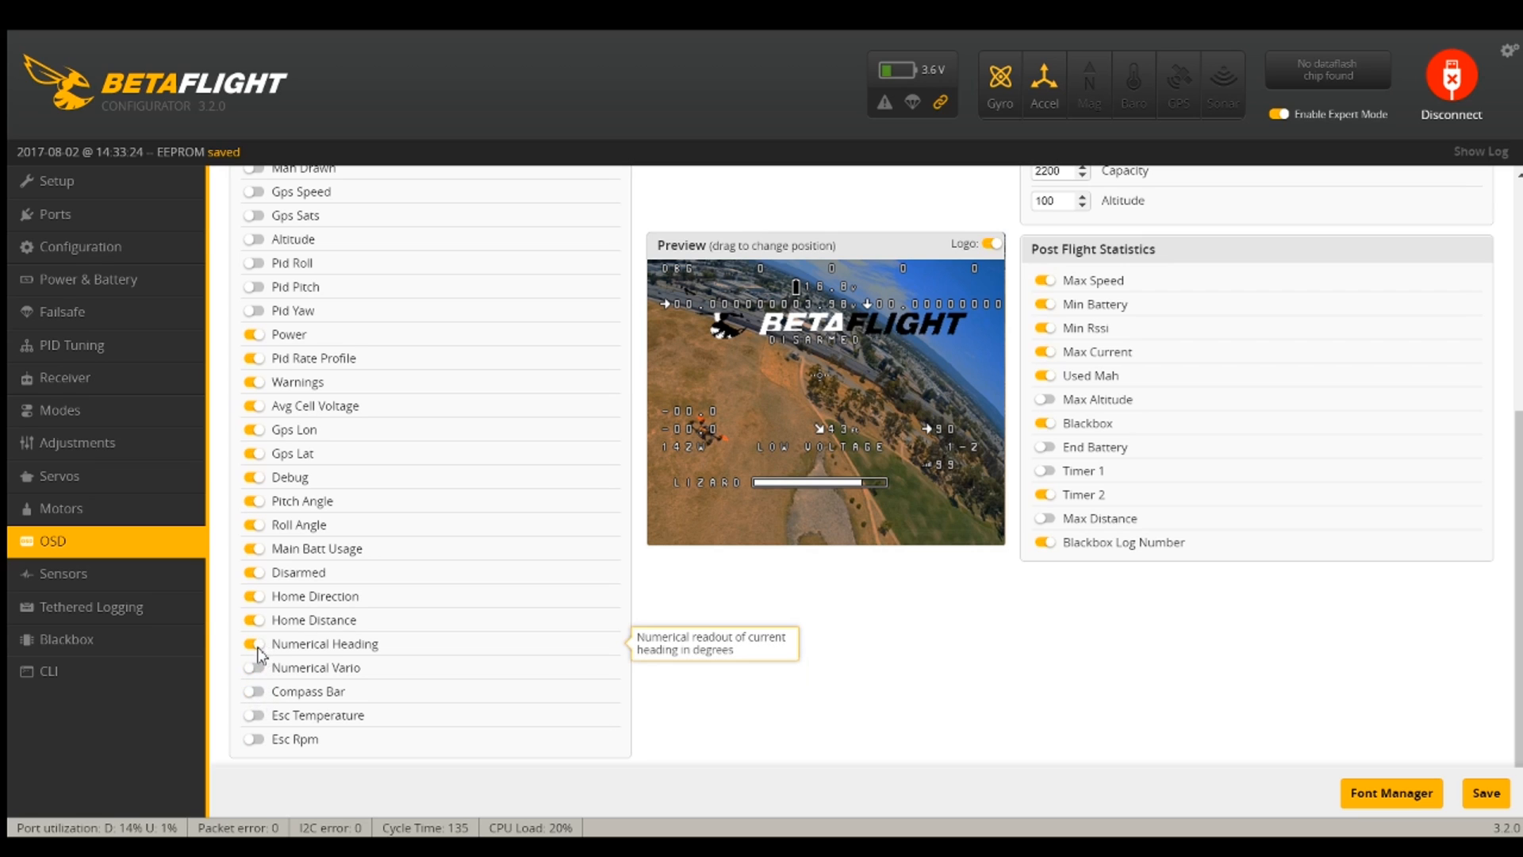
mouse_move(258, 582)
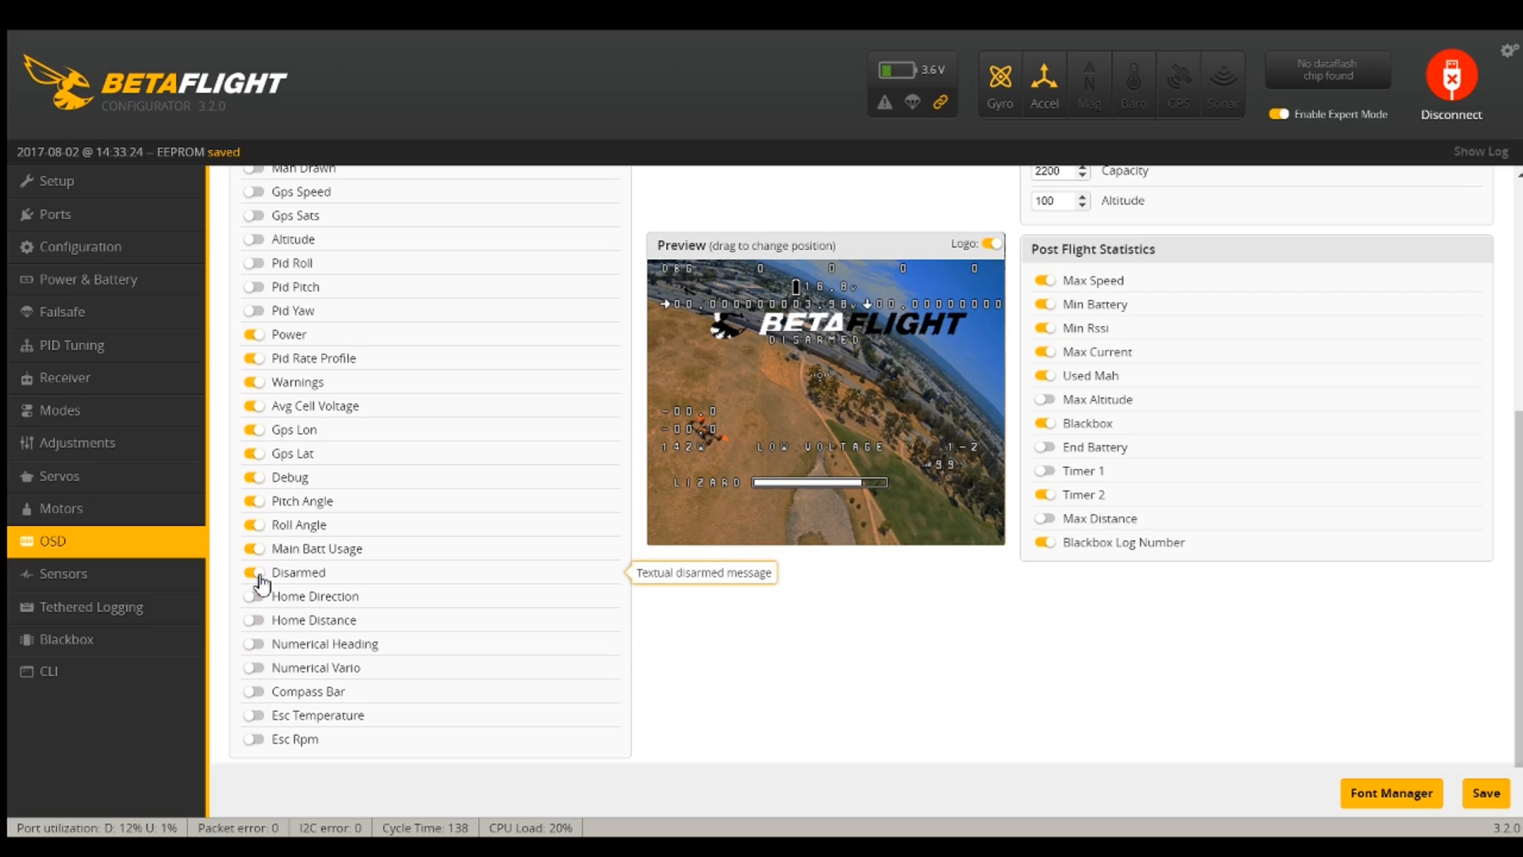
mouse_move(263, 559)
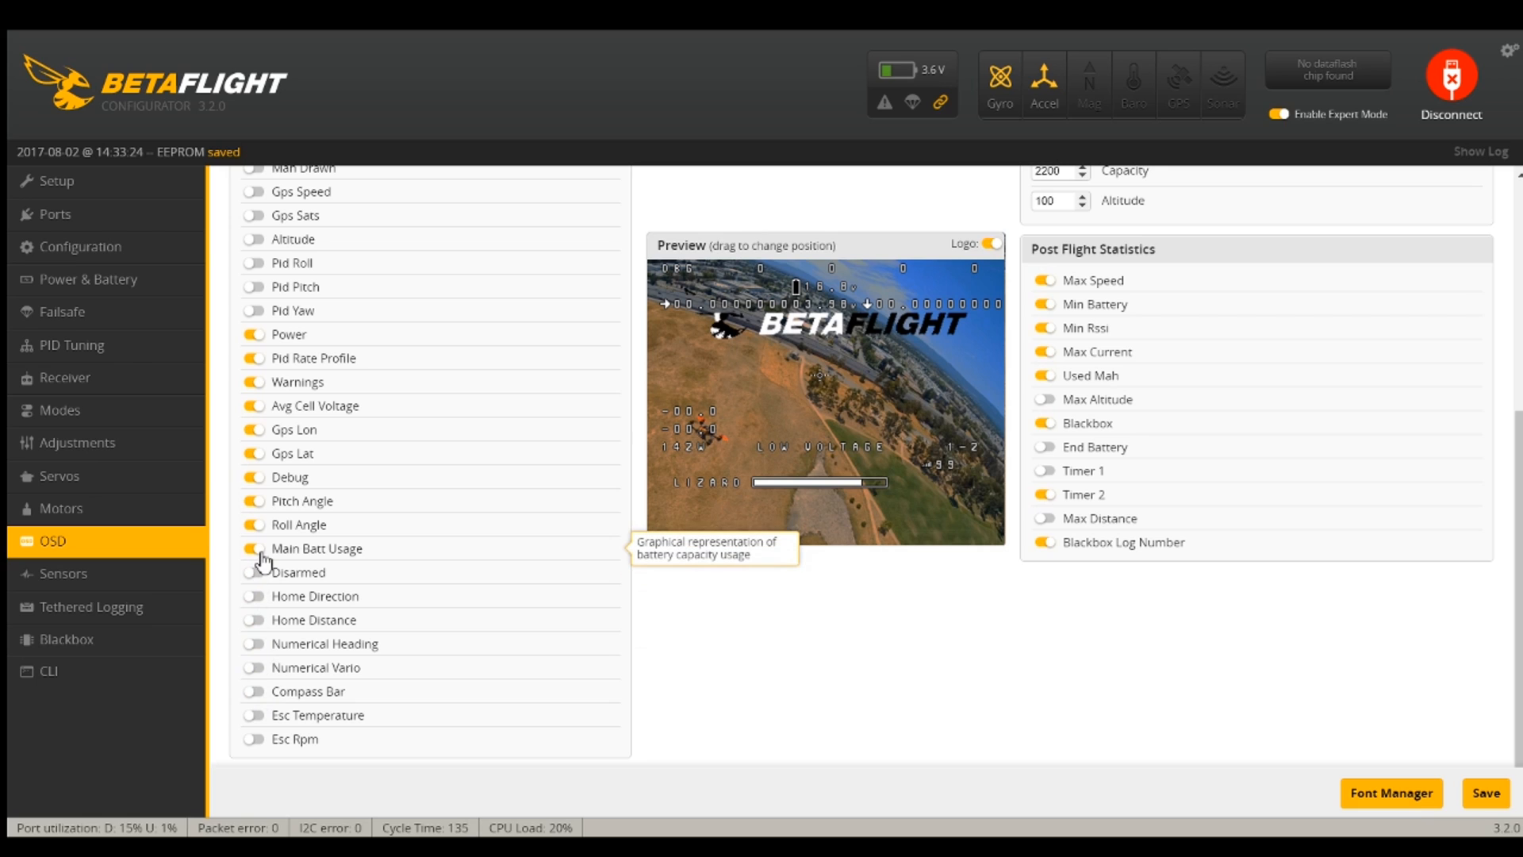
mouse_move(260, 532)
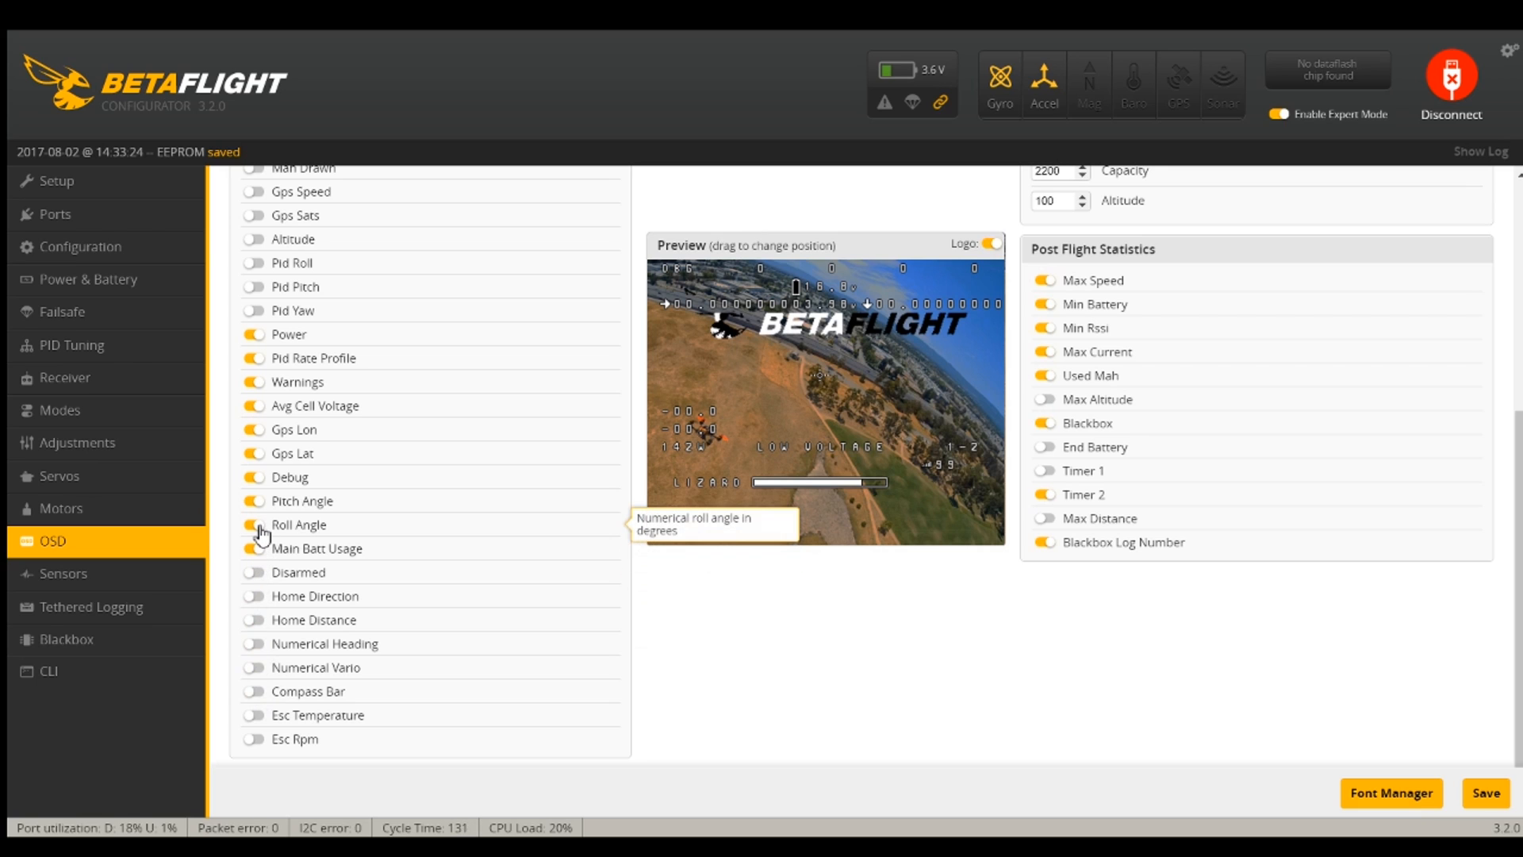
click(255, 524)
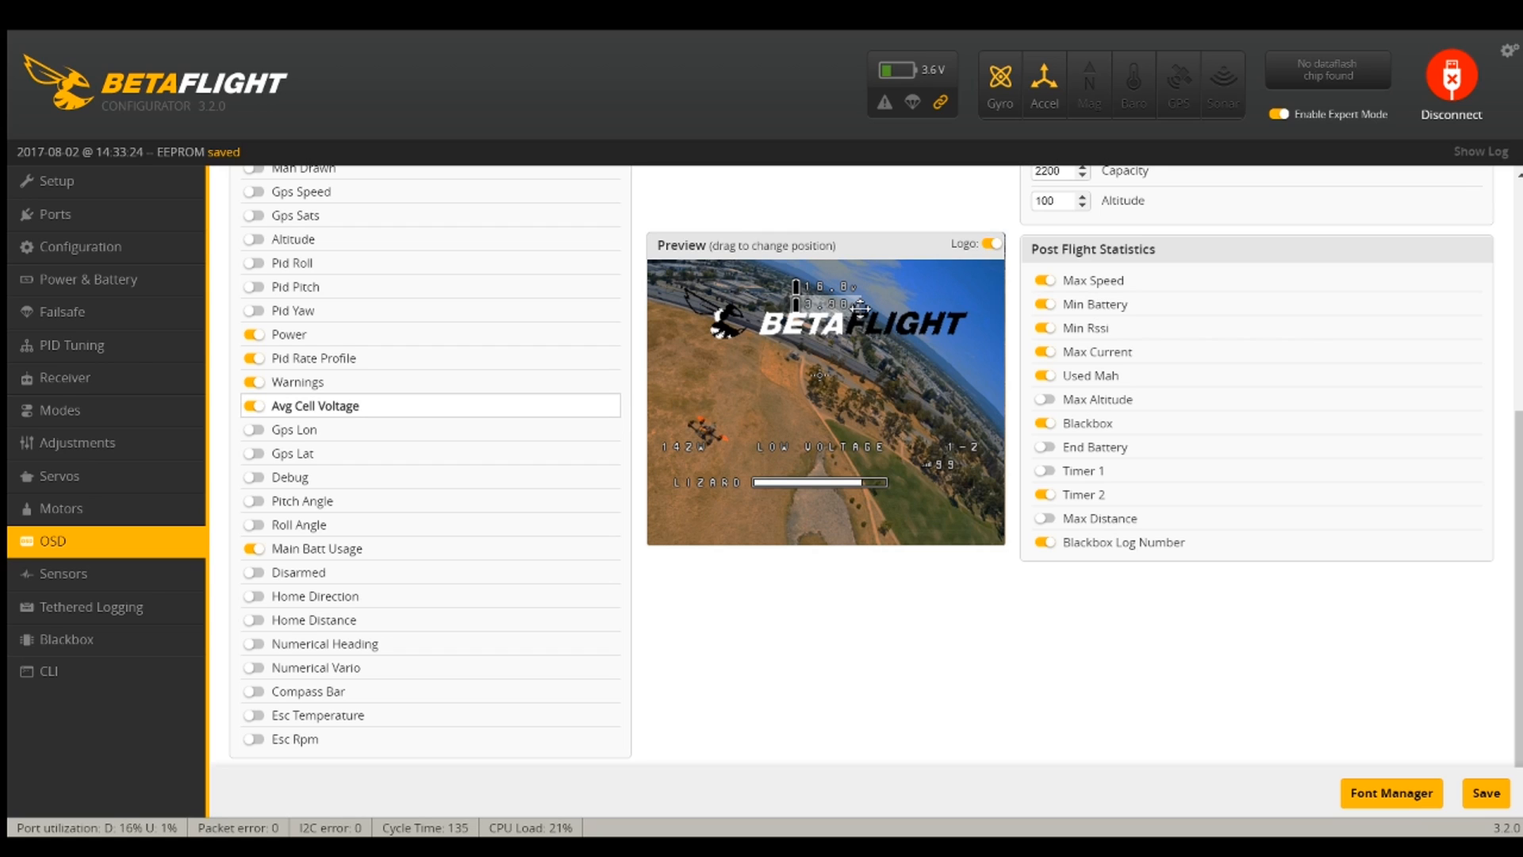
mouse_move(260, 386)
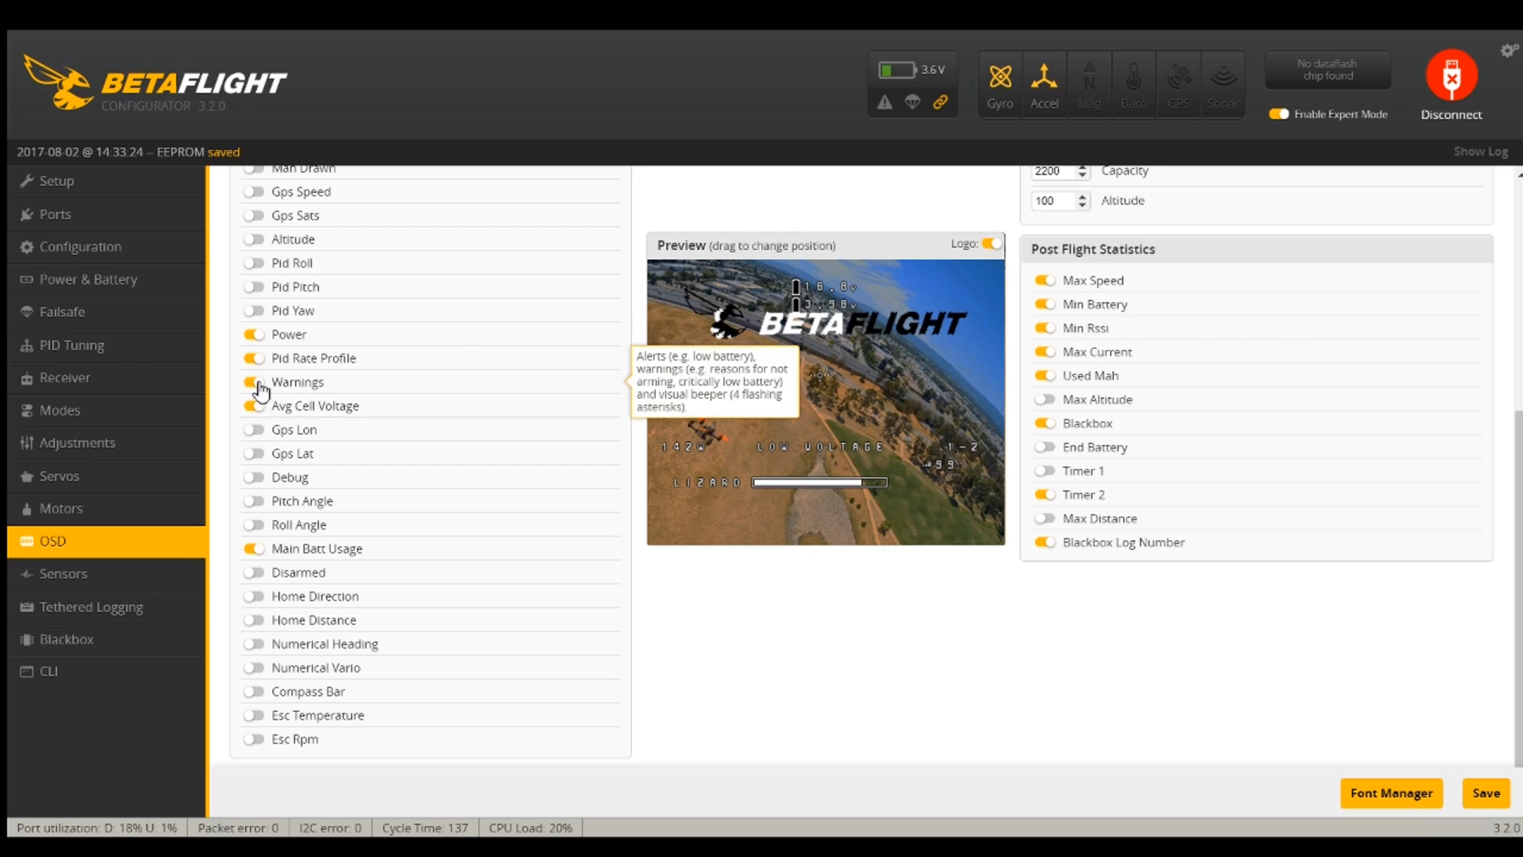
Hide the Pid Rate Profile and Power elements, keeping Warnings, Avg Cell Voltage and Main Batt Usage
click(255, 382)
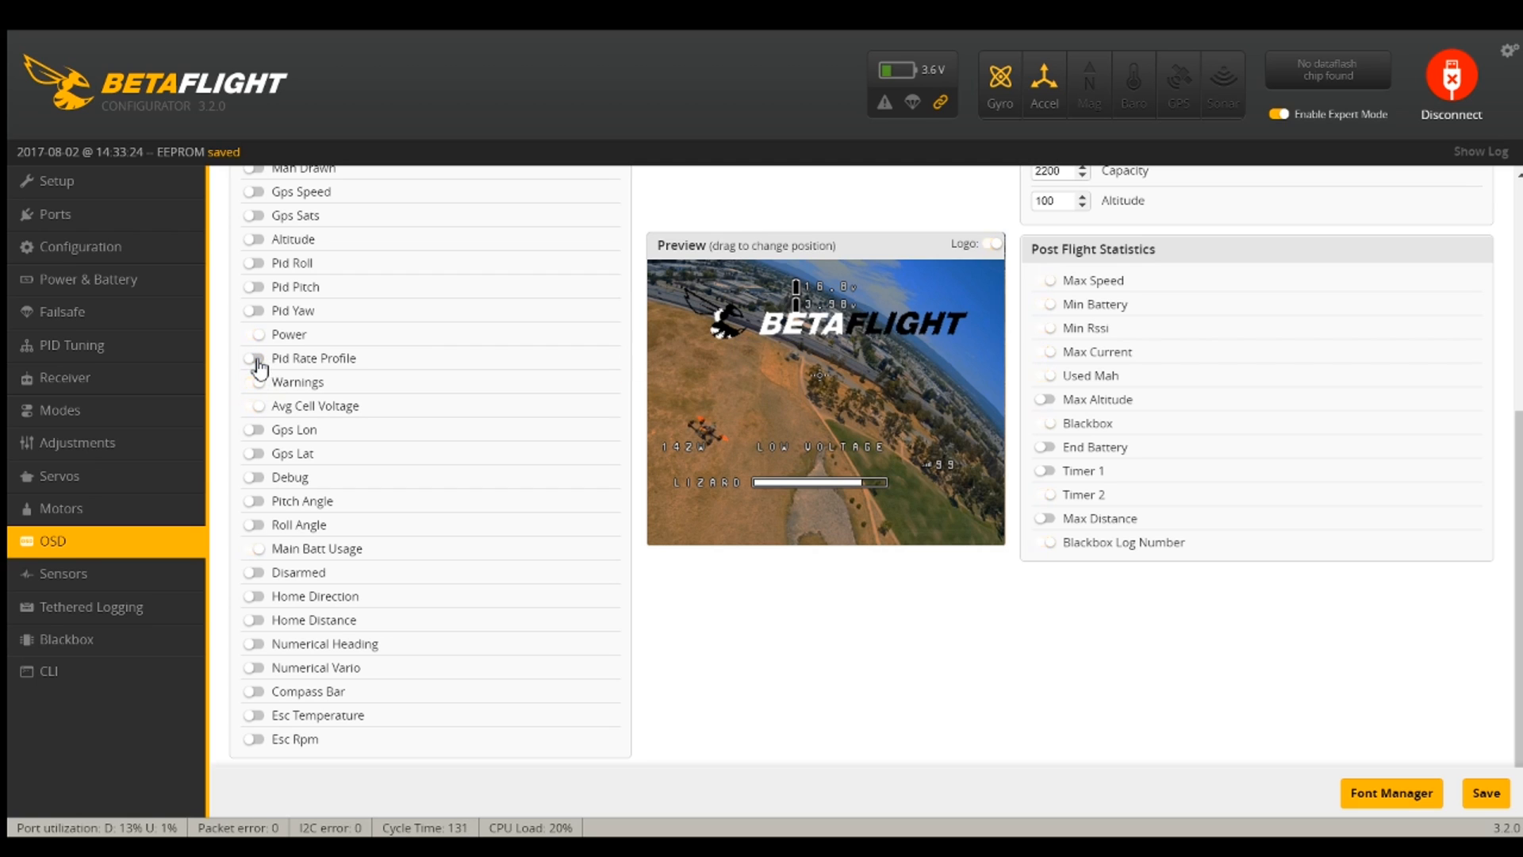
click(255, 334)
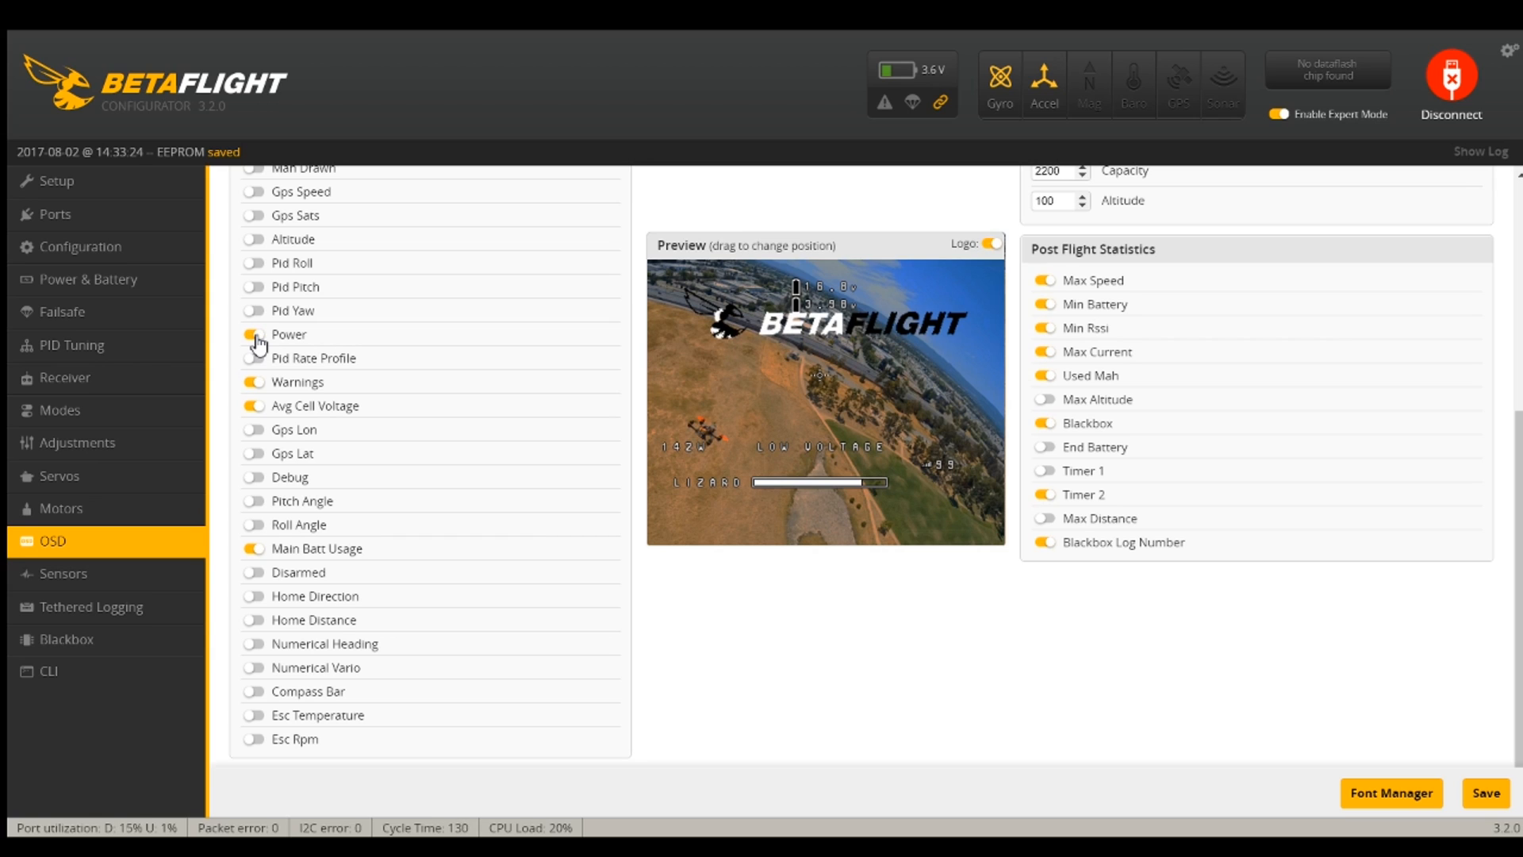
click(254, 334)
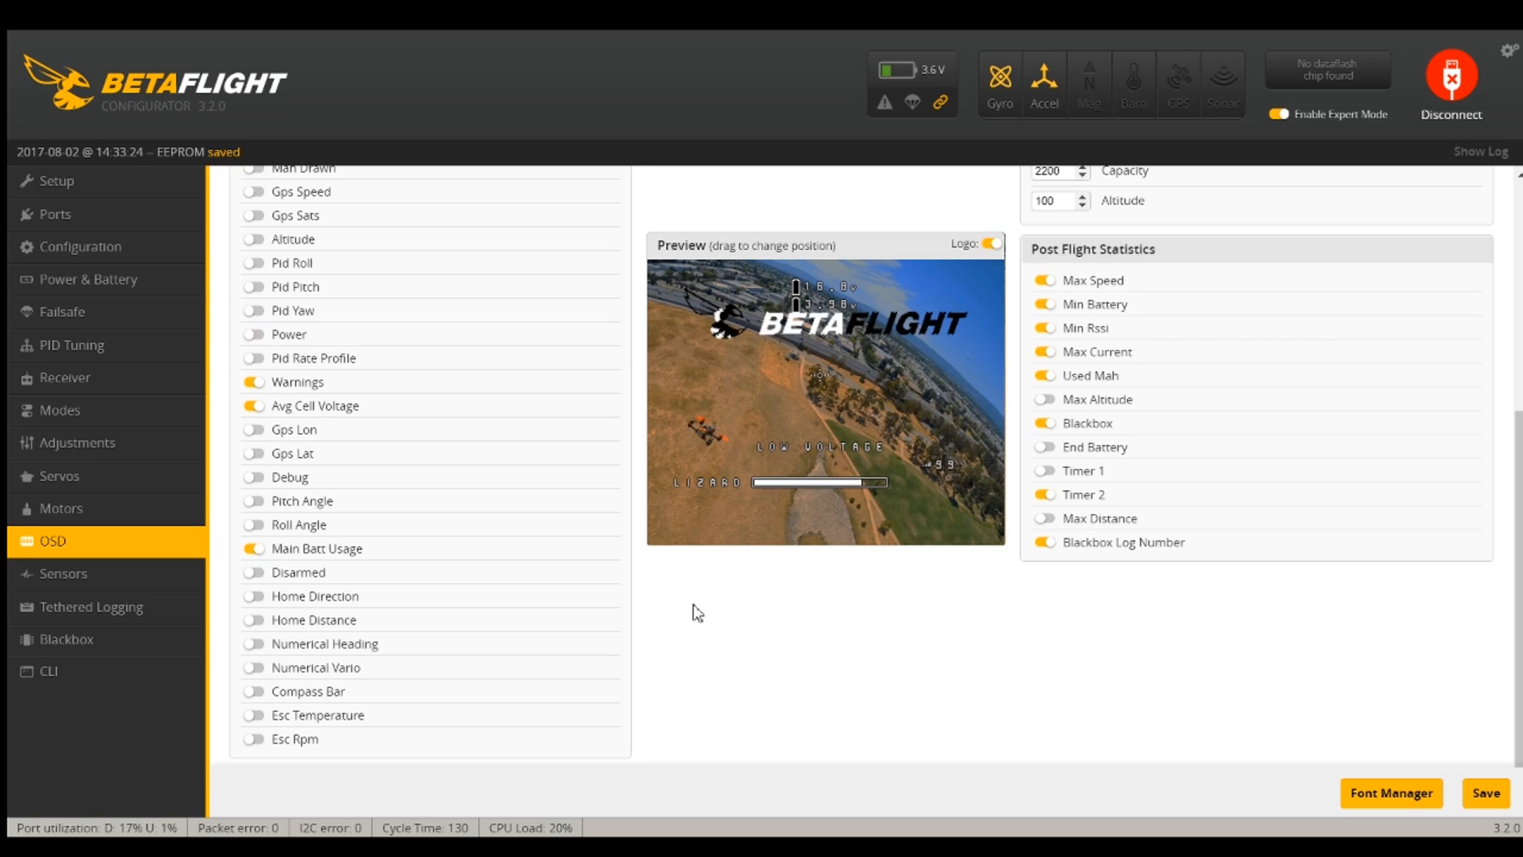
mouse_move(905, 523)
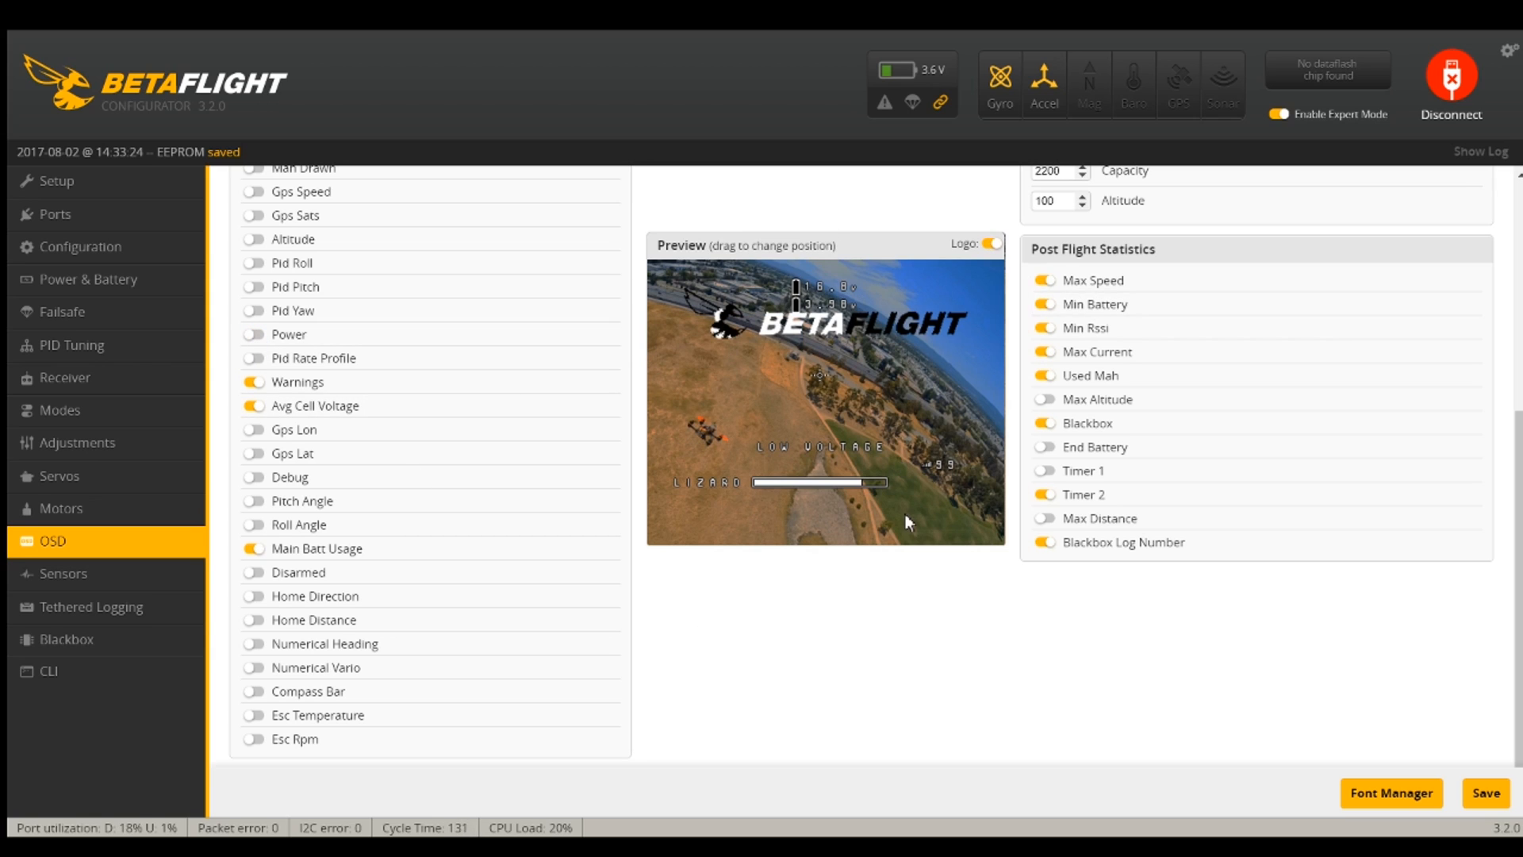
mouse_move(787, 445)
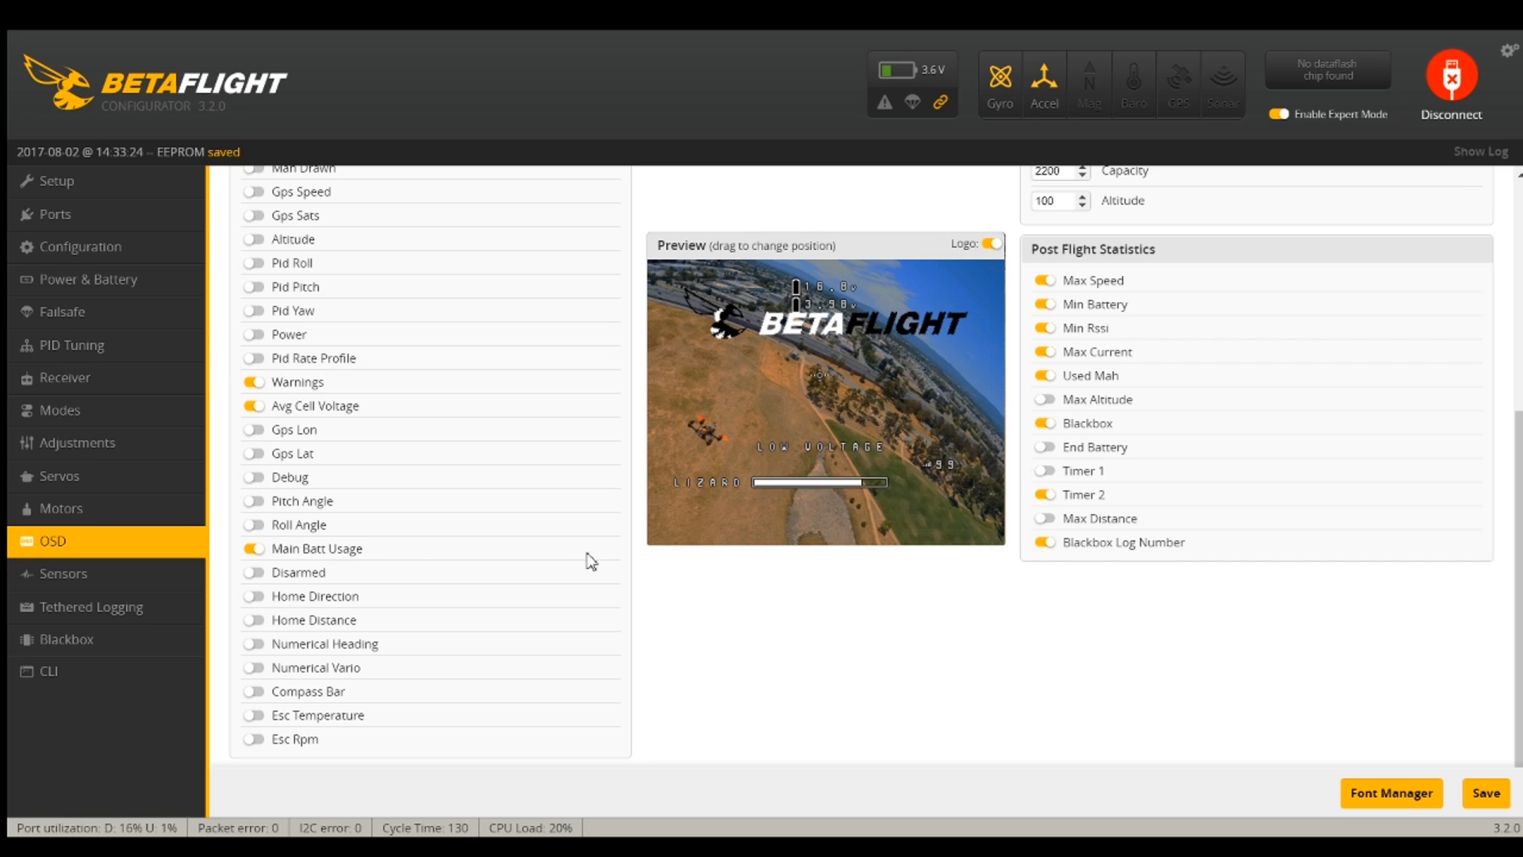
scroll(up, 3)
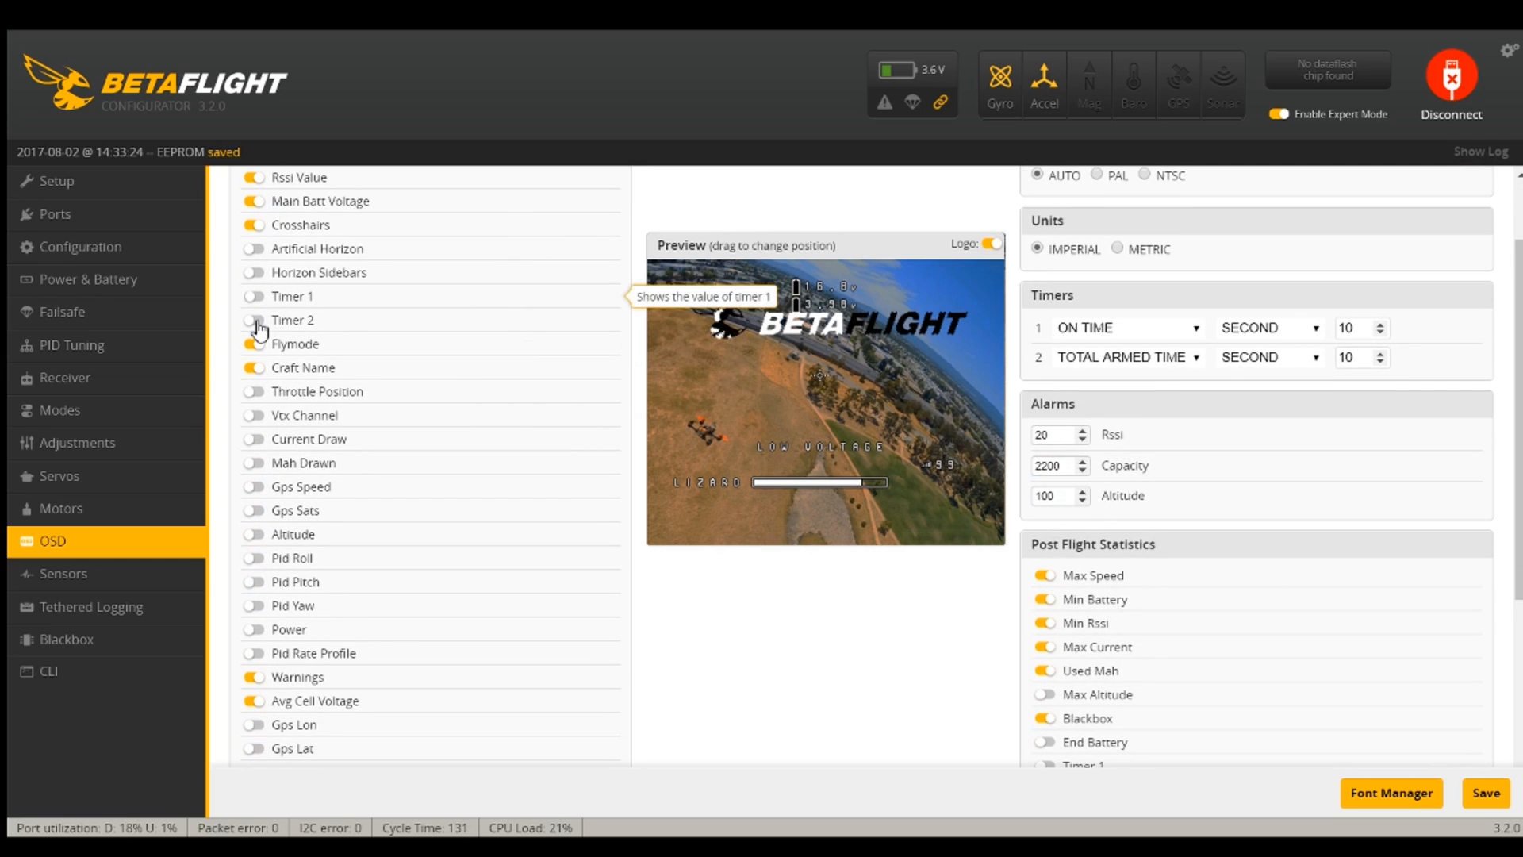
Re-enable the Timer 1, Timer 2 and Flymode elements on the OSD
click(255, 320)
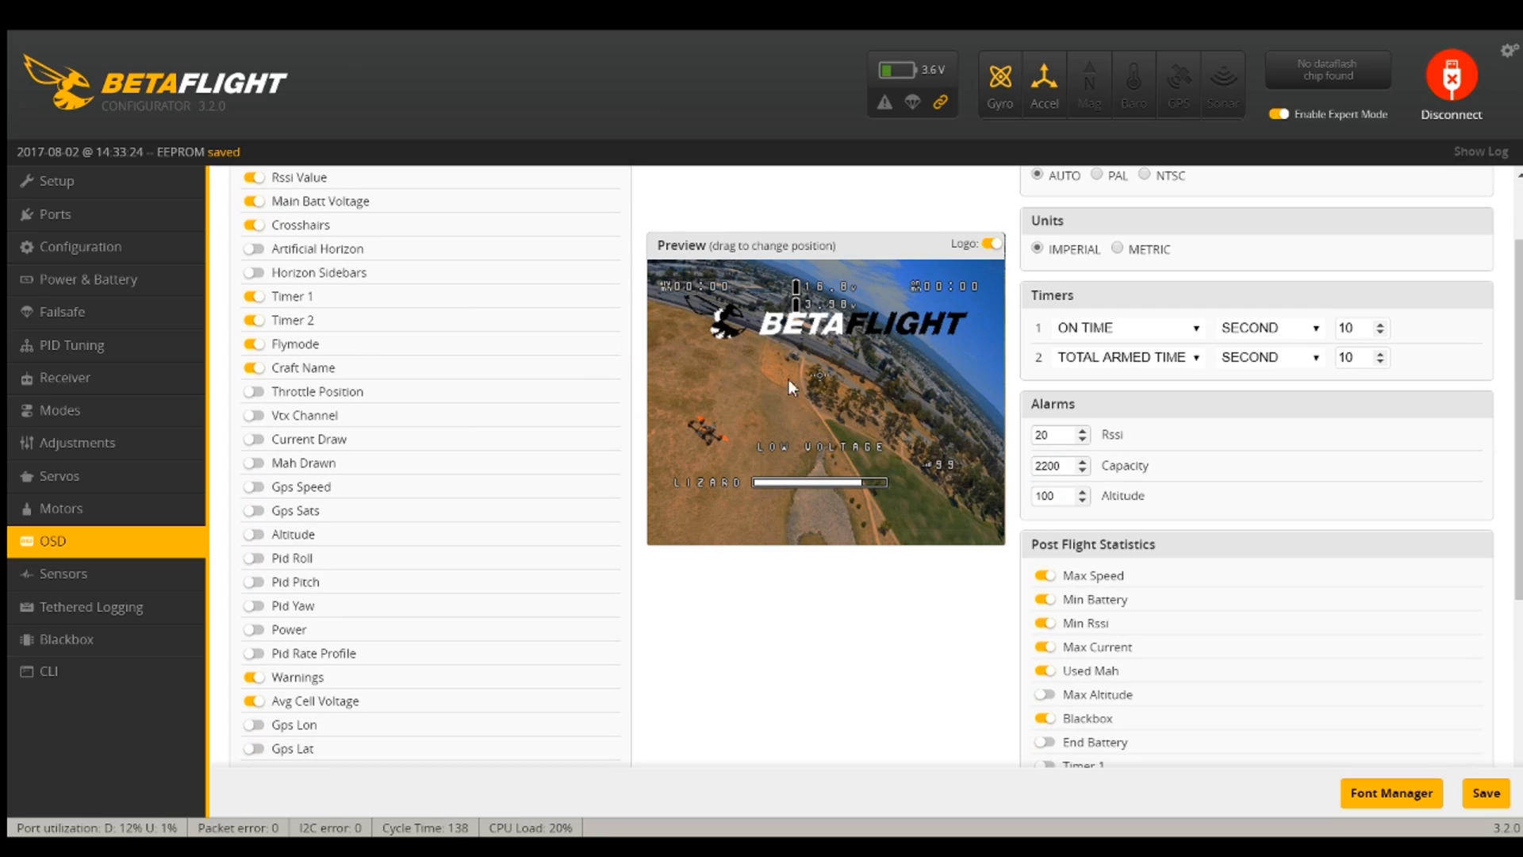
mouse_move(819, 384)
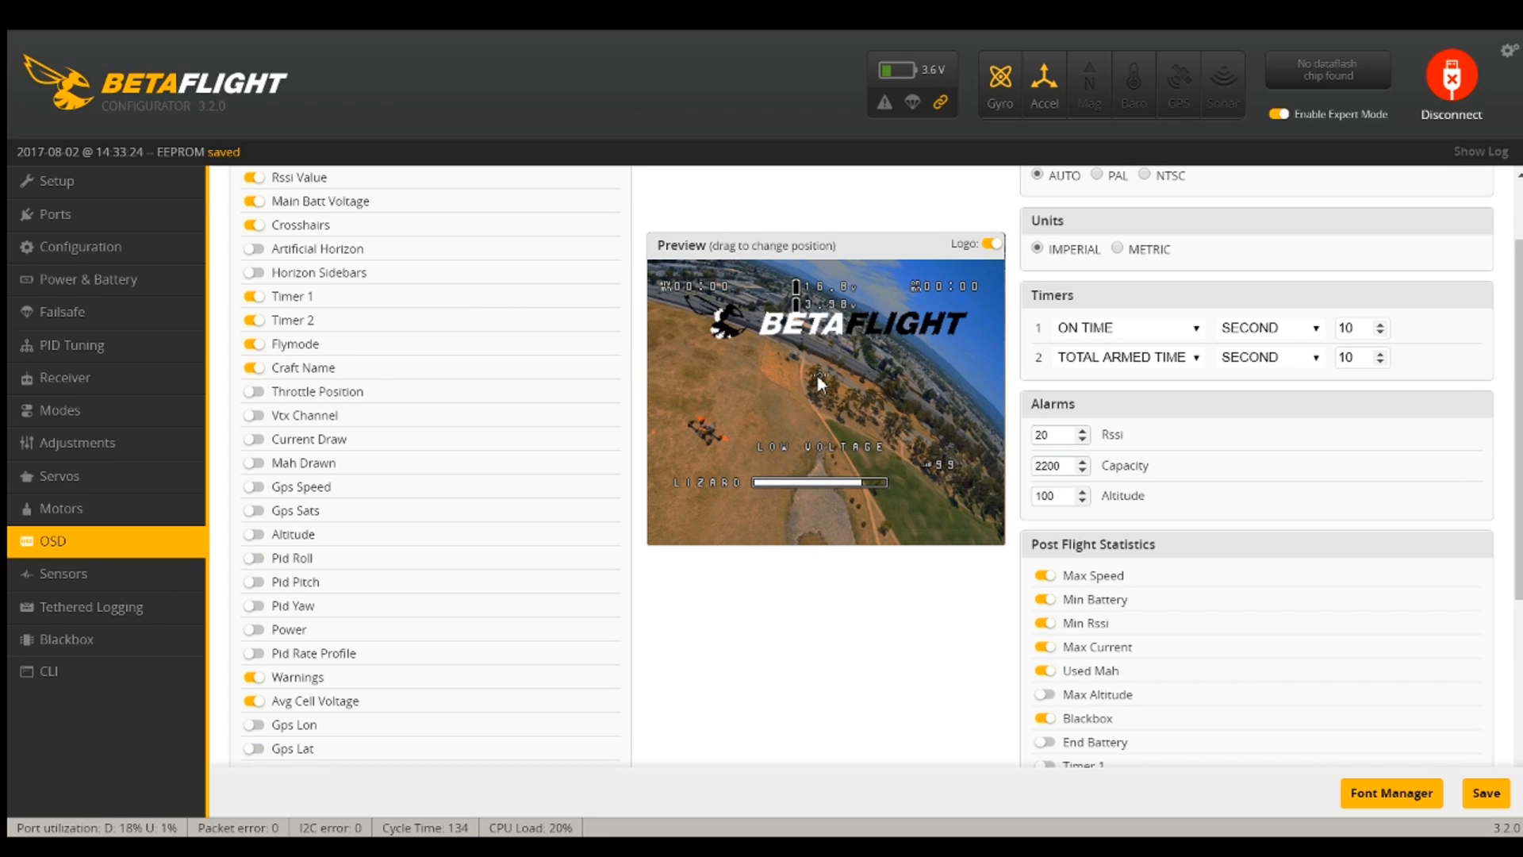
mouse_move(912, 372)
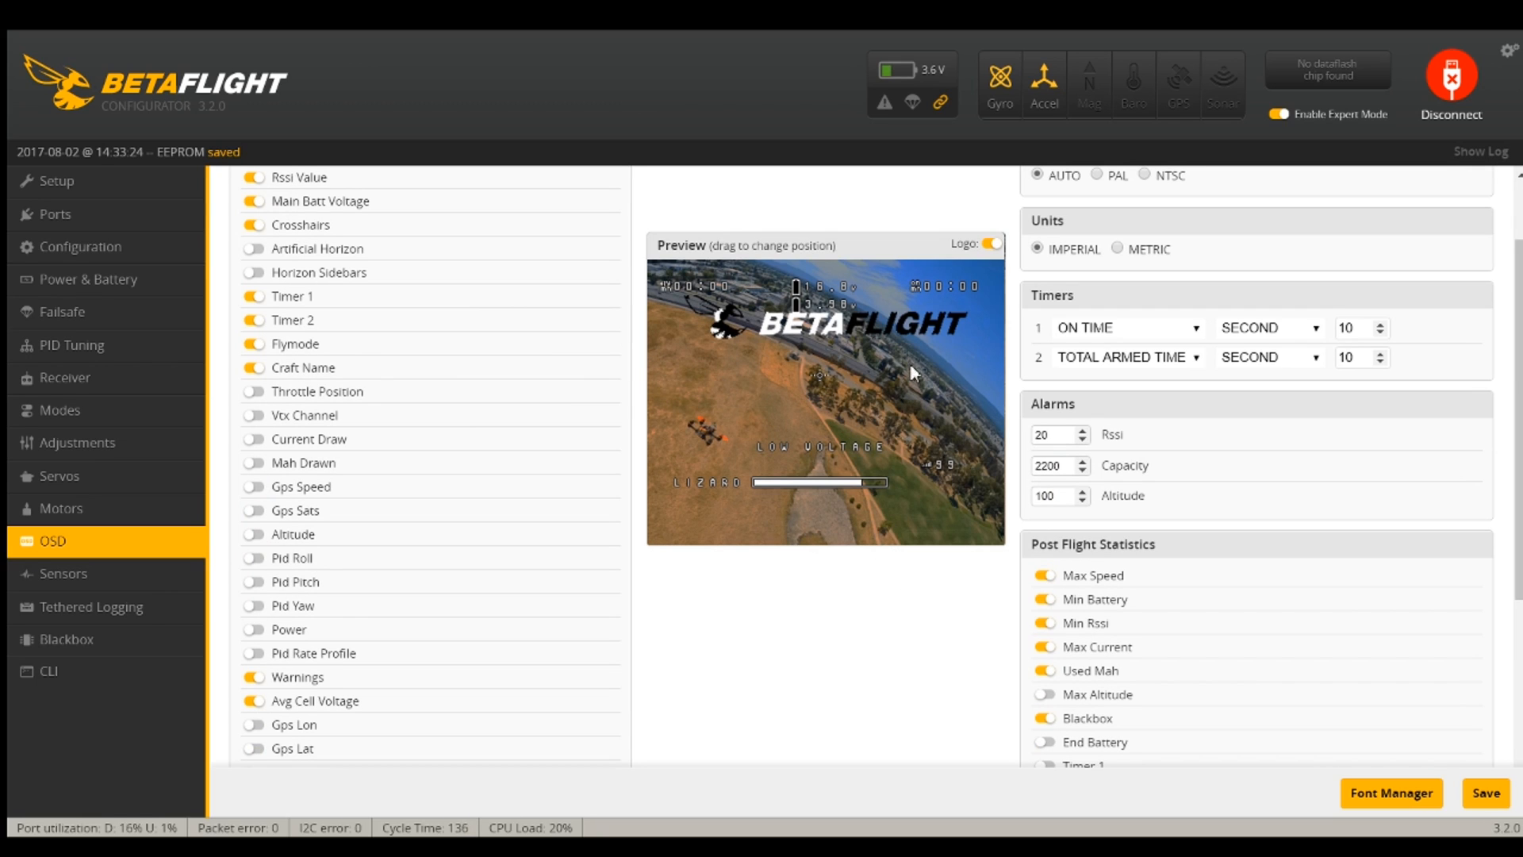
mouse_move(930, 433)
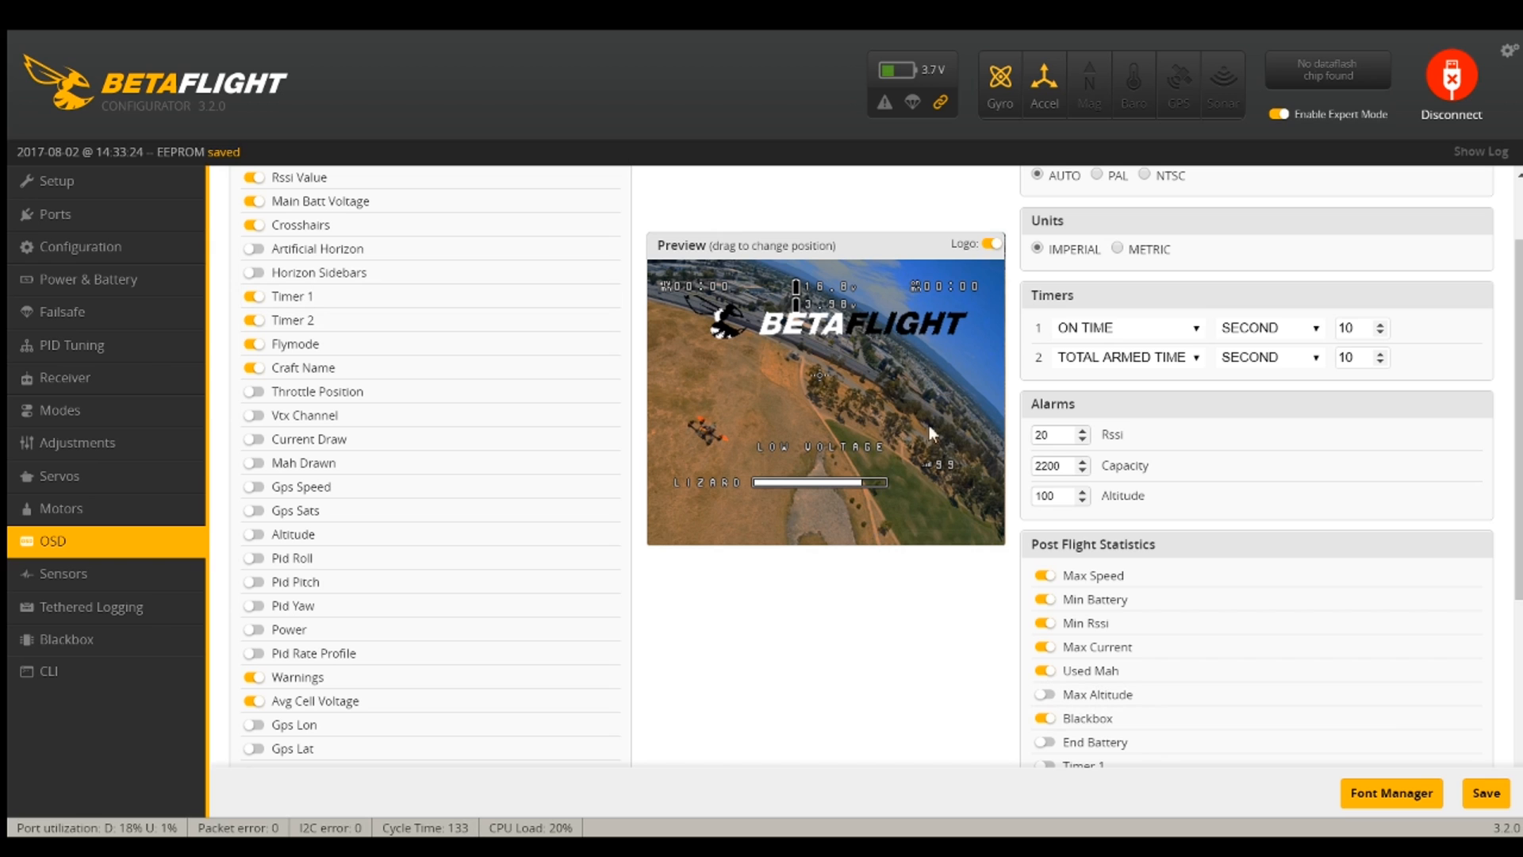